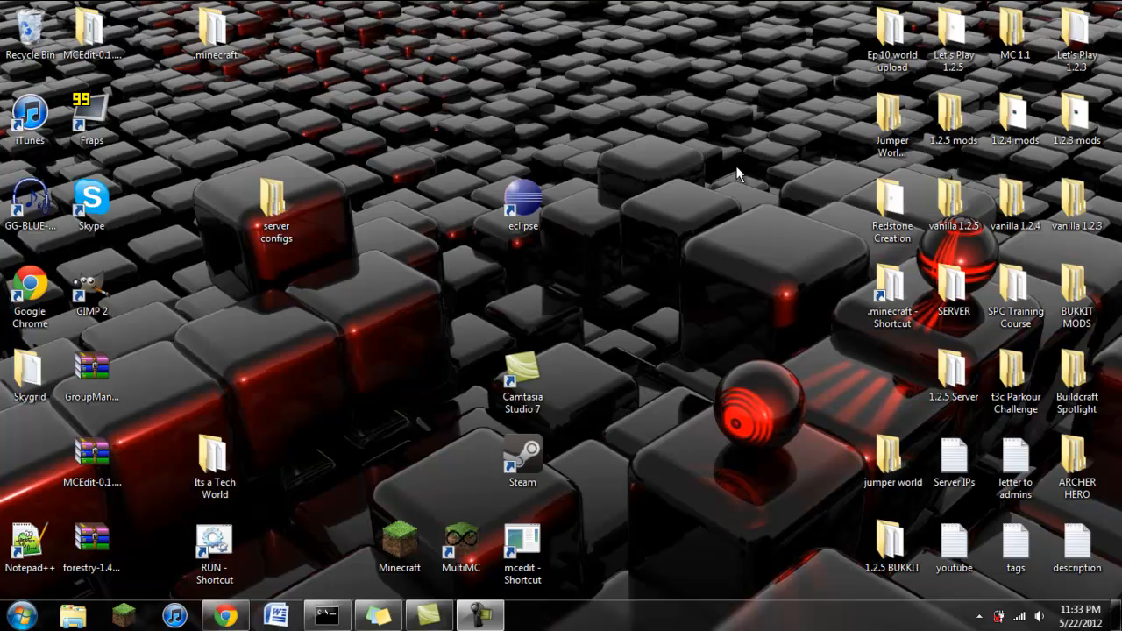
{"action": "mouse_move", "coordinate": [954, 119]}
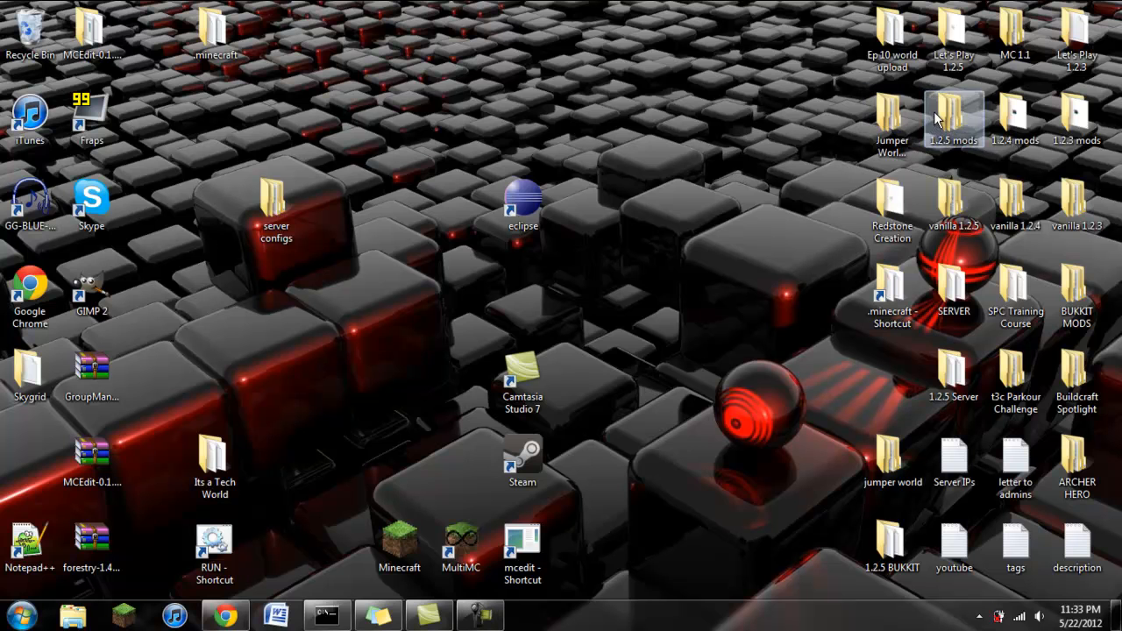
- Open the Request Installations - Ep. 2 folder inside 1.2.5 mods
{"action": "double_click", "coordinate": [954, 119]}
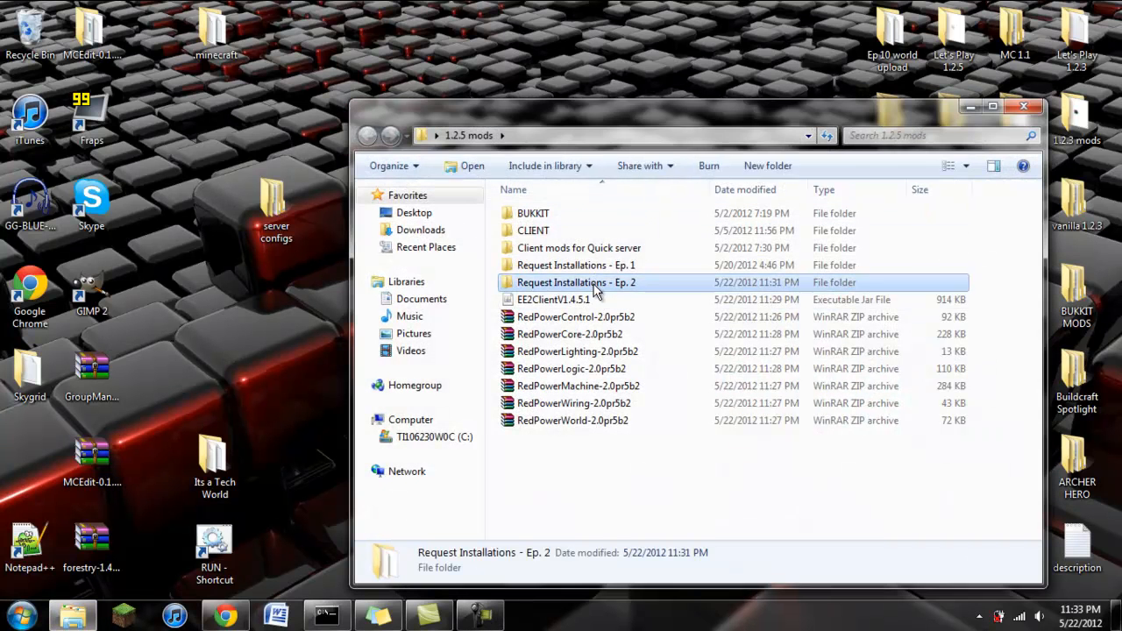
{"action": "double_click", "coordinate": [575, 283]}
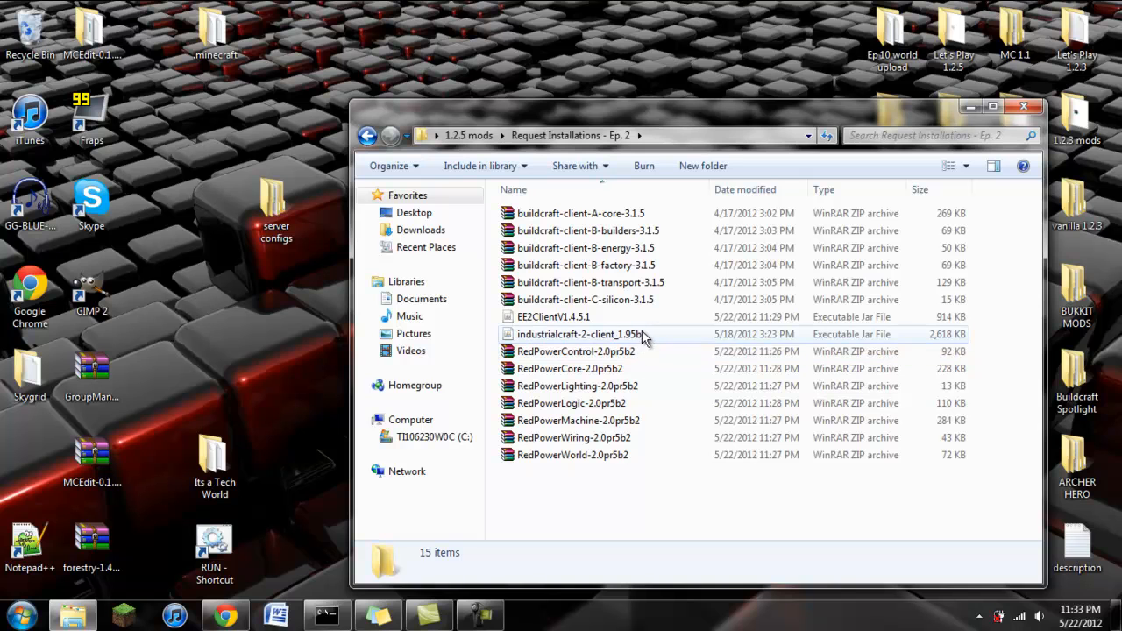
{"action": "left_click", "coordinate": [554, 316]}
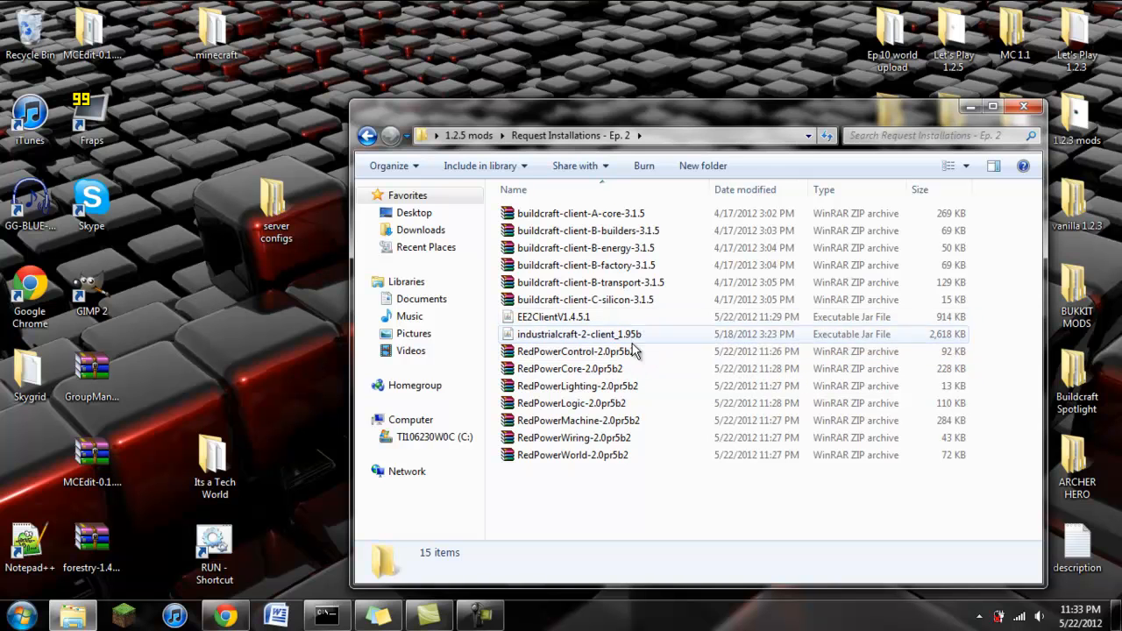
- Review the 15 mod files, picking out EE2ClientV1.4.5.1 and the BuildCraft silicon archive
{"action": "key", "text": "ctrl+a"}
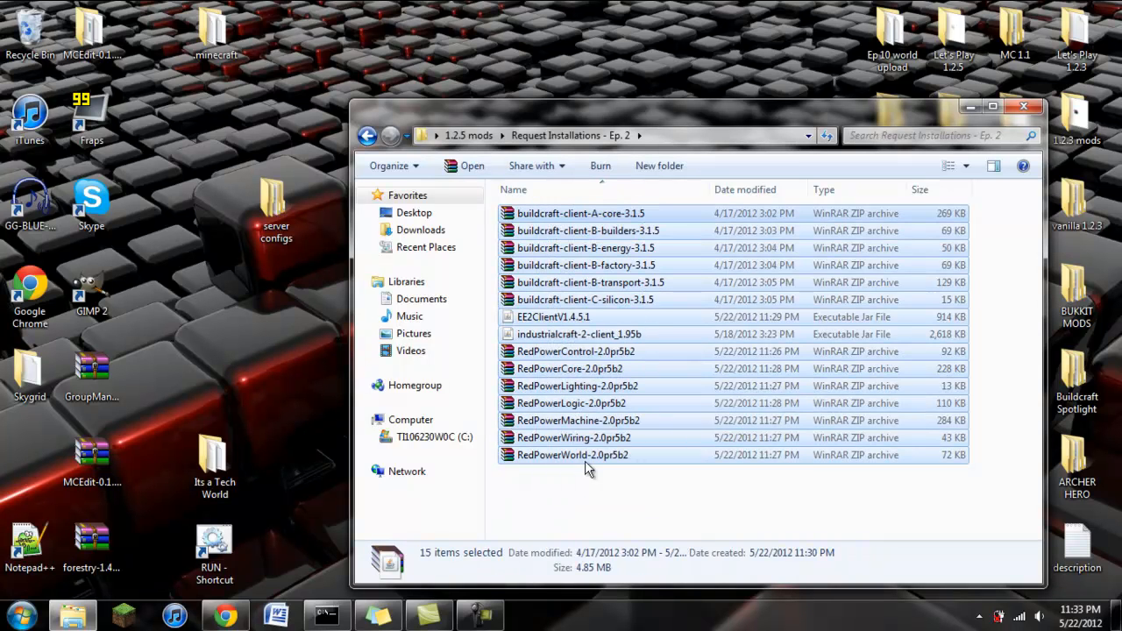
{"action": "left_click", "coordinate": [578, 333]}
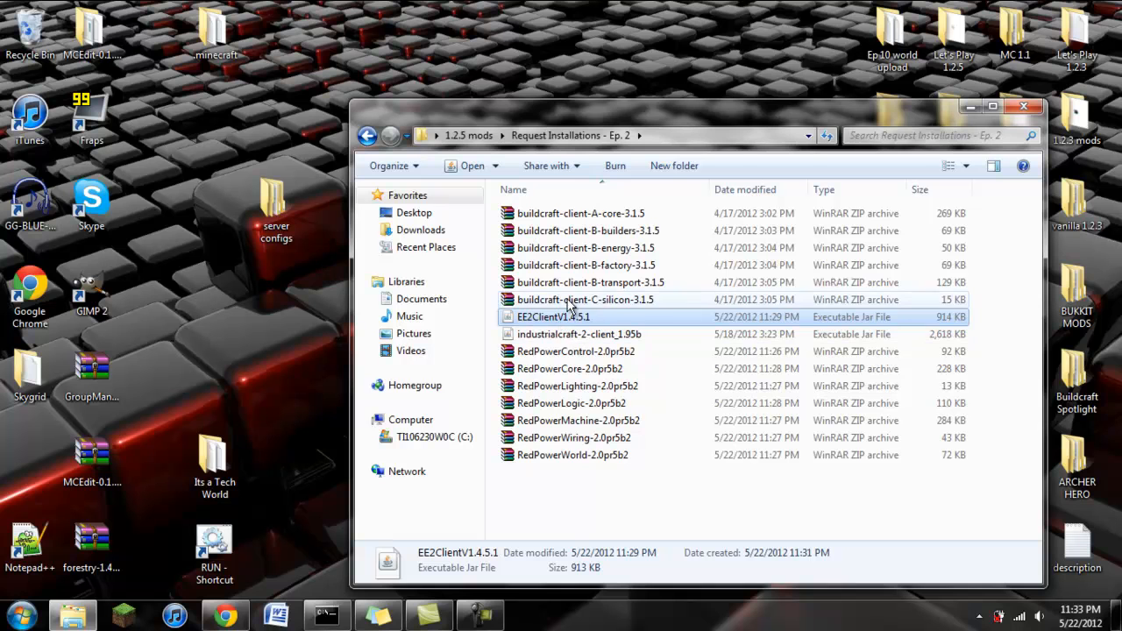
{"action": "left_click", "coordinate": [586, 299]}
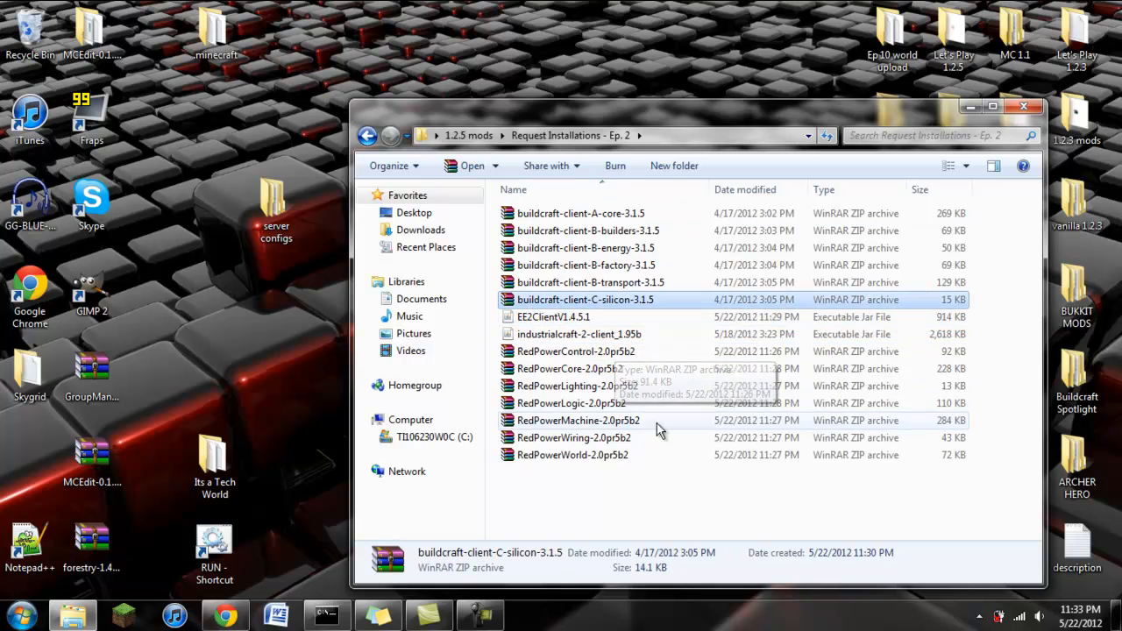
{"action": "key", "text": "ctrl+a"}
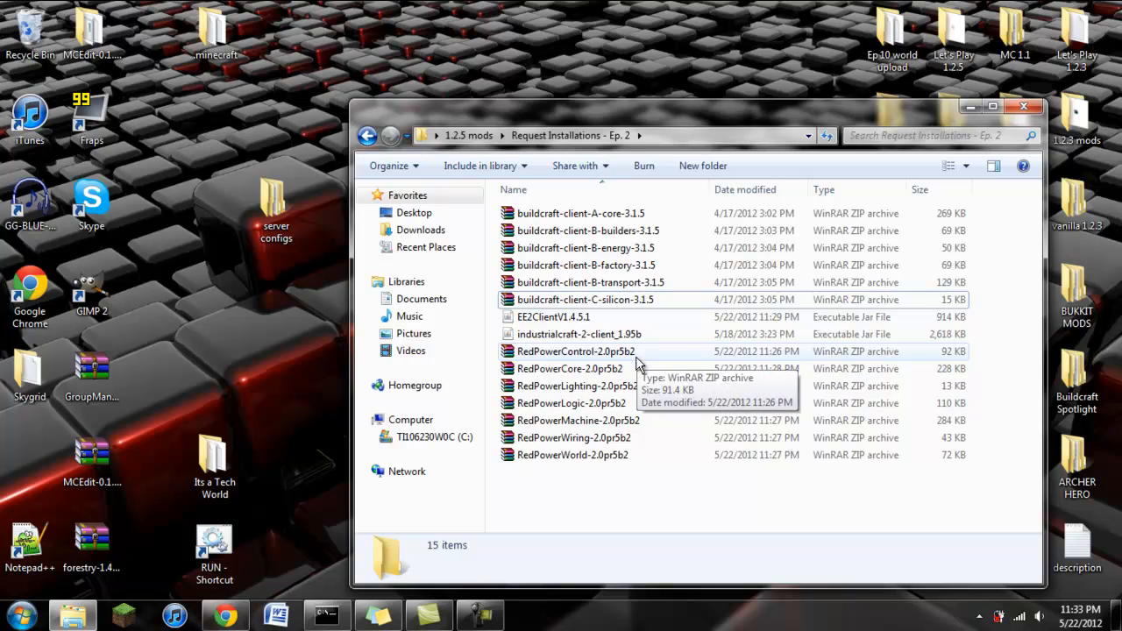
{"action": "mouse_move", "coordinate": [634, 363]}
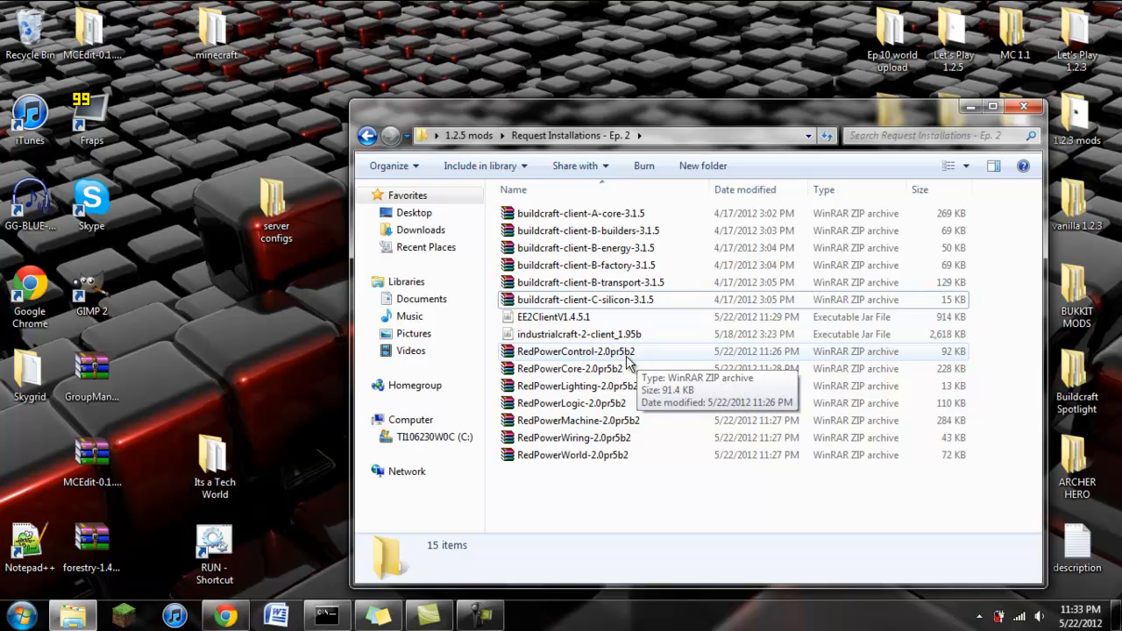
{"action": "mouse_move", "coordinate": [624, 358]}
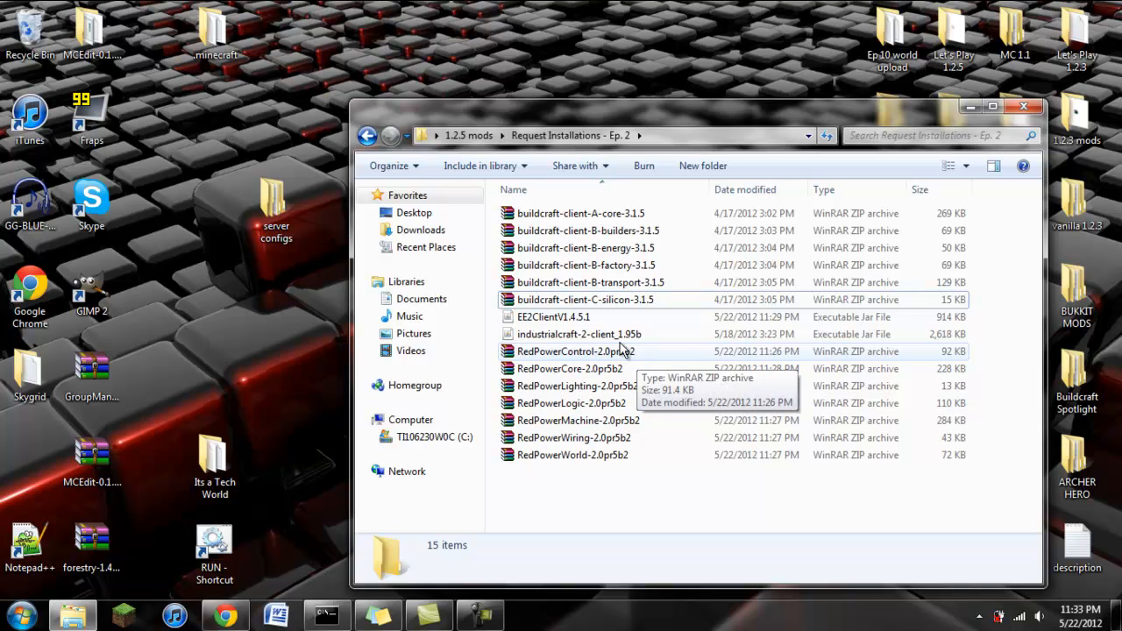
{"action": "mouse_move", "coordinate": [561, 319]}
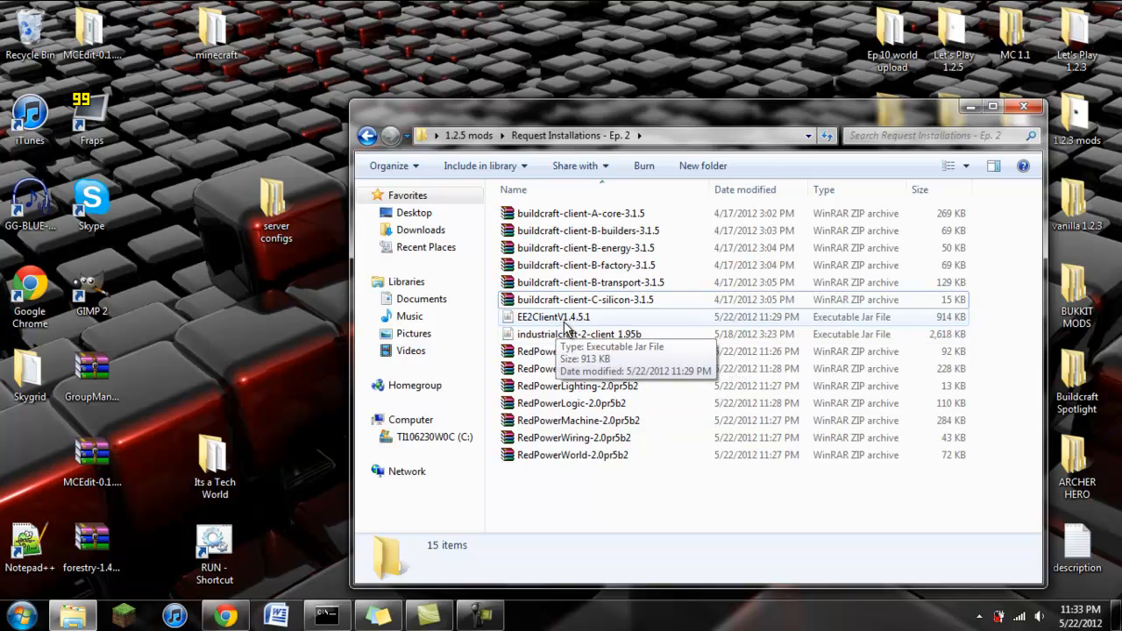
{"action": "mouse_move", "coordinate": [576, 330]}
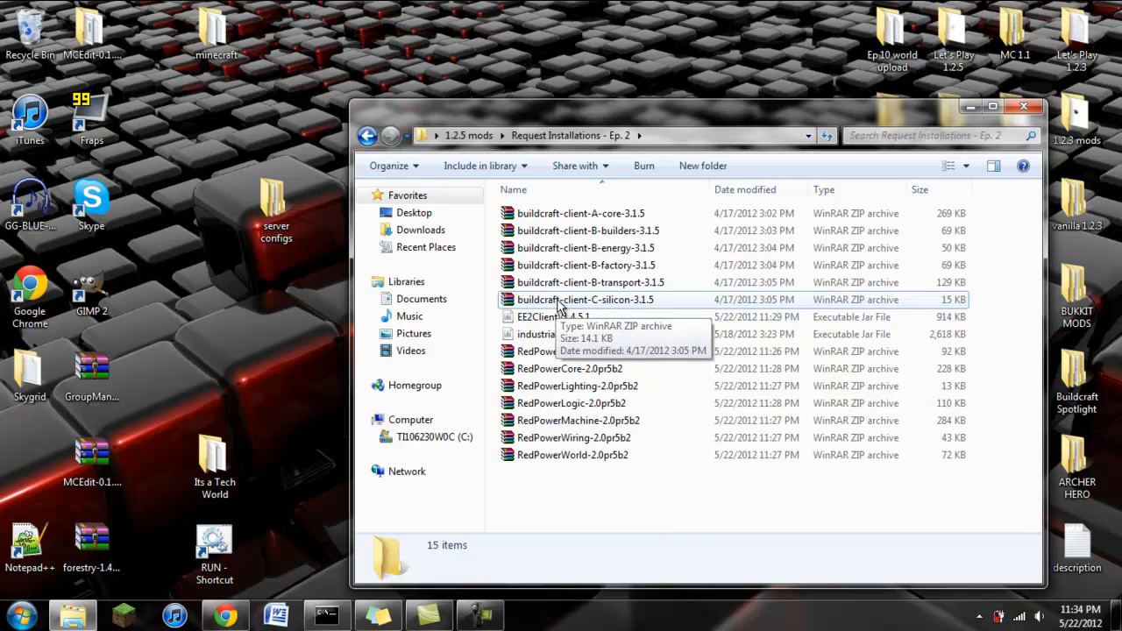
{"action": "mouse_move", "coordinate": [618, 403]}
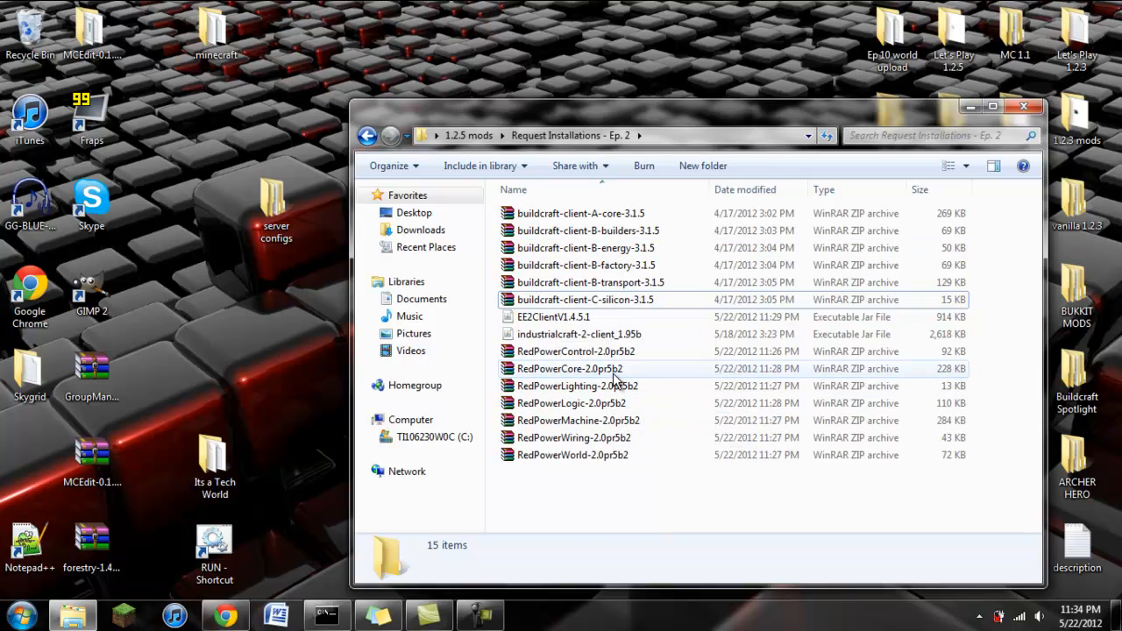
{"action": "key", "text": "ctrl+a"}
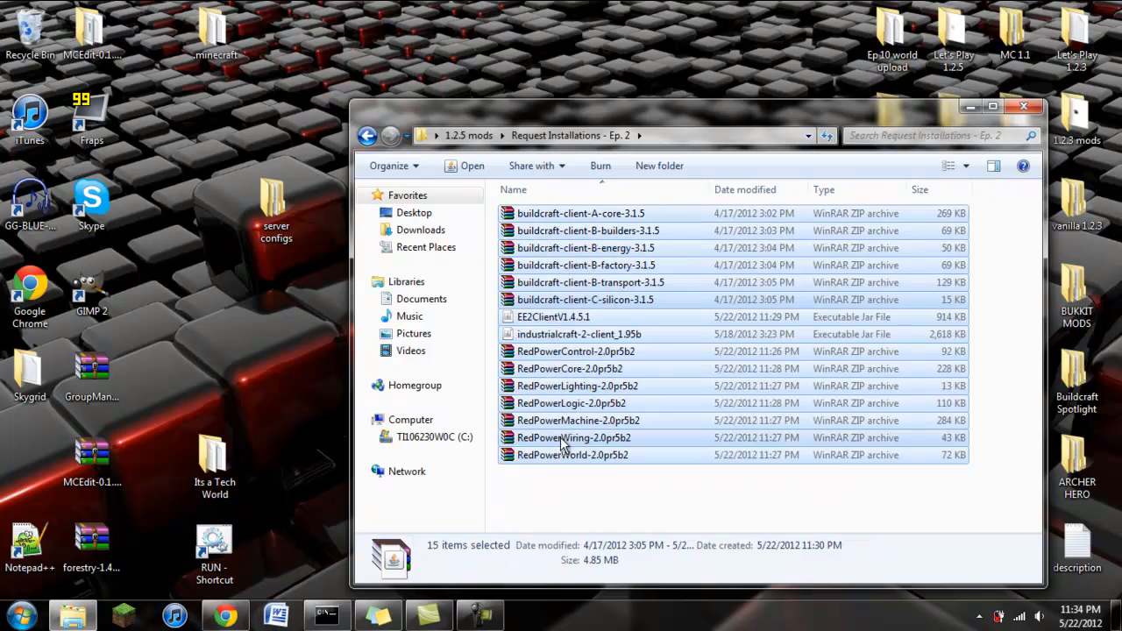
{"action": "left_click", "coordinate": [623, 505]}
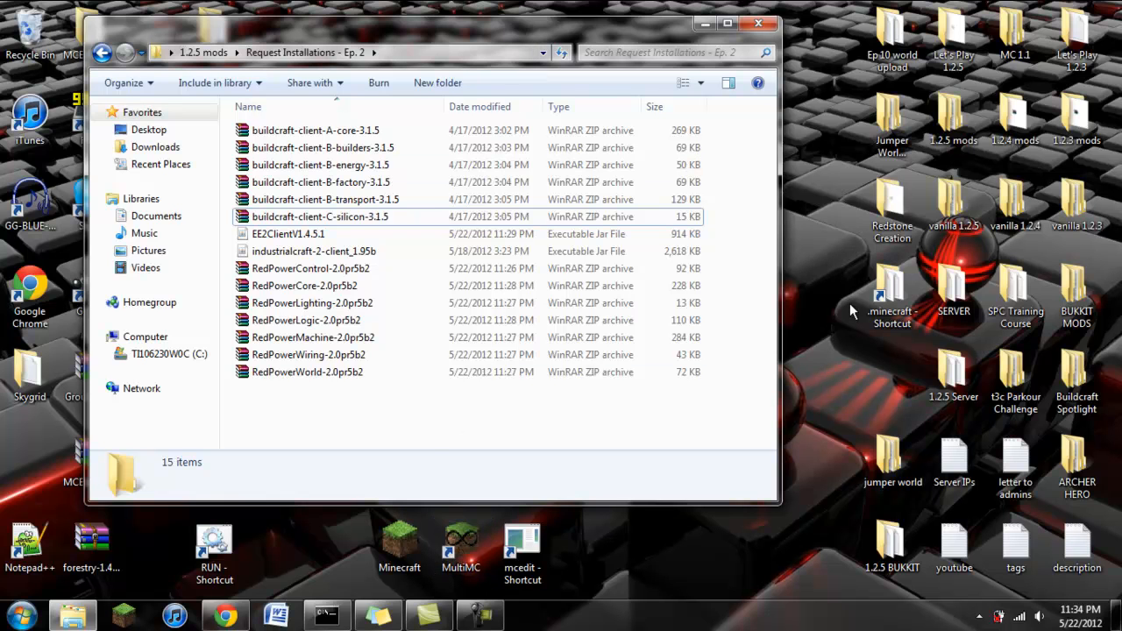
{"action": "mouse_move", "coordinate": [856, 298]}
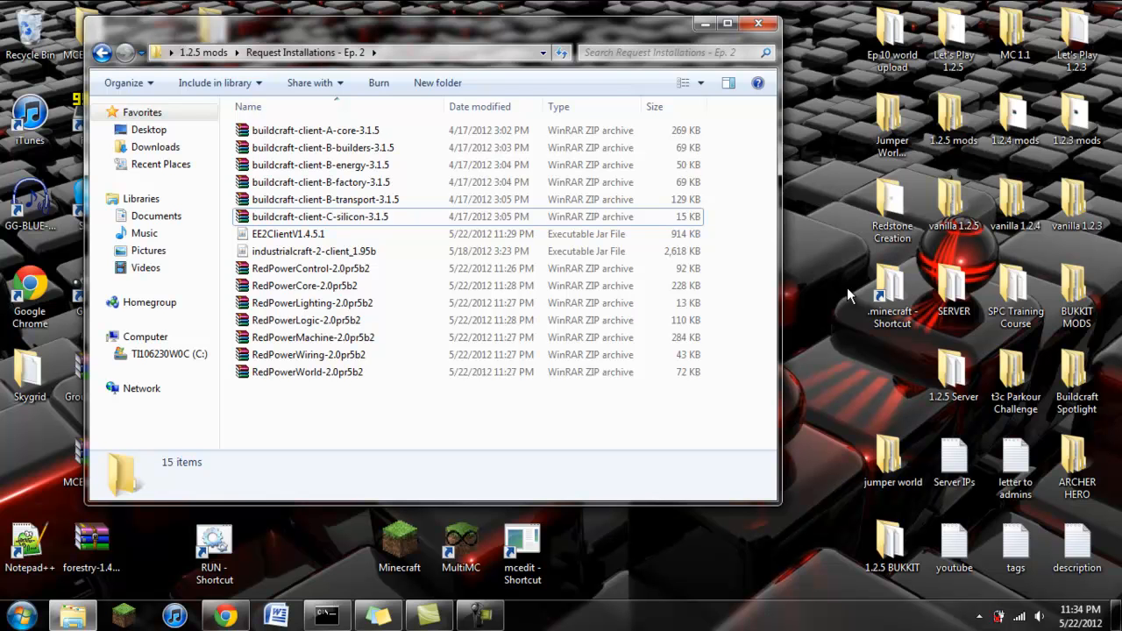
{"action": "mouse_move", "coordinate": [856, 312]}
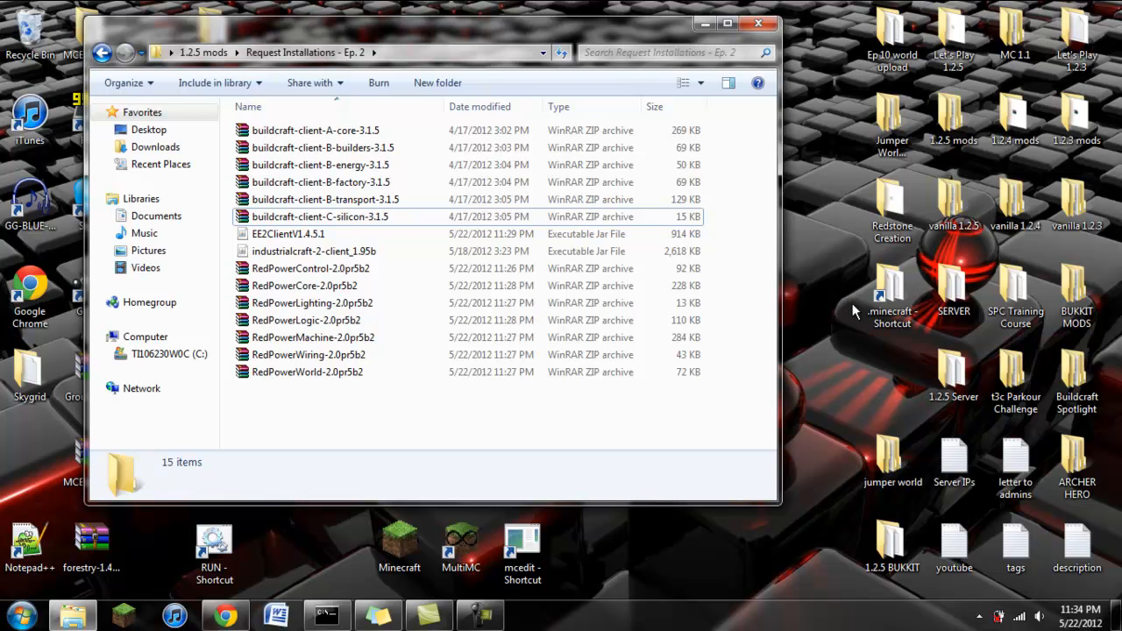
{"action": "mouse_move", "coordinate": [840, 309]}
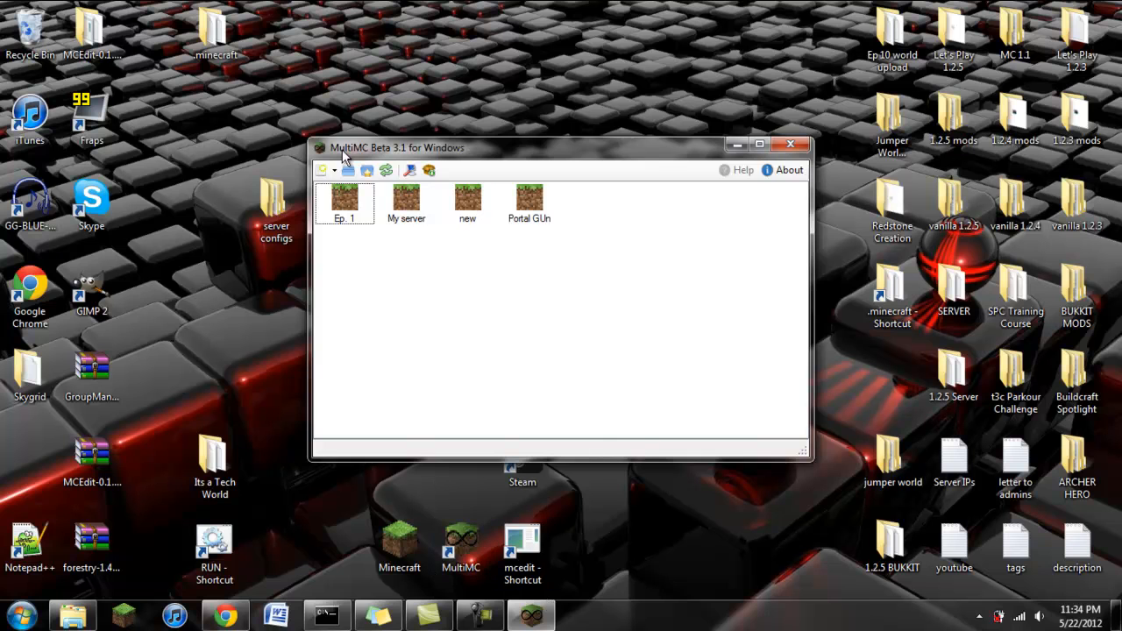
- Create a new instance named Ep. 2
{"action": "left_click", "coordinate": [323, 170]}
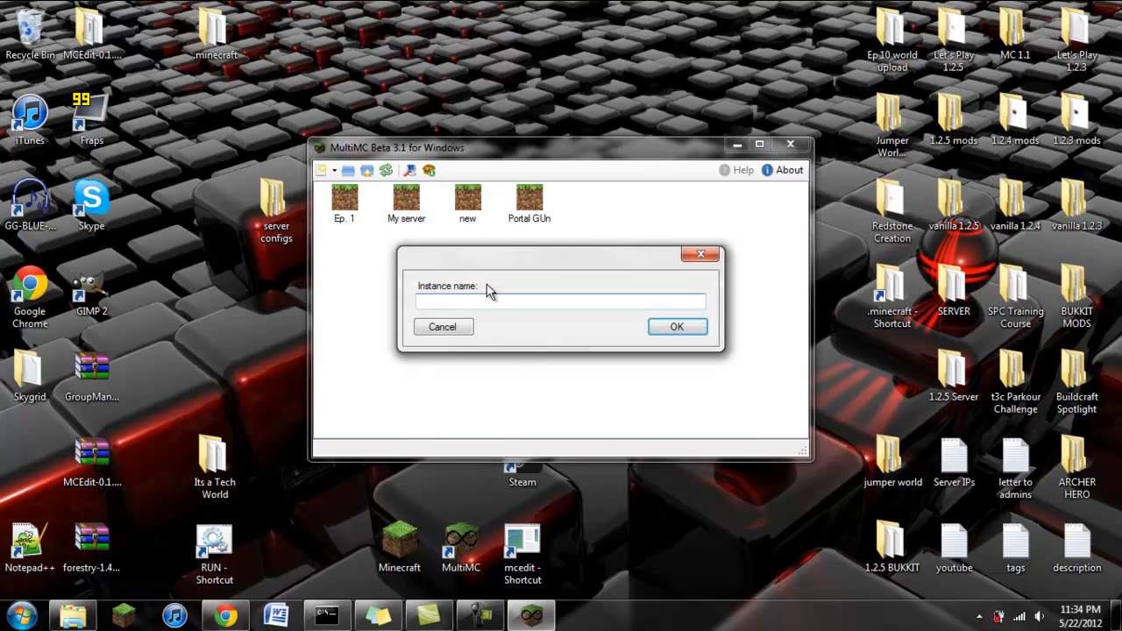
{"action": "type", "text": "Ep."}
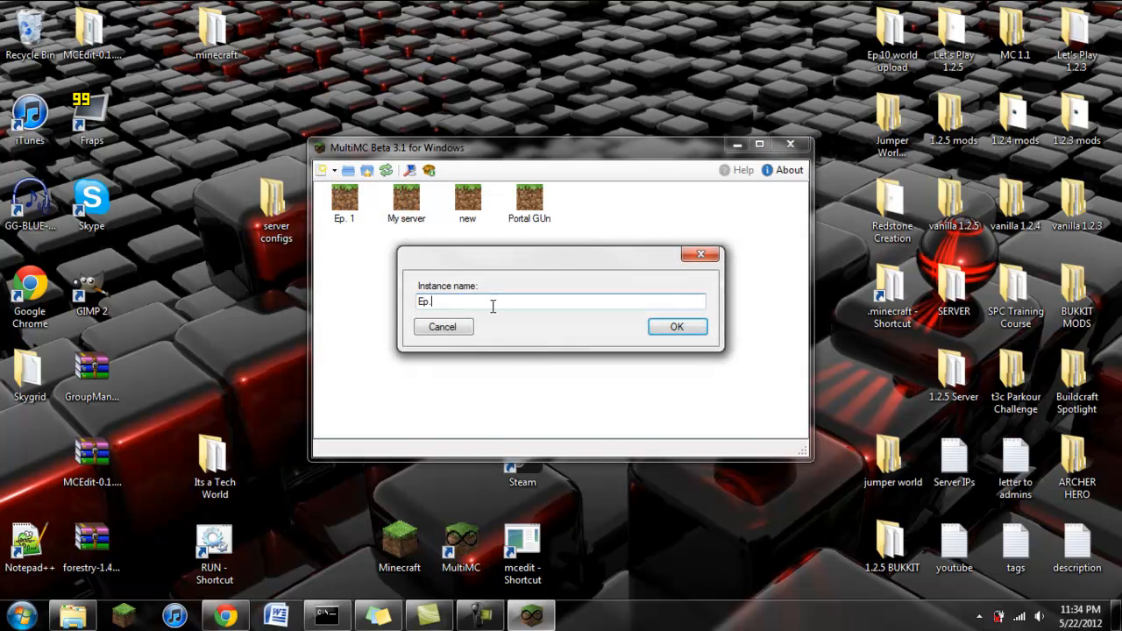
{"action": "left_click", "coordinate": [677, 326]}
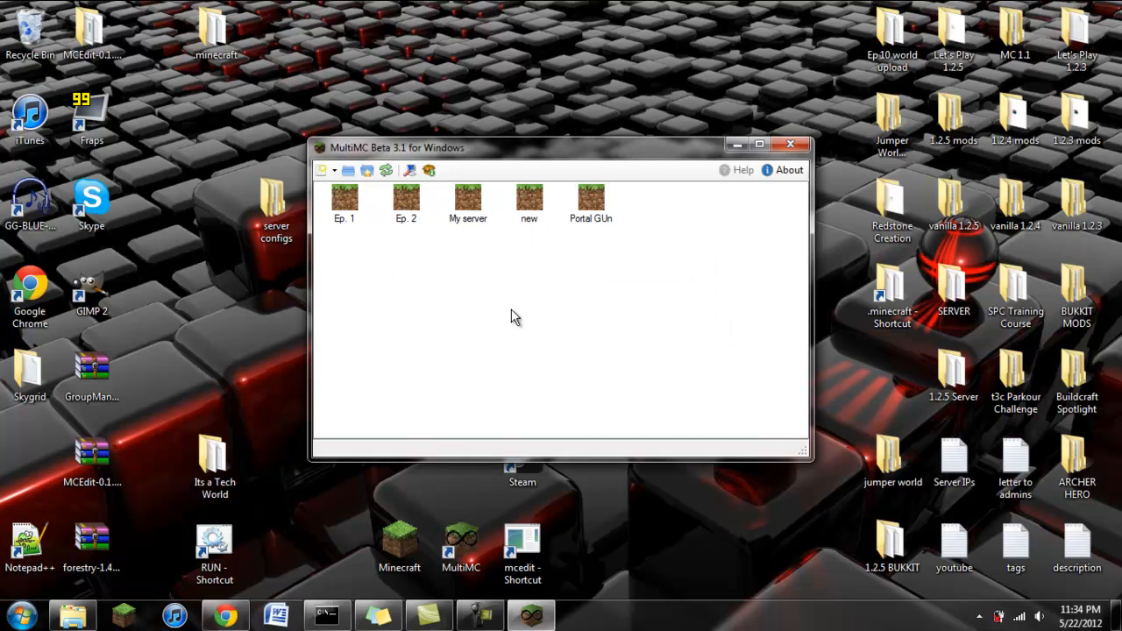
- Launch the new Ep. 2 instance
{"action": "left_click", "coordinate": [407, 201]}
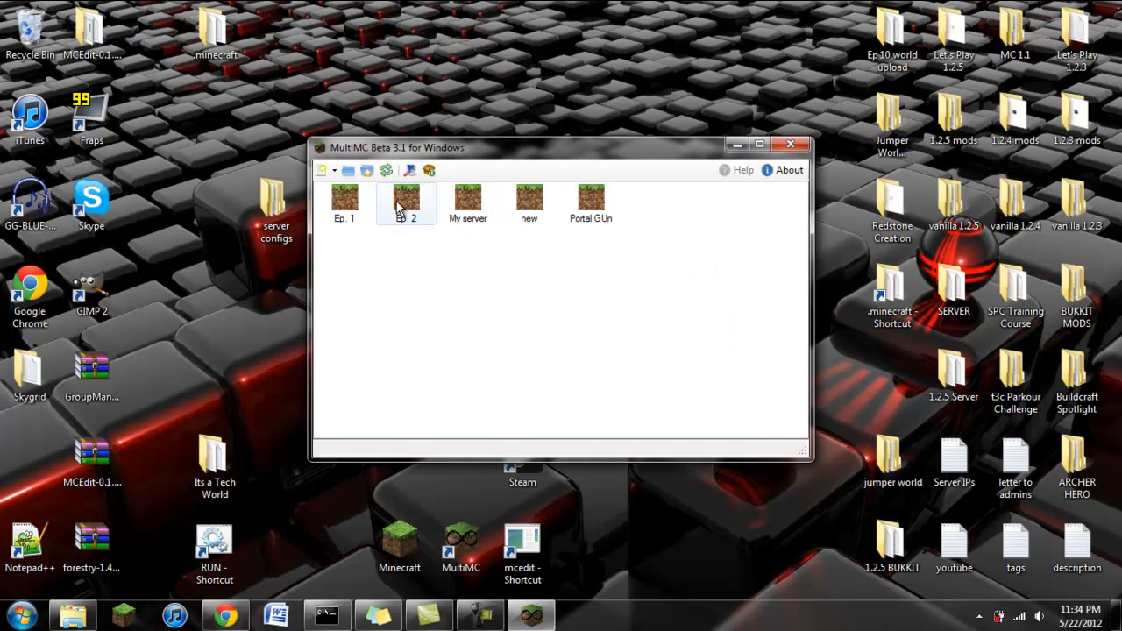
{"action": "right_click", "coordinate": [407, 202]}
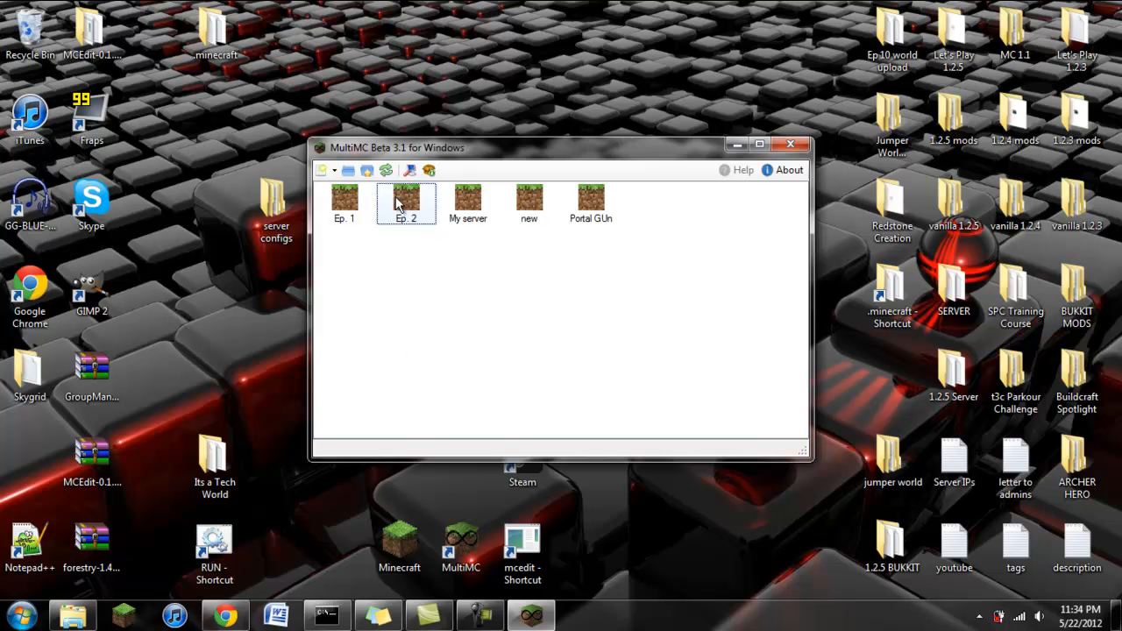
{"action": "double_click", "coordinate": [407, 201]}
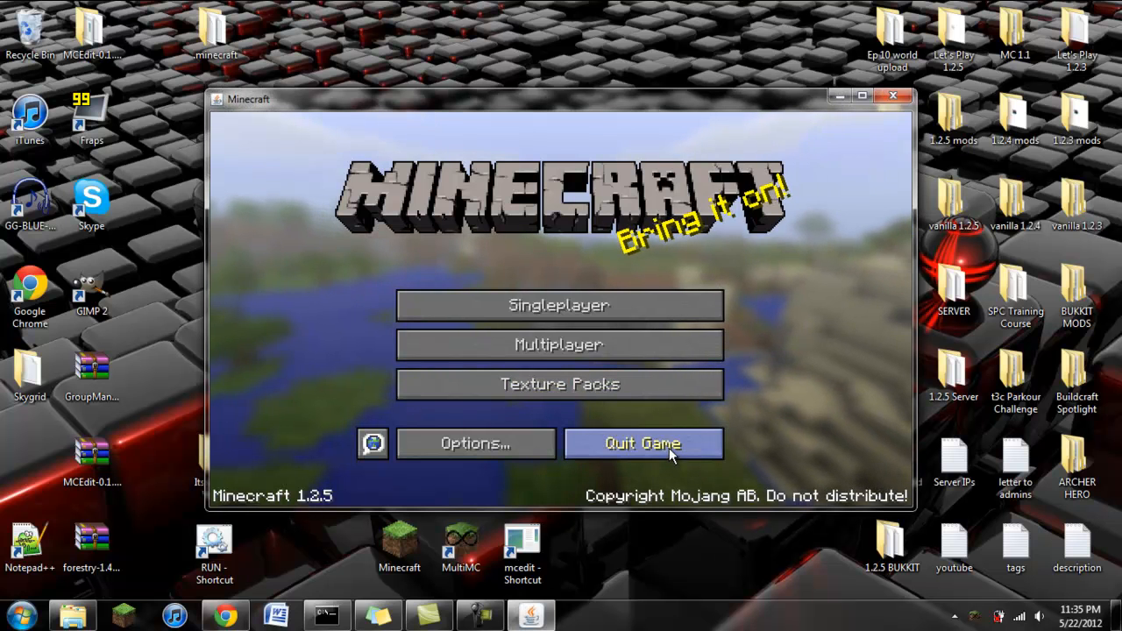
- Quit Minecraft from the 1.2.5 title screen and close the instance's console window
{"action": "left_click", "coordinate": [643, 442]}
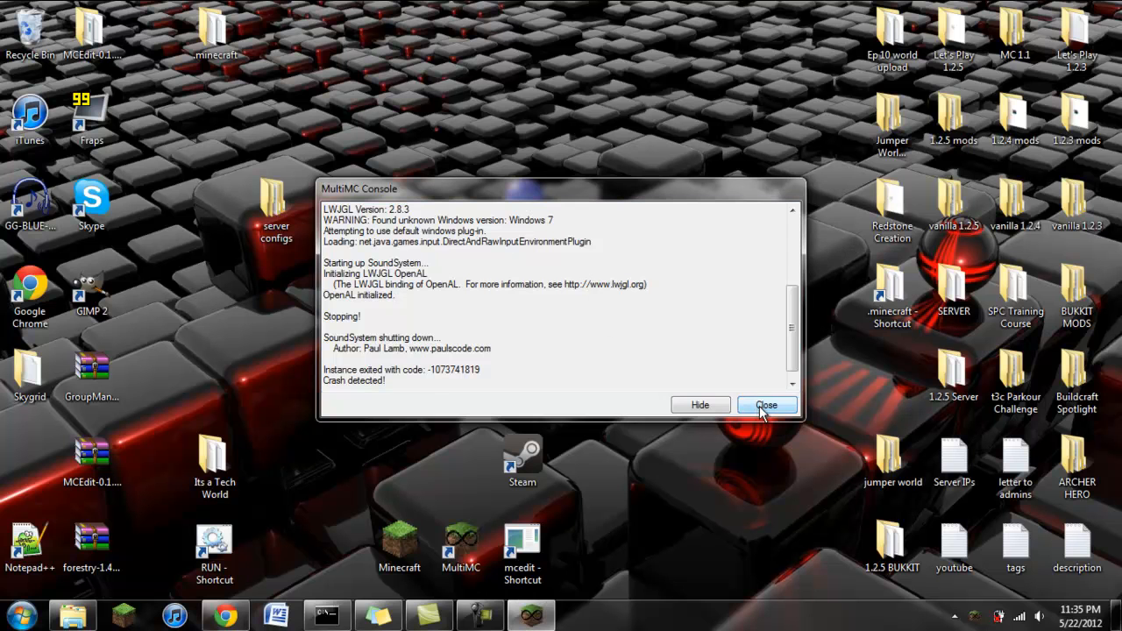
{"action": "left_click", "coordinate": [765, 403]}
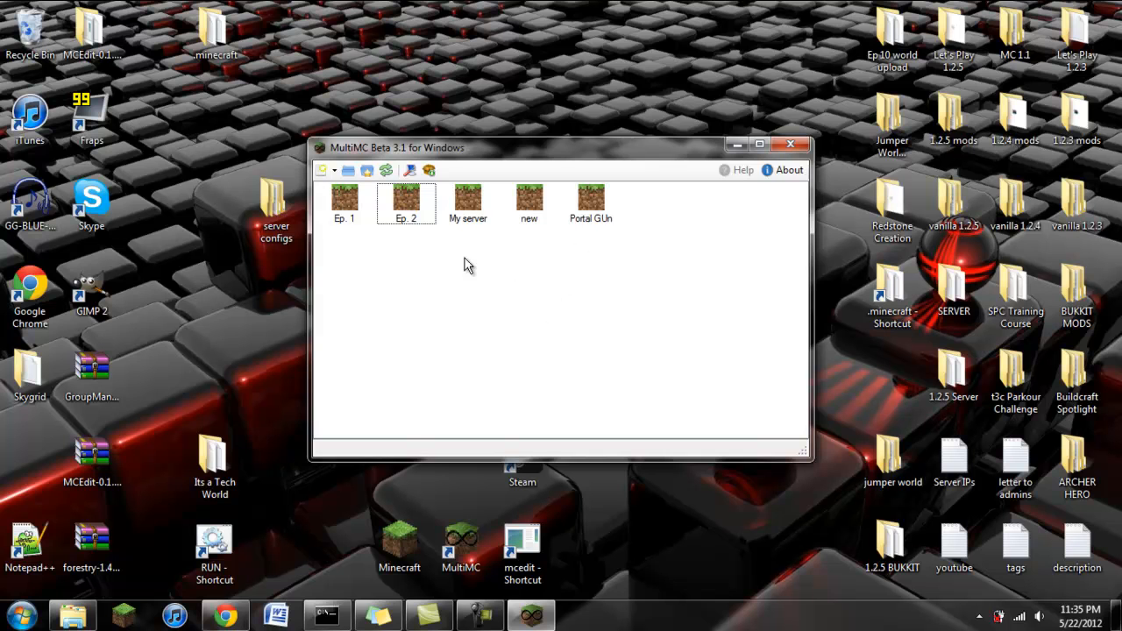
- Bring up Edit Mods for Ep. 2 and view its empty minecraft.jar mod list
{"action": "right_click", "coordinate": [405, 201]}
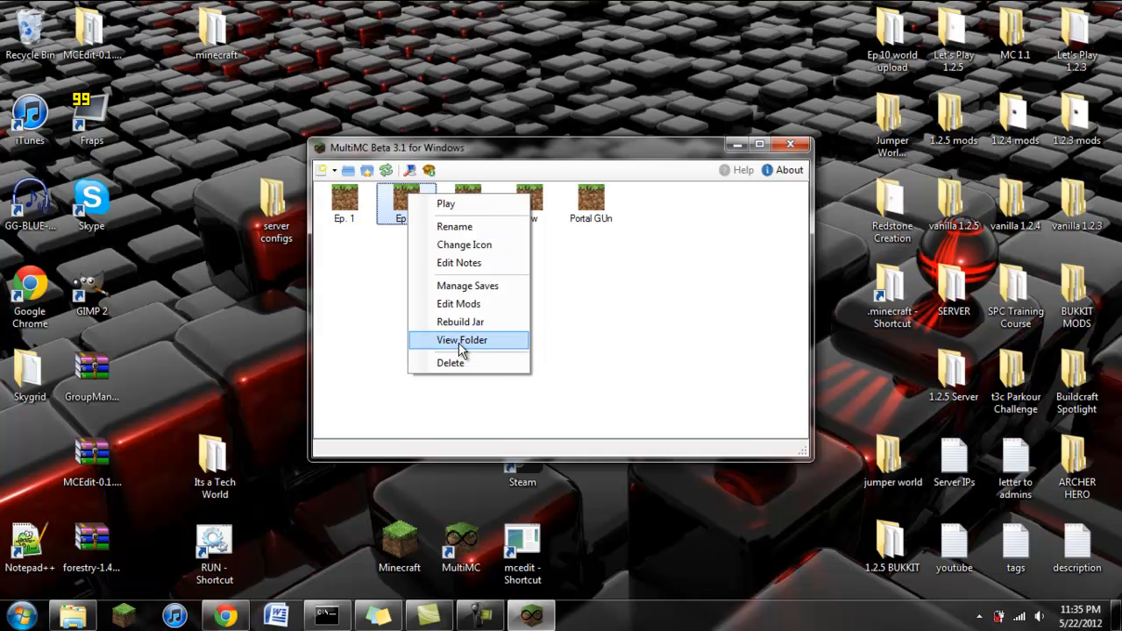
{"action": "mouse_move", "coordinate": [460, 303]}
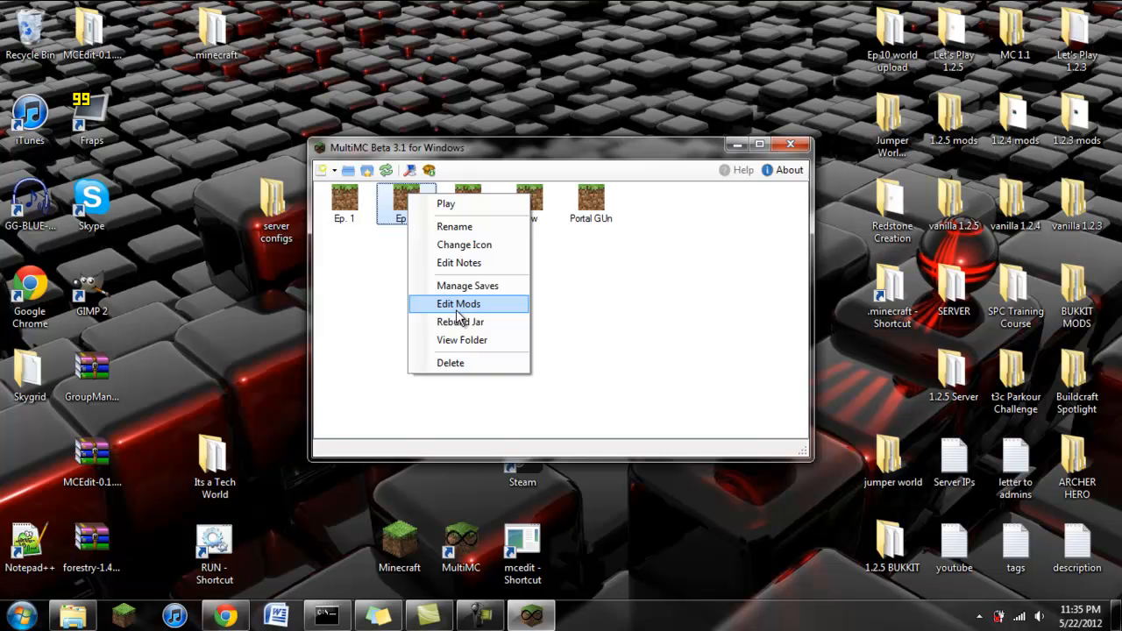
{"action": "left_click", "coordinate": [459, 303]}
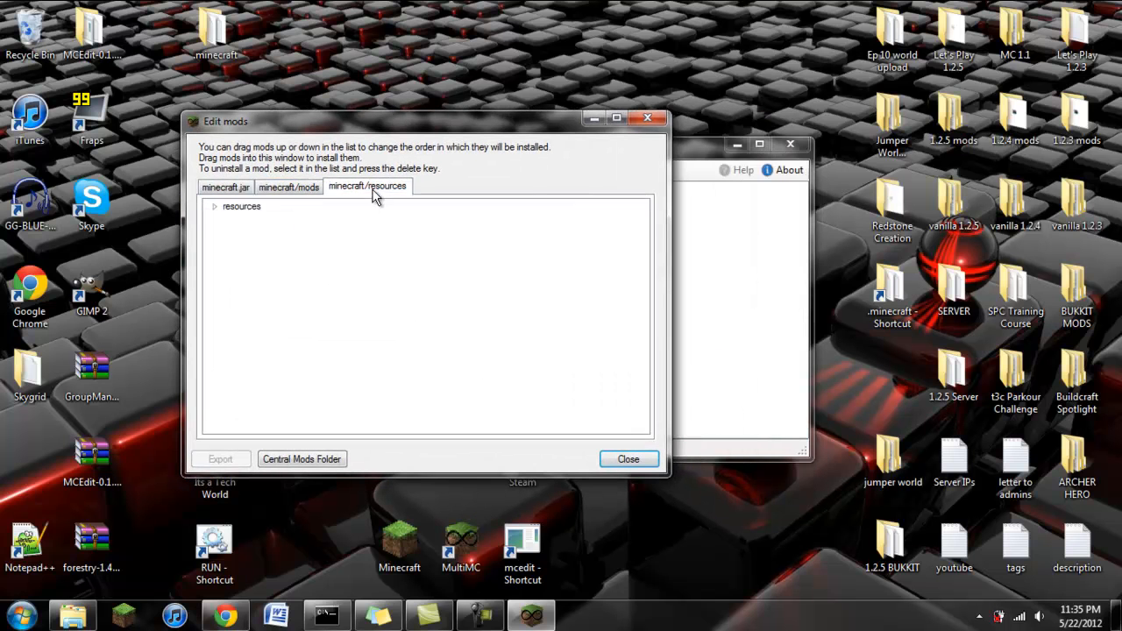
{"action": "left_click", "coordinate": [225, 186]}
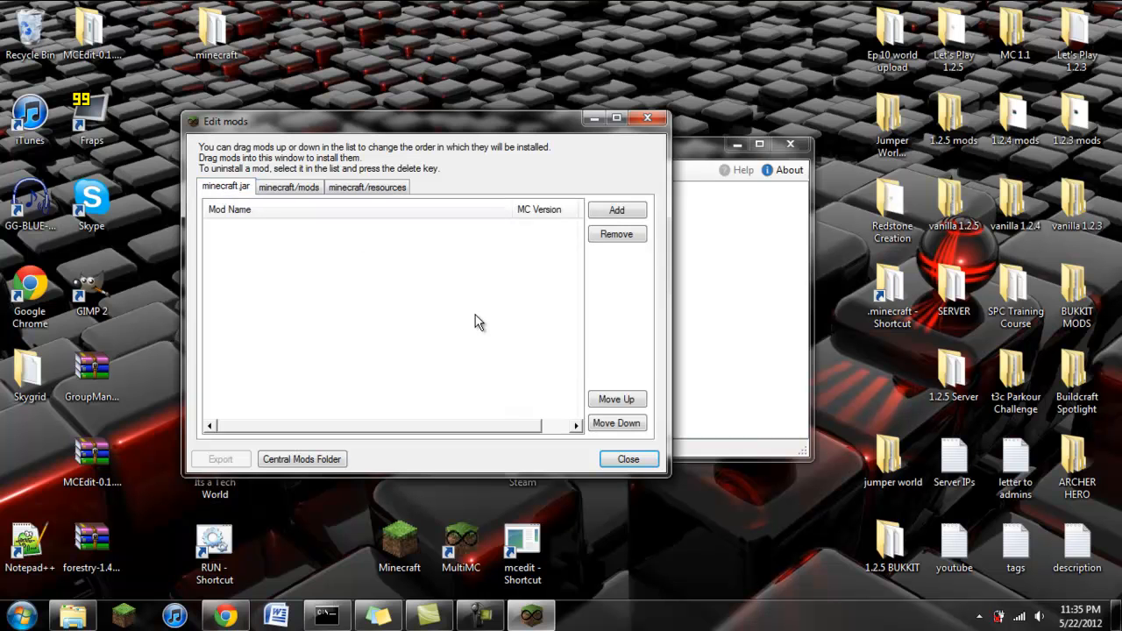
{"action": "mouse_move", "coordinate": [435, 305]}
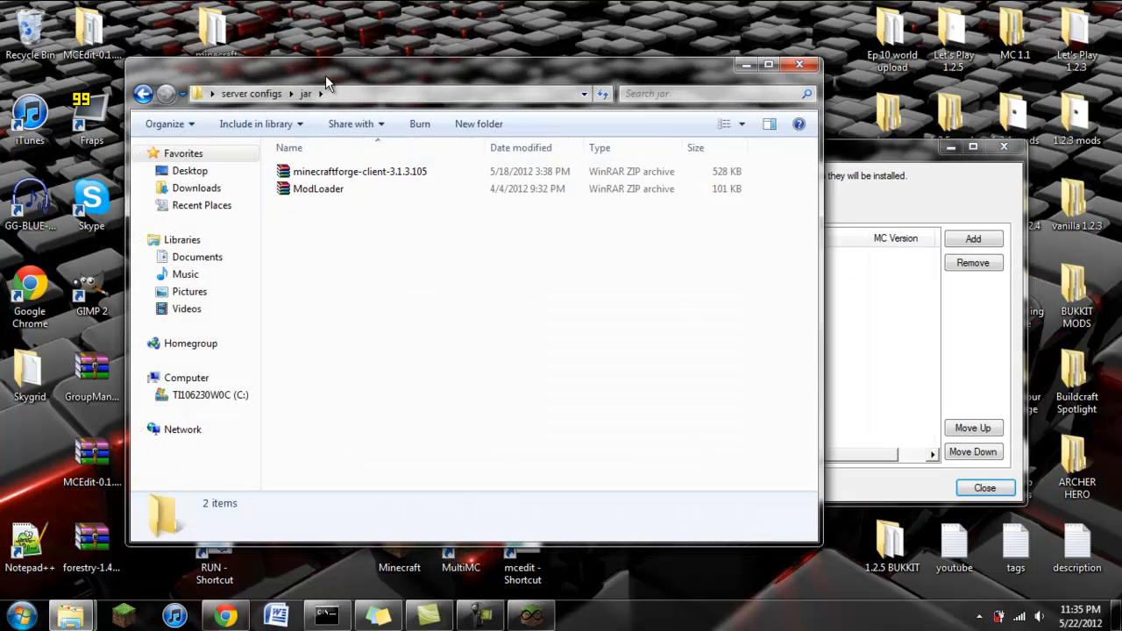
{"action": "mouse_move", "coordinate": [289, 189]}
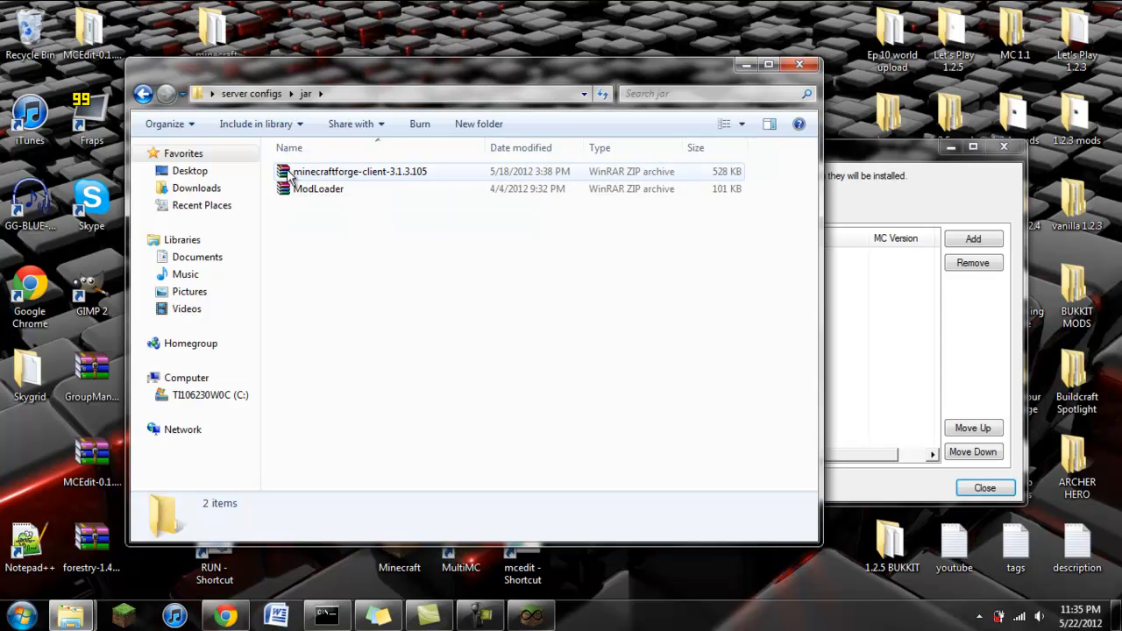
{"action": "mouse_move", "coordinate": [284, 194]}
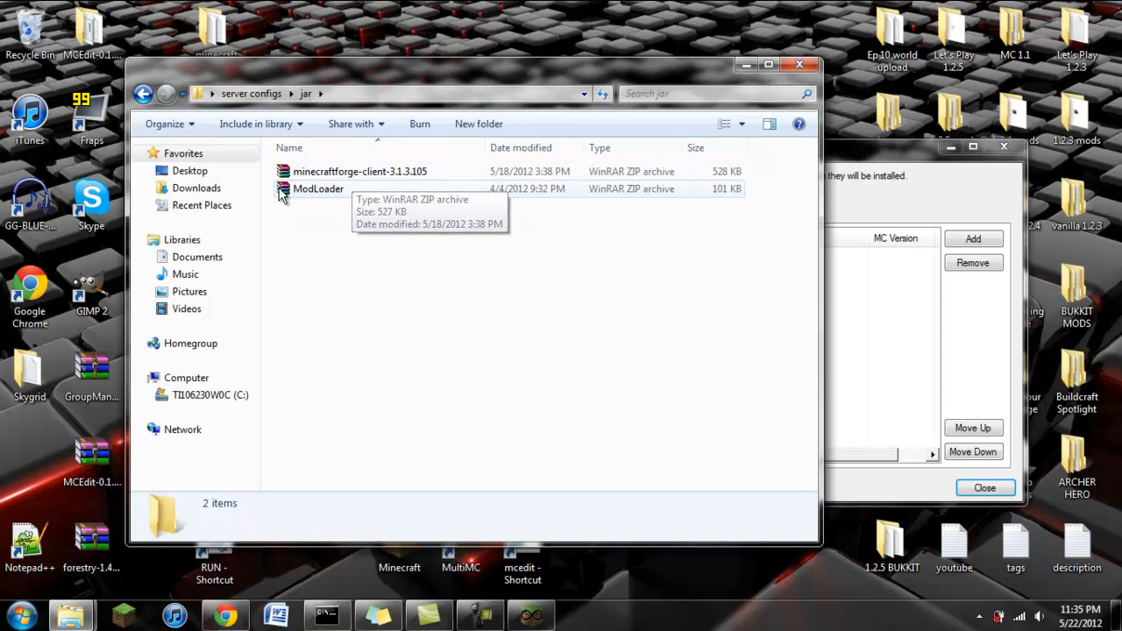
- Add ModLoader and minecraftforge-client-3.1.3.105 to minecraft.jar, moving ModLoader above Forge
{"action": "left_click", "coordinate": [319, 189]}
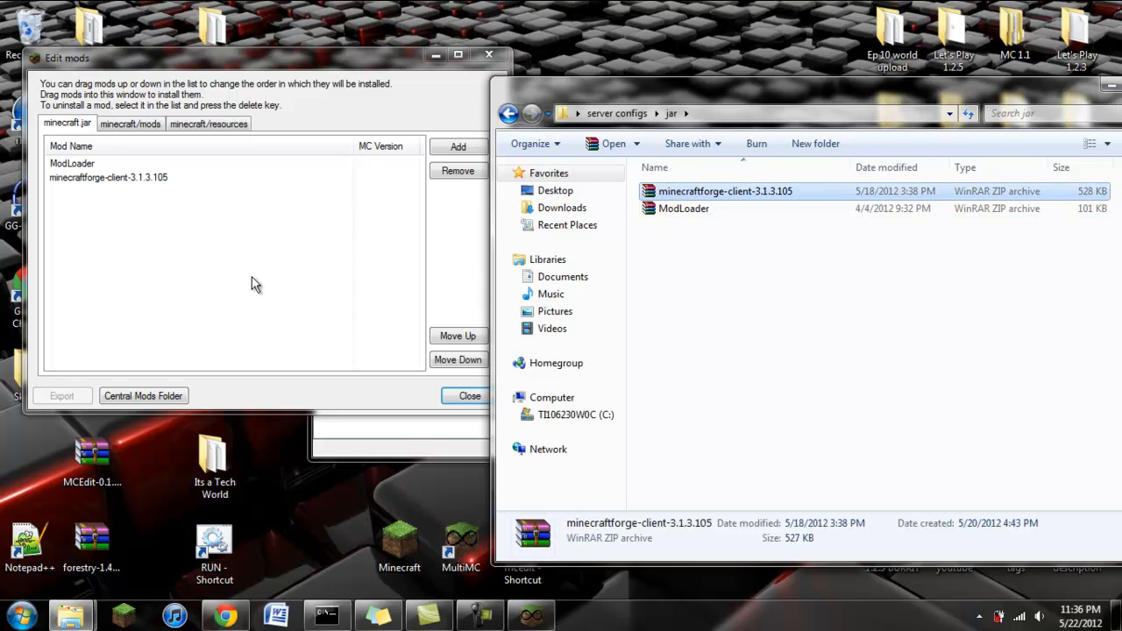
{"action": "left_click", "coordinate": [109, 177]}
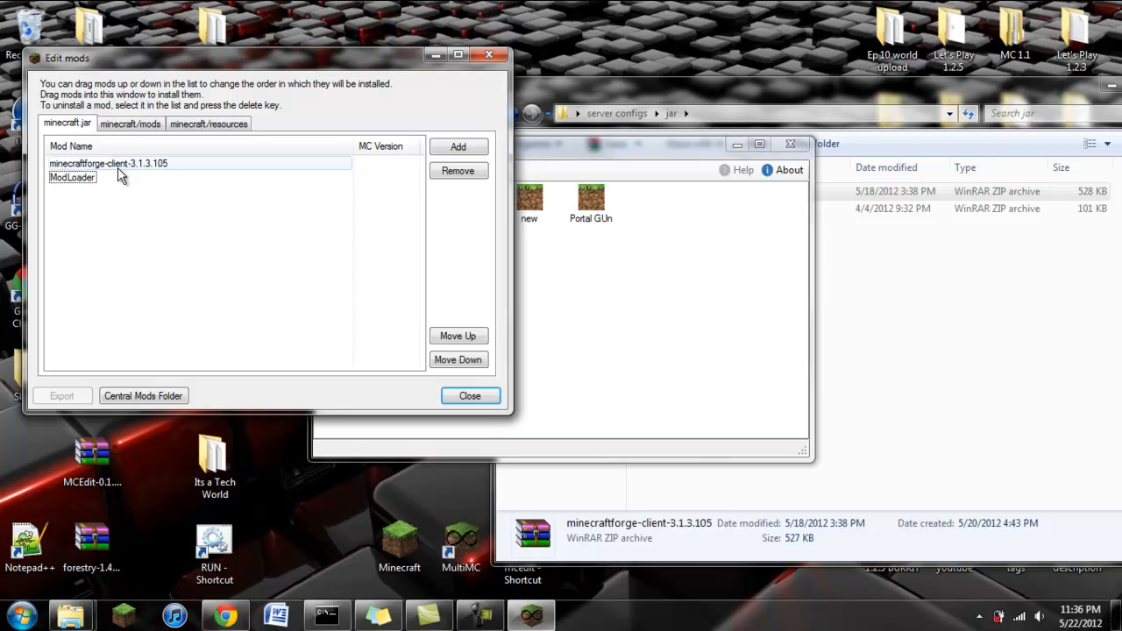
{"action": "left_click", "coordinate": [72, 177]}
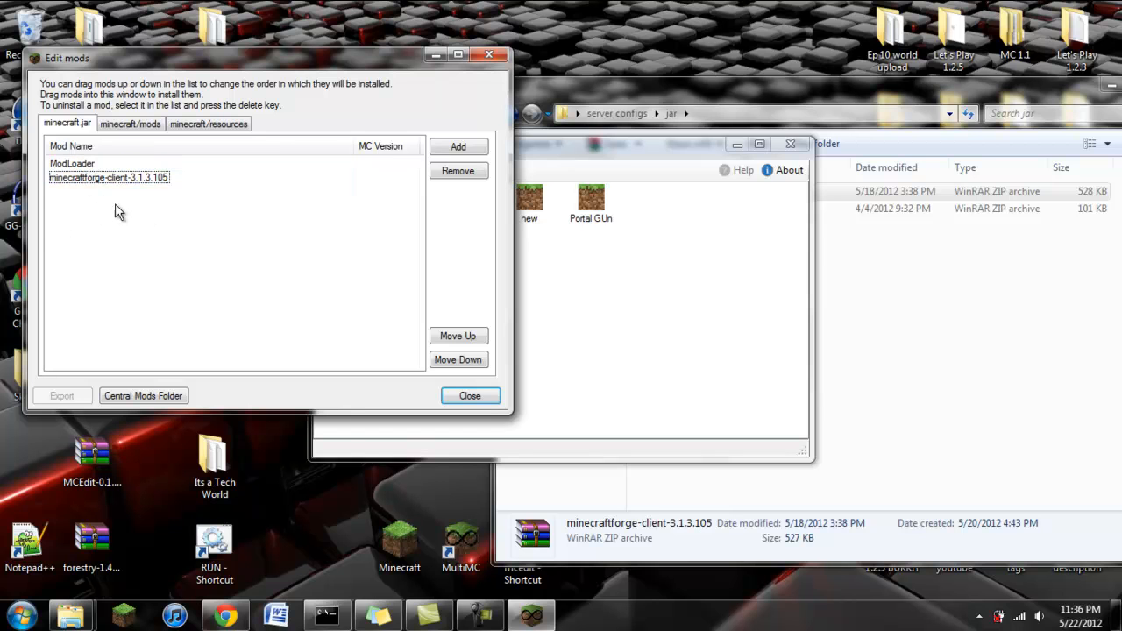
{"action": "left_click", "coordinate": [109, 177]}
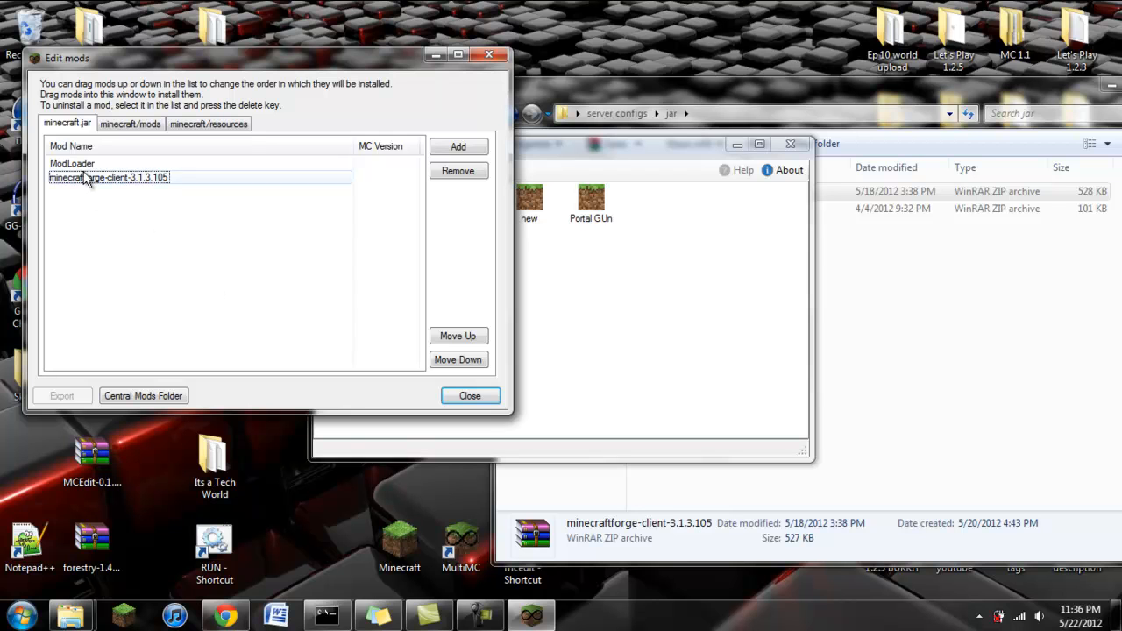
{"action": "left_click", "coordinate": [71, 163]}
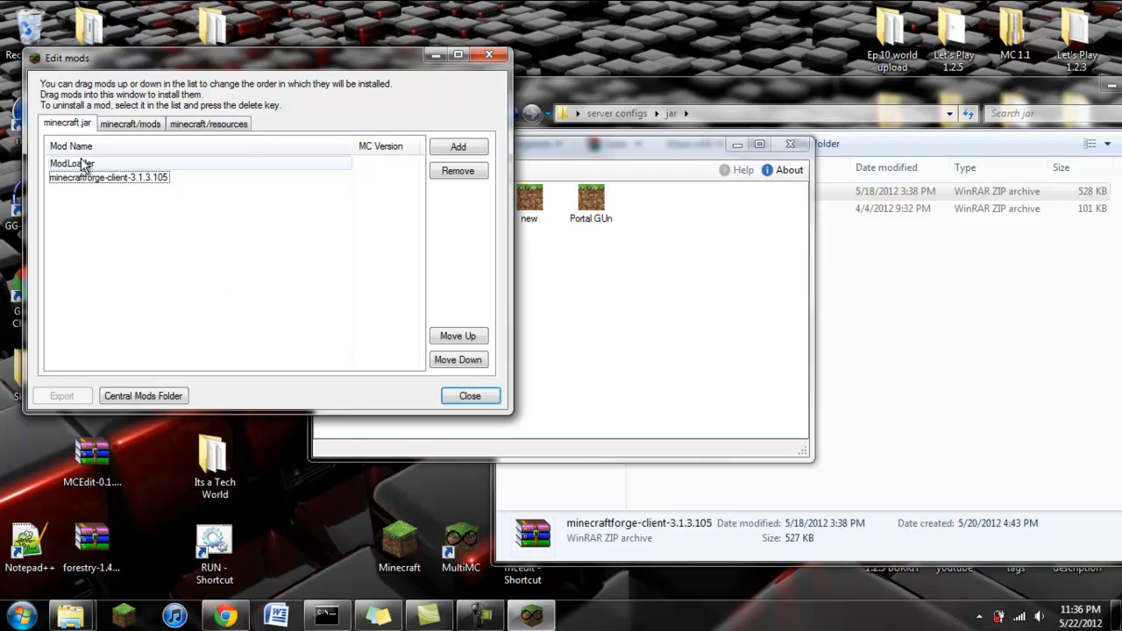
{"action": "left_click", "coordinate": [129, 123]}
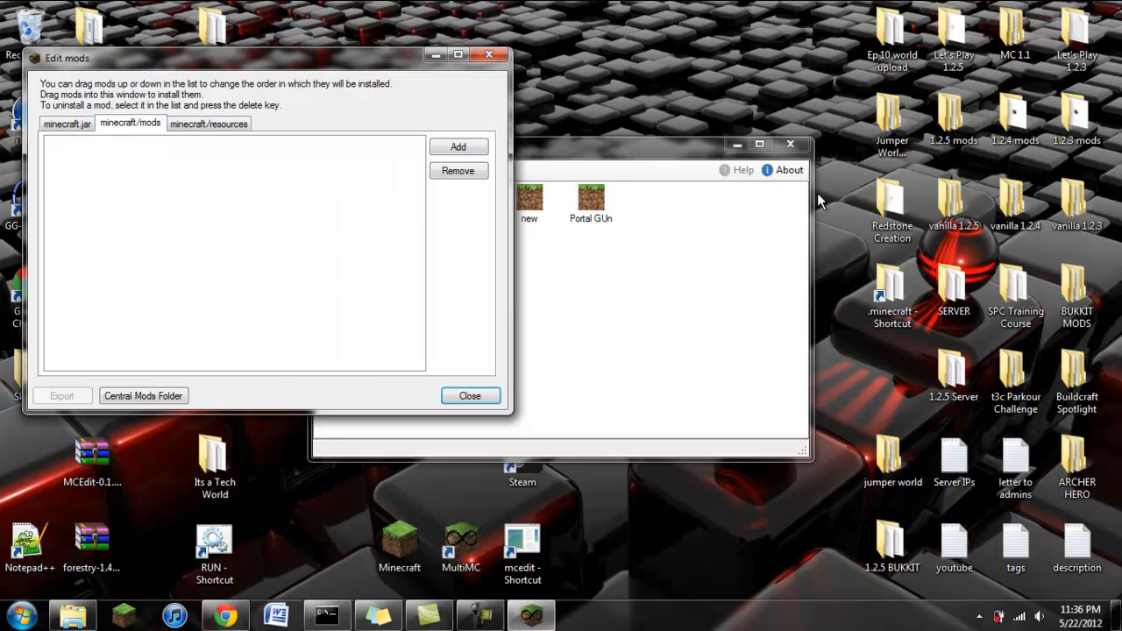
- Browse Explorer back into the Request Installations - Ep. 2 folder
{"action": "left_click", "coordinate": [519, 240]}
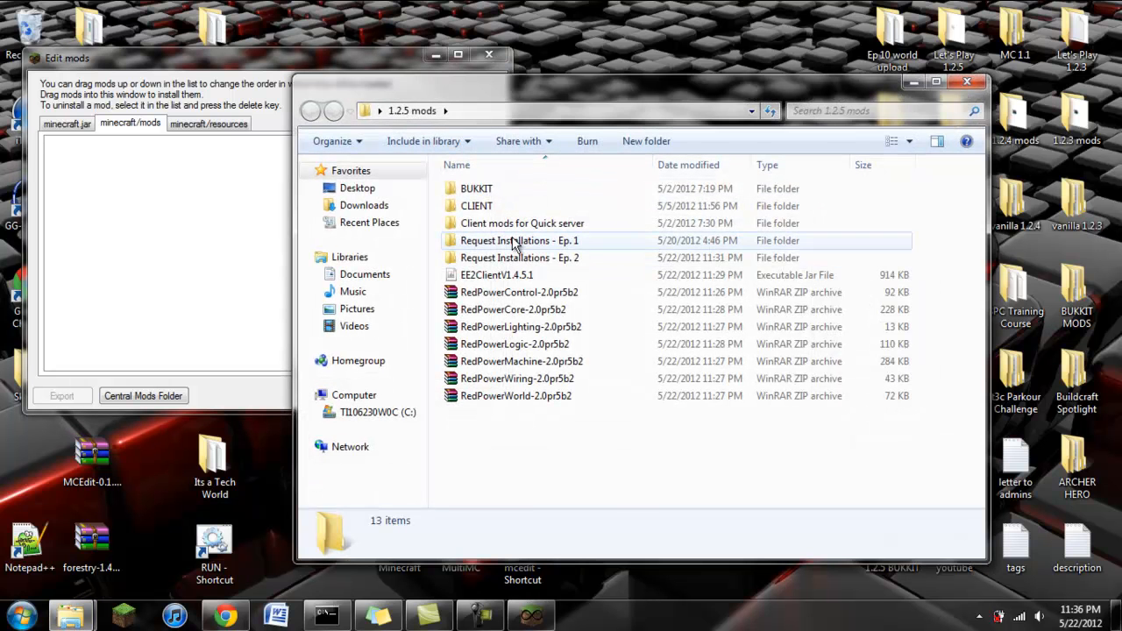
{"action": "double_click", "coordinate": [520, 241]}
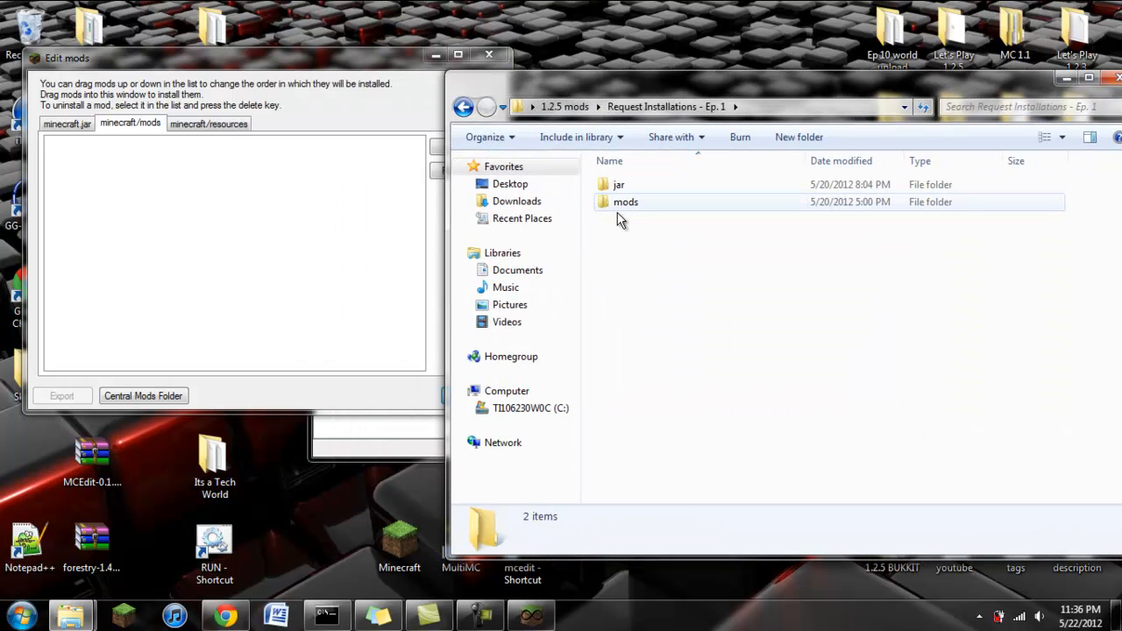
{"action": "left_click", "coordinate": [463, 107]}
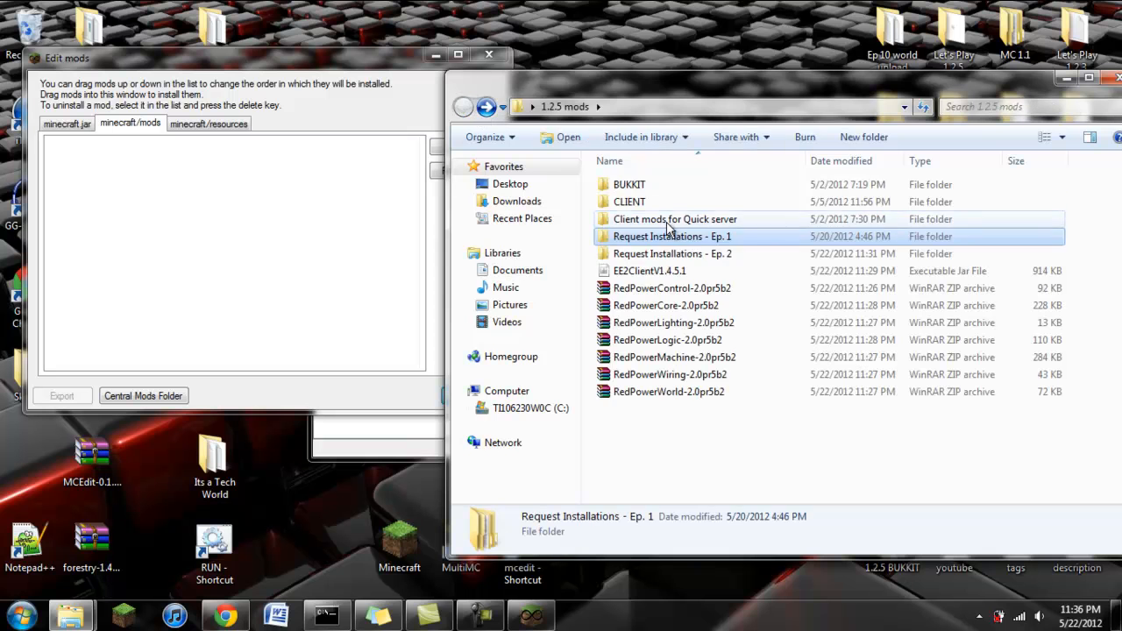
{"action": "double_click", "coordinate": [674, 252]}
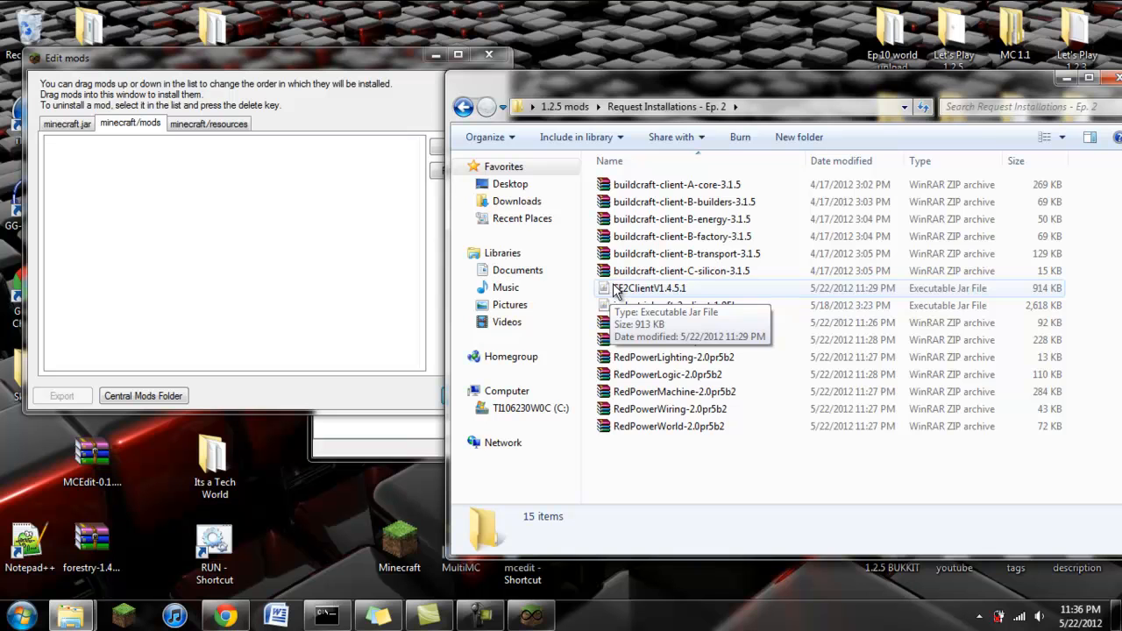
{"action": "mouse_move", "coordinate": [612, 299]}
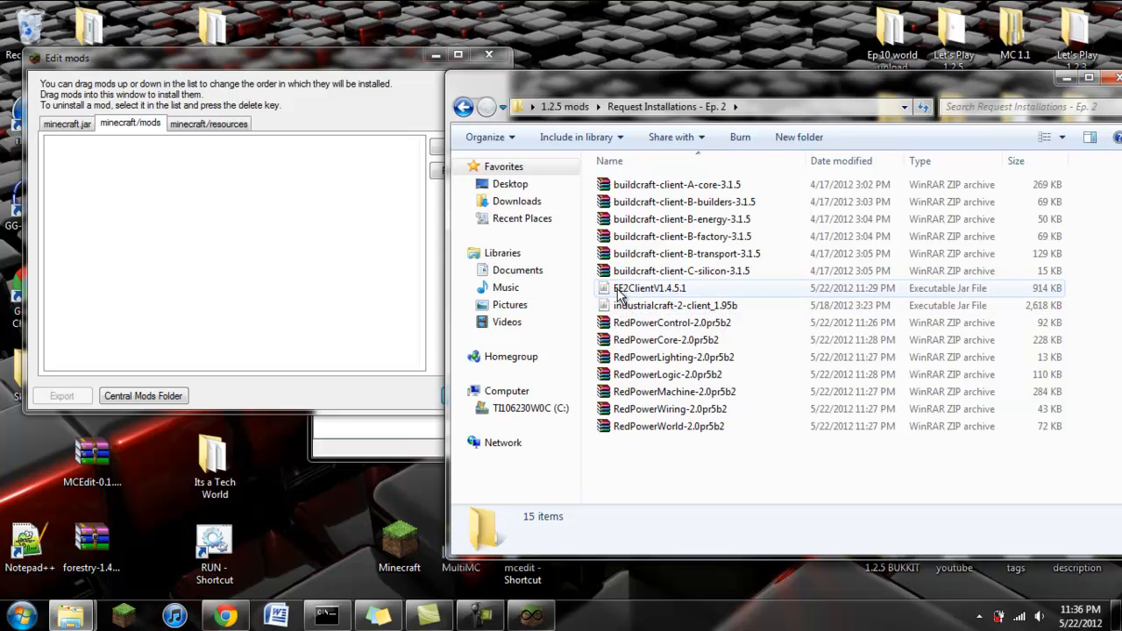
- Install all 15 BuildCraft, EE2, IndustrialCraft and RedPower files into the instance's mods list
{"action": "left_click", "coordinate": [649, 287]}
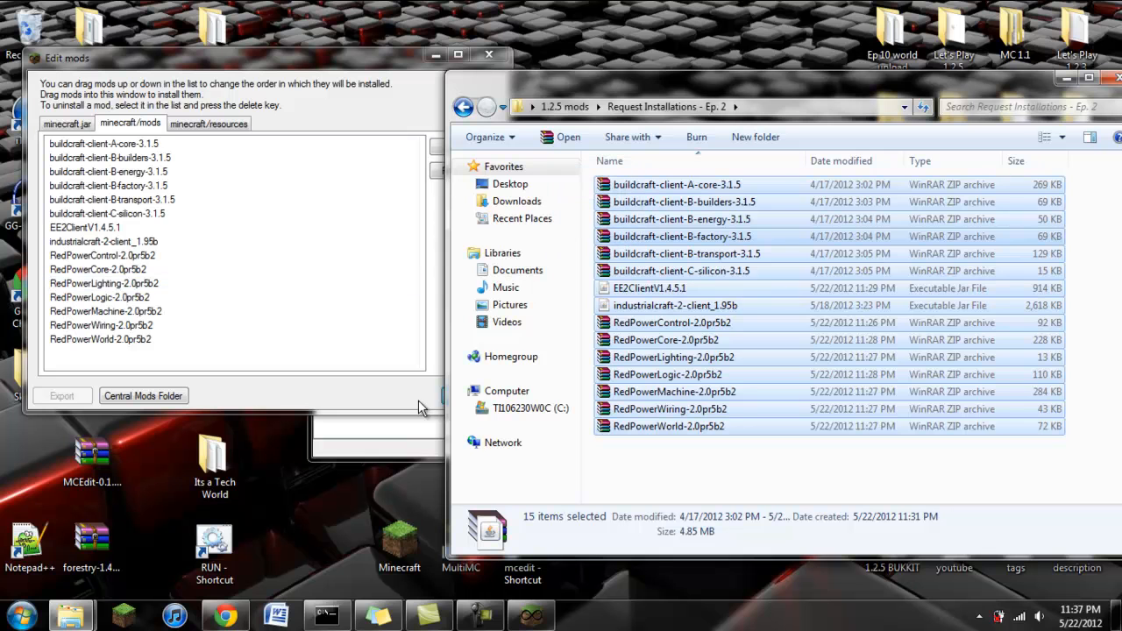
{"action": "left_click", "coordinate": [214, 465]}
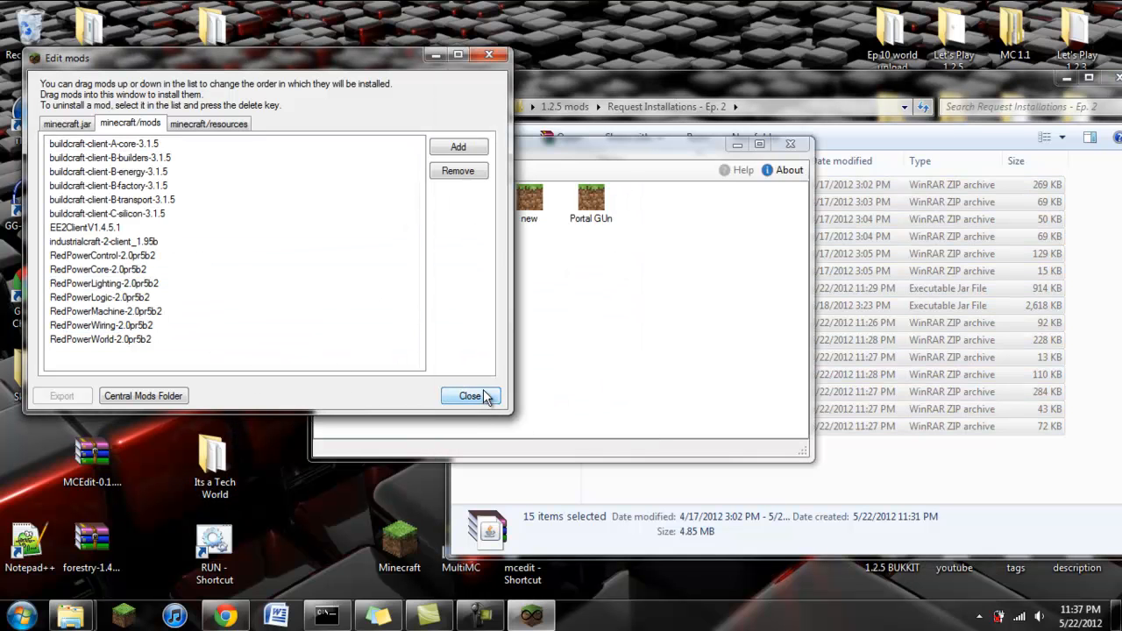
{"action": "left_click", "coordinate": [470, 396]}
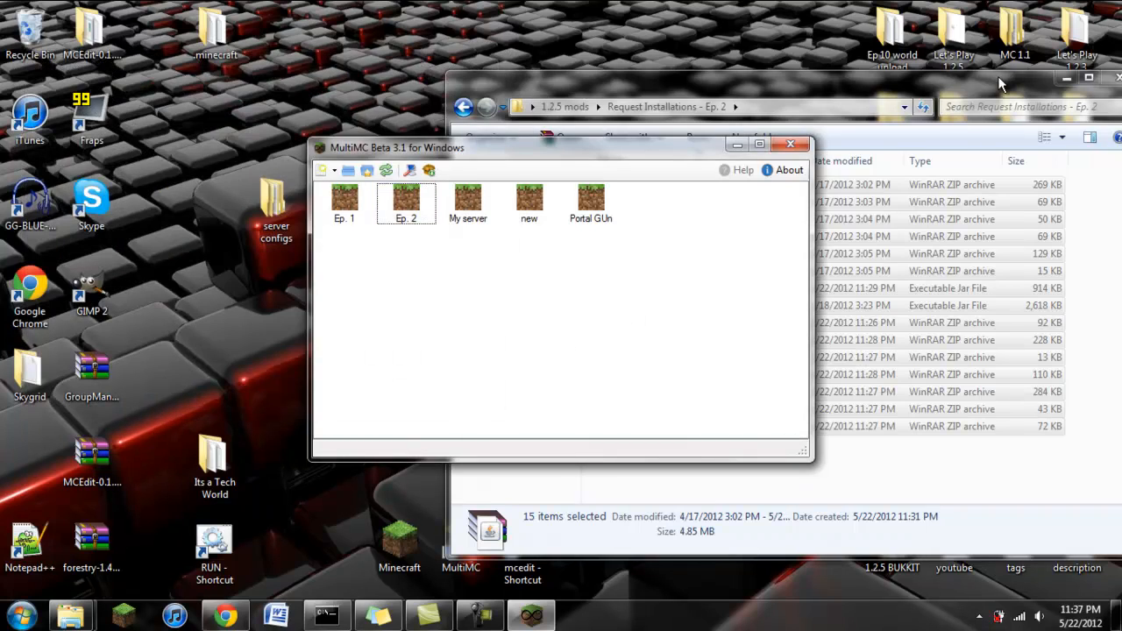
{"action": "double_click", "coordinate": [407, 200]}
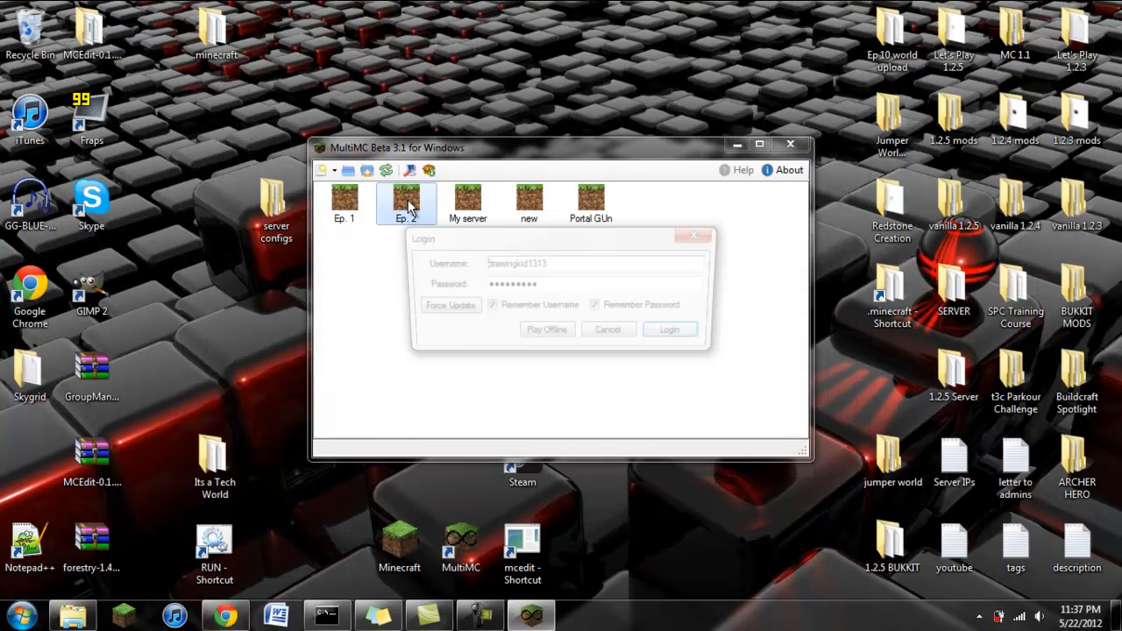
{"action": "left_click", "coordinate": [670, 330]}
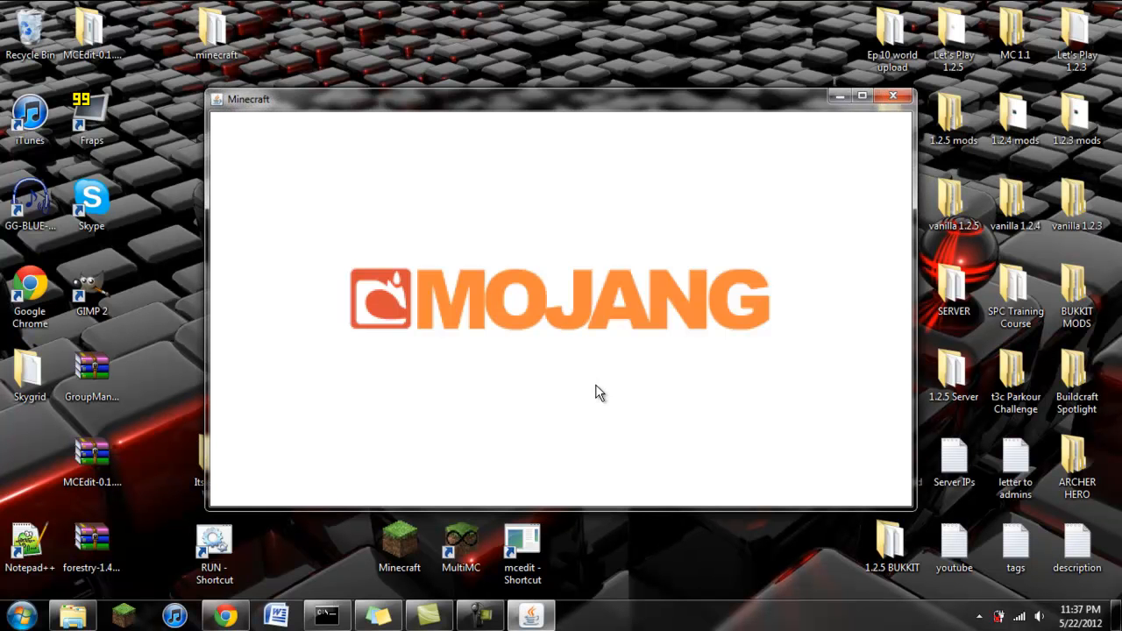
{"action": "mouse_move", "coordinate": [599, 365]}
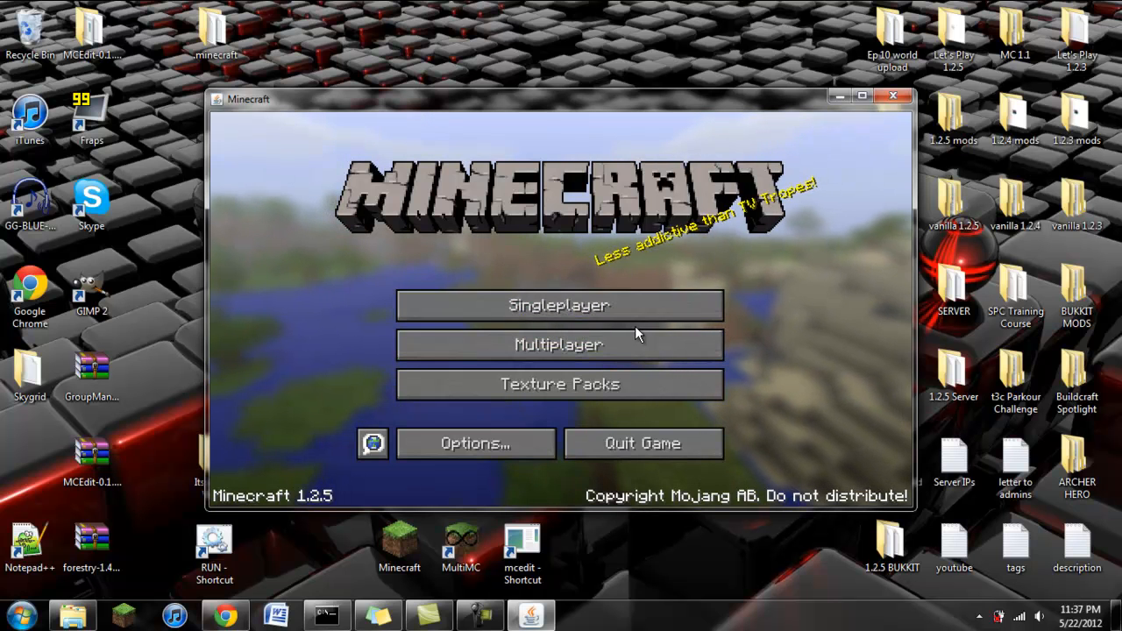
{"action": "mouse_move", "coordinate": [557, 306]}
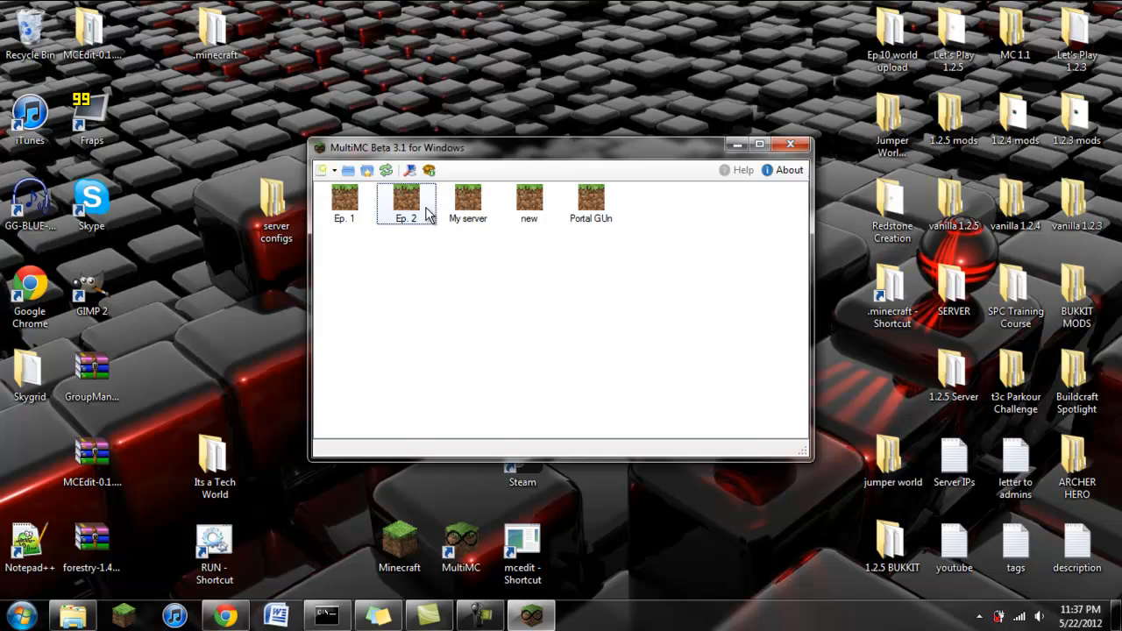
- View the Ep. 2 instance's folder and go into .minecraft's config directory
{"action": "left_click", "coordinate": [405, 202]}
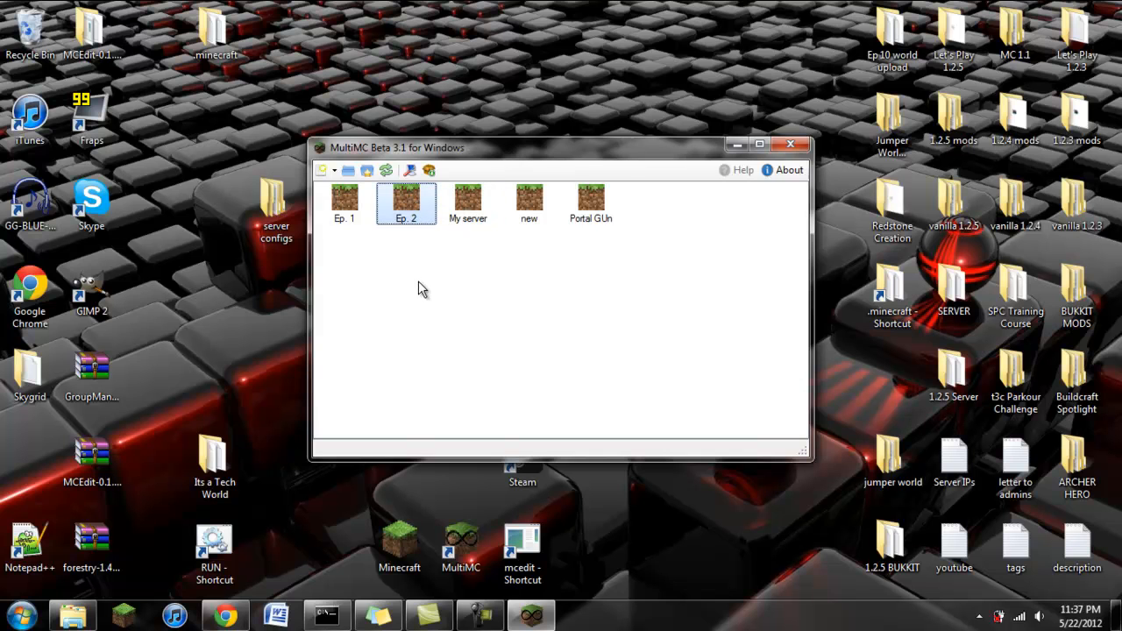
{"action": "right_click", "coordinate": [407, 201]}
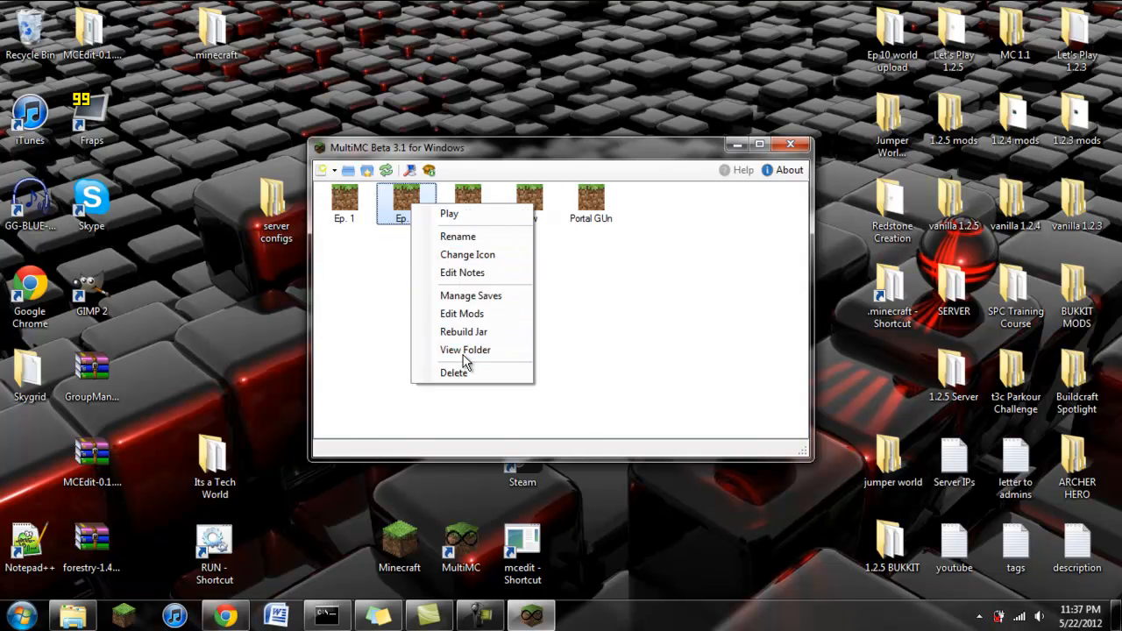
{"action": "left_click", "coordinate": [467, 350]}
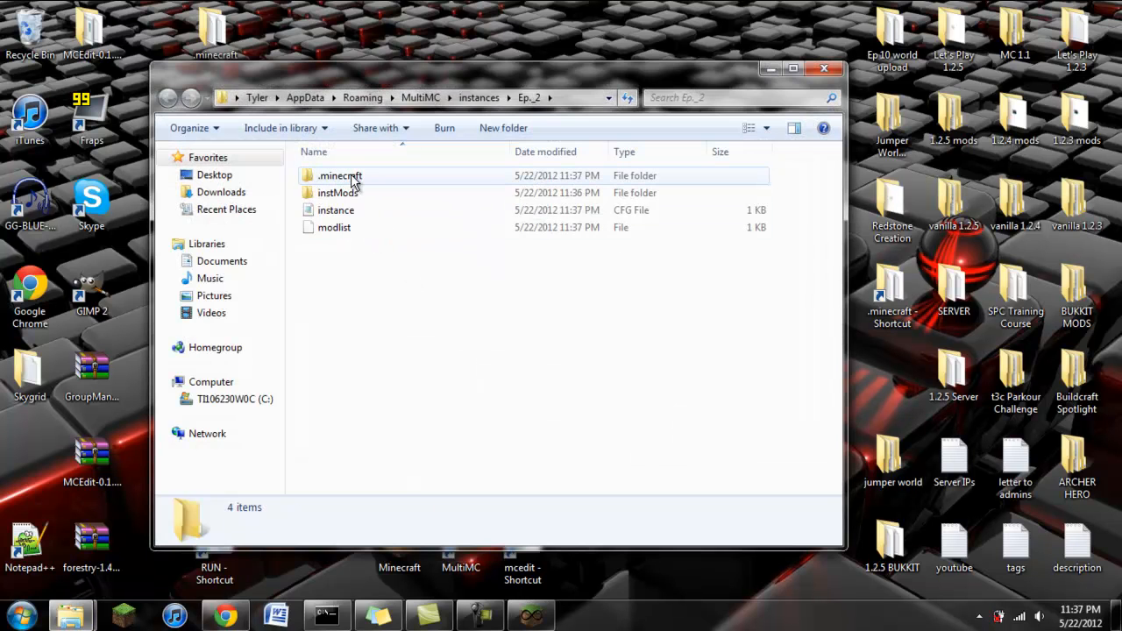
{"action": "double_click", "coordinate": [340, 175]}
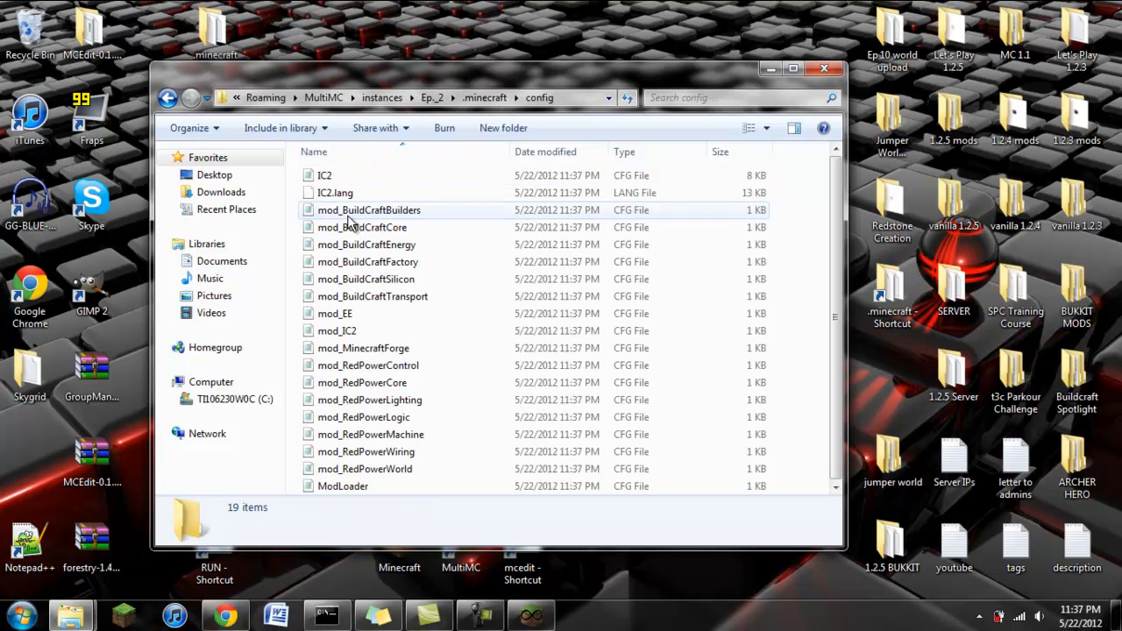
- Read the IC2 config in Notepad, highlighting block IDs such as blockAlloy=231
{"action": "left_click", "coordinate": [324, 176]}
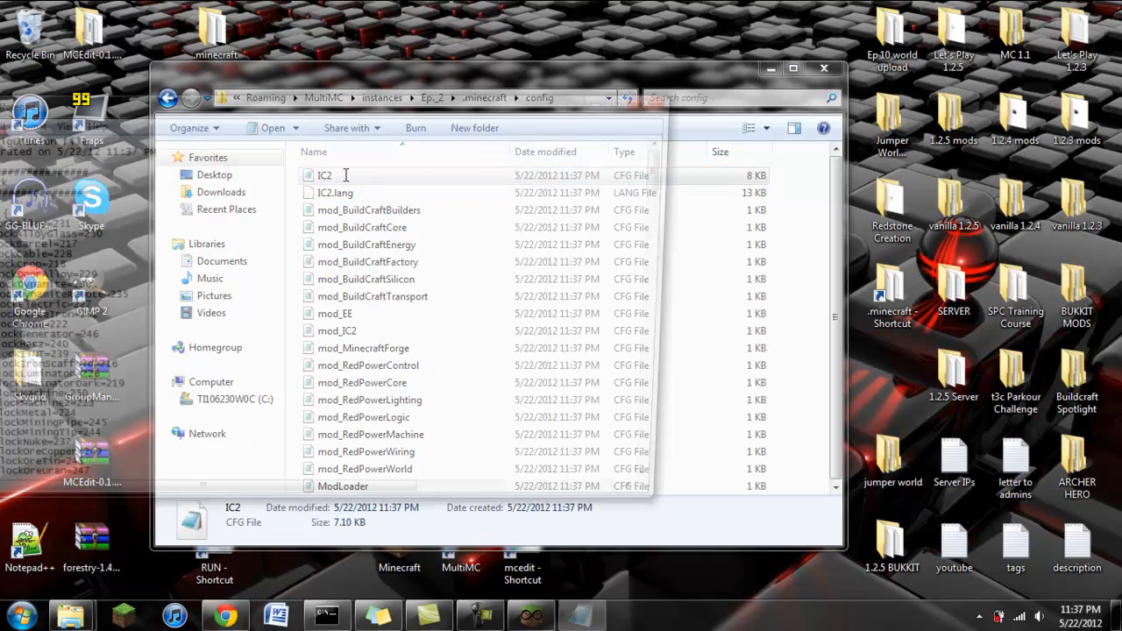
{"action": "double_click", "coordinate": [325, 175]}
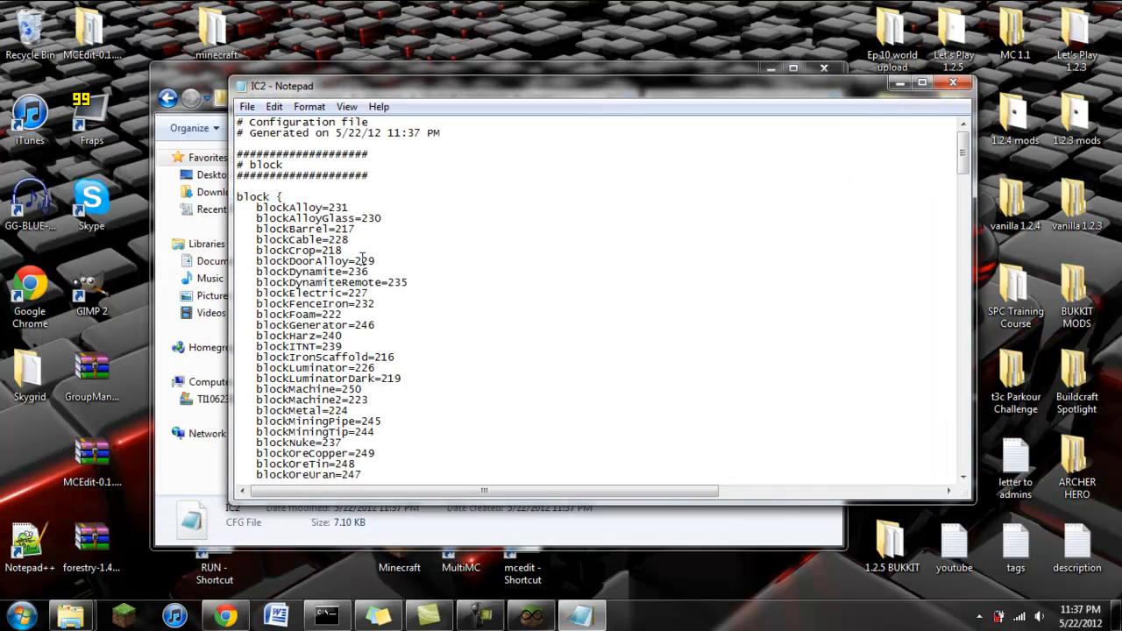
{"action": "scroll", "scroll_direction": "down", "scroll_amount": 3}
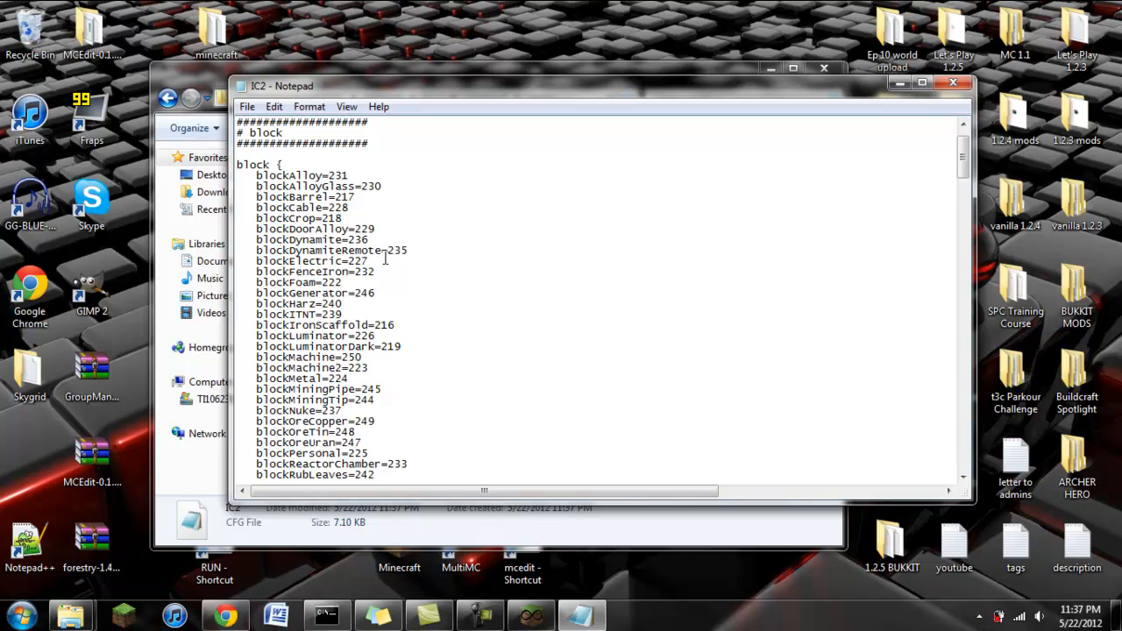
{"action": "mouse_move", "coordinate": [386, 256]}
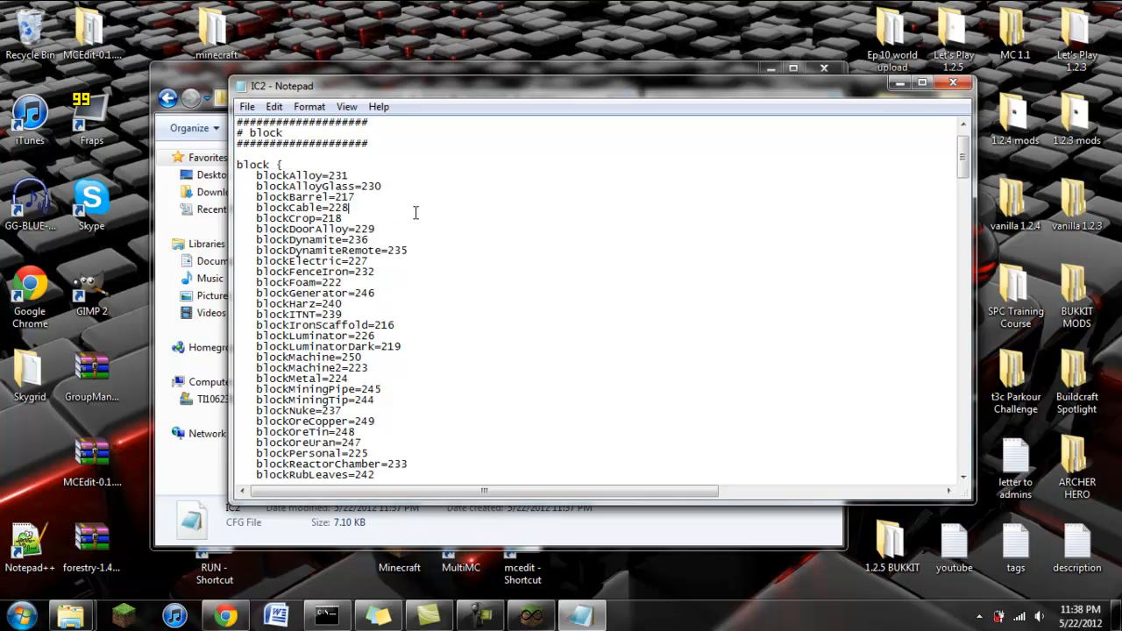
{"action": "double_click", "coordinate": [337, 175]}
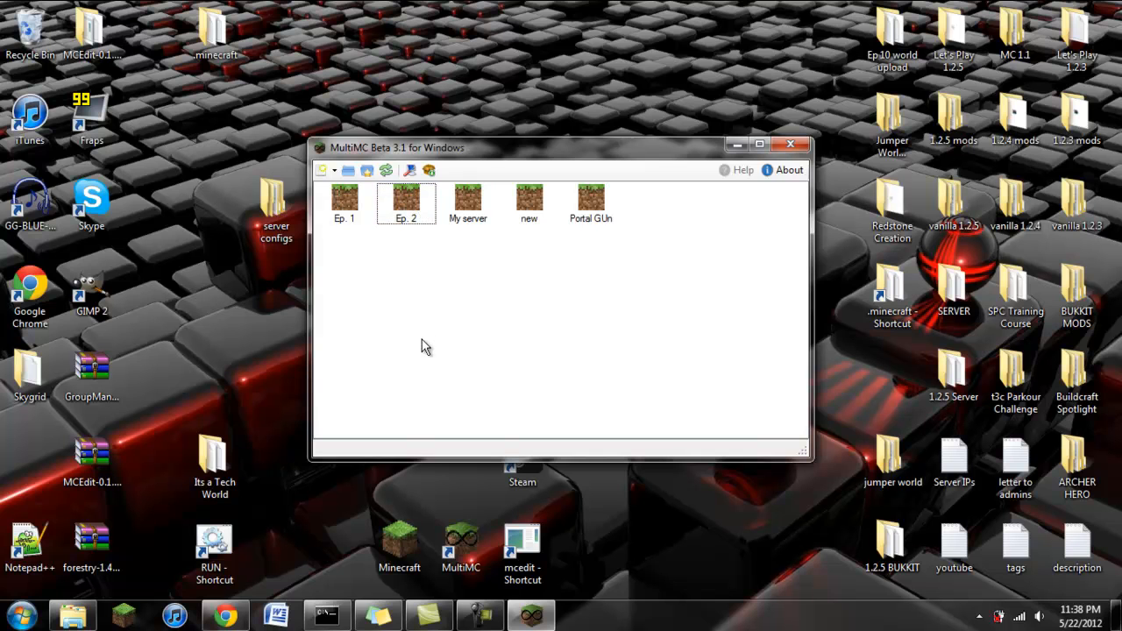
{"action": "mouse_move", "coordinate": [436, 245]}
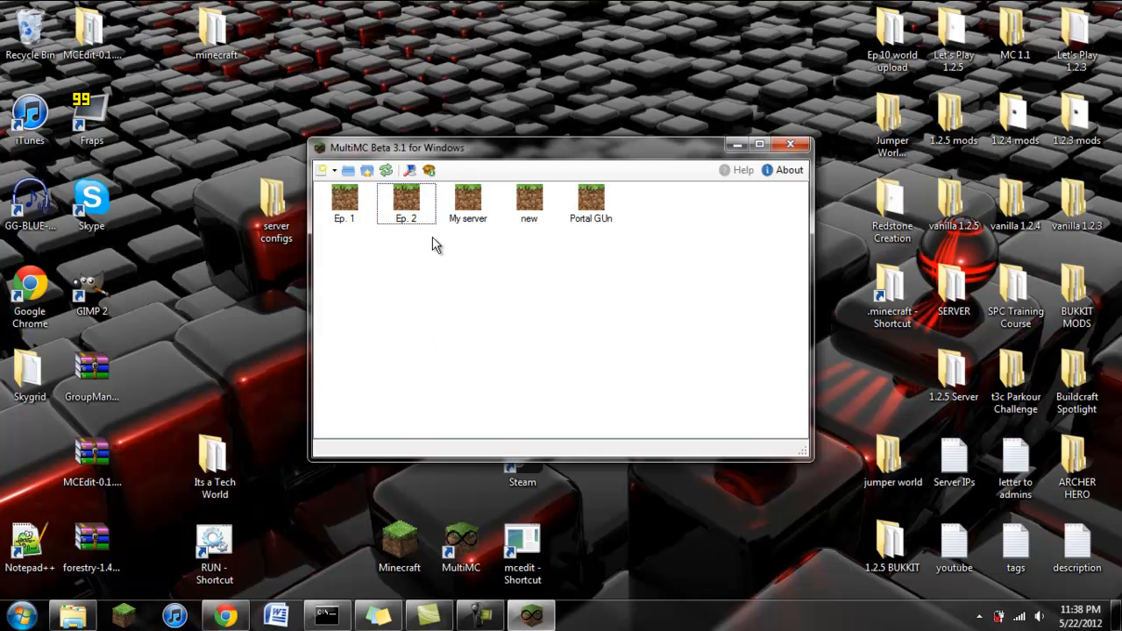
{"action": "left_click", "coordinate": [407, 201]}
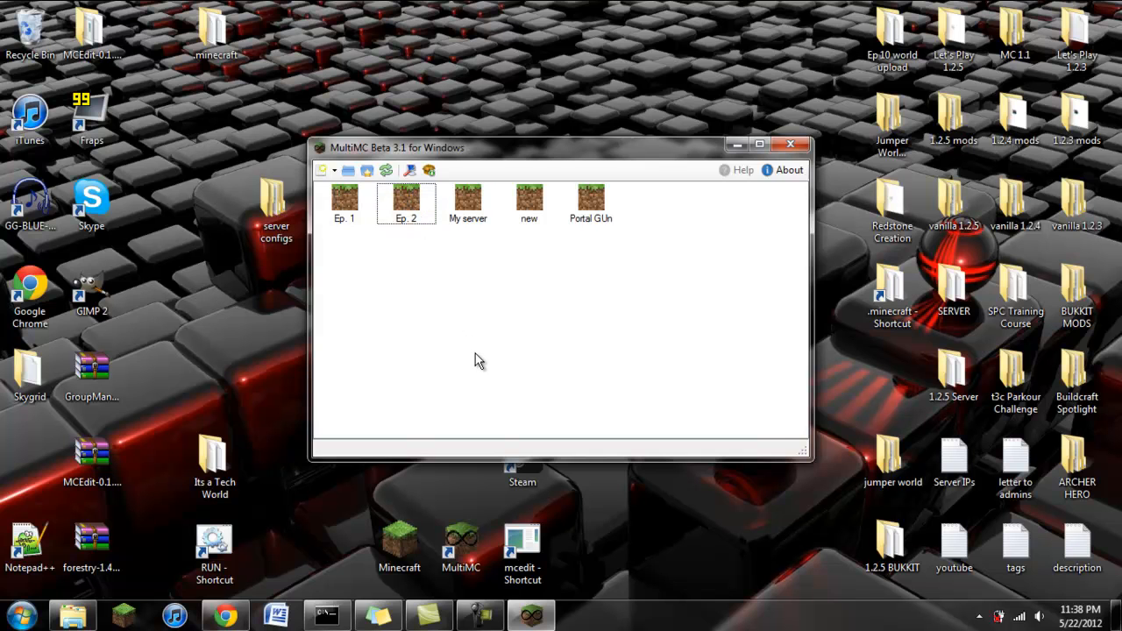
{"action": "mouse_move", "coordinate": [540, 350]}
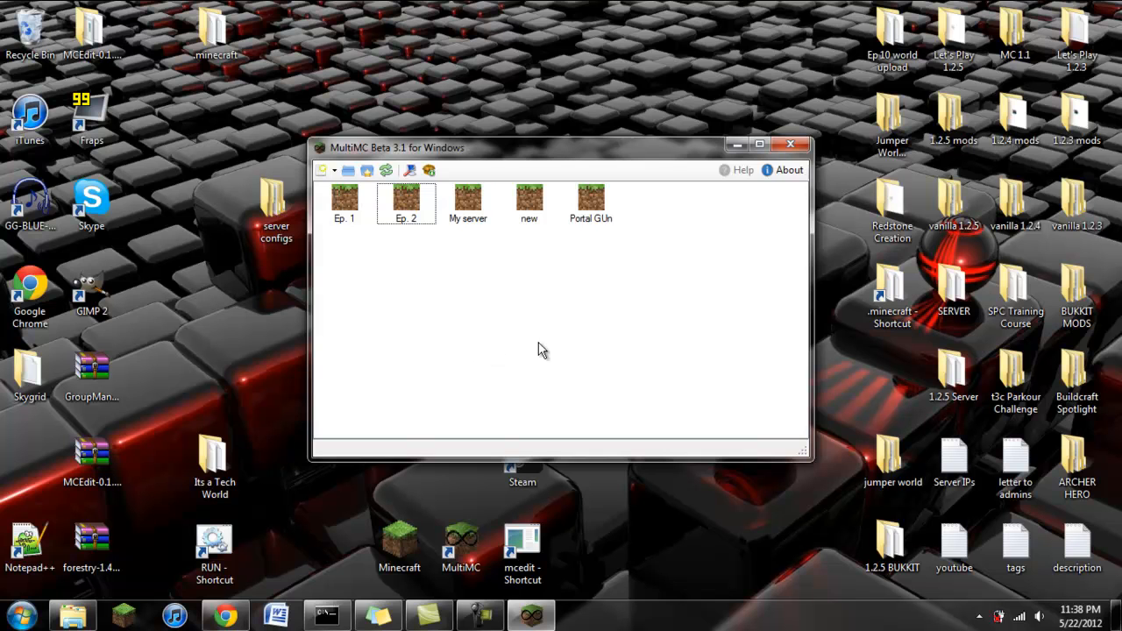
{"action": "mouse_move", "coordinate": [772, 342]}
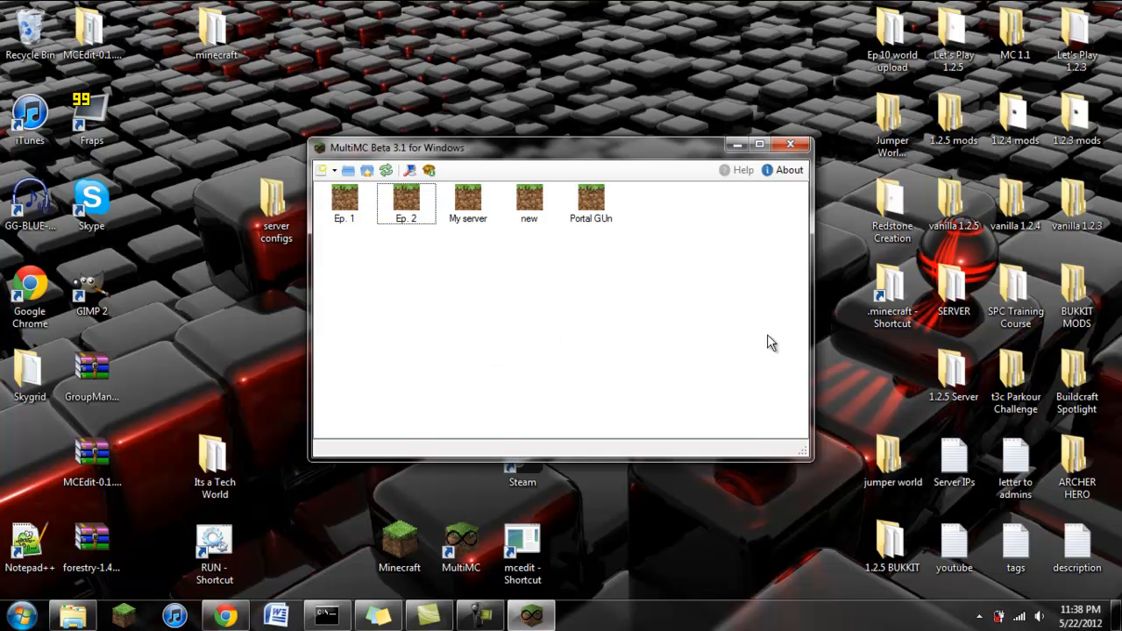
{"action": "mouse_move", "coordinate": [695, 400]}
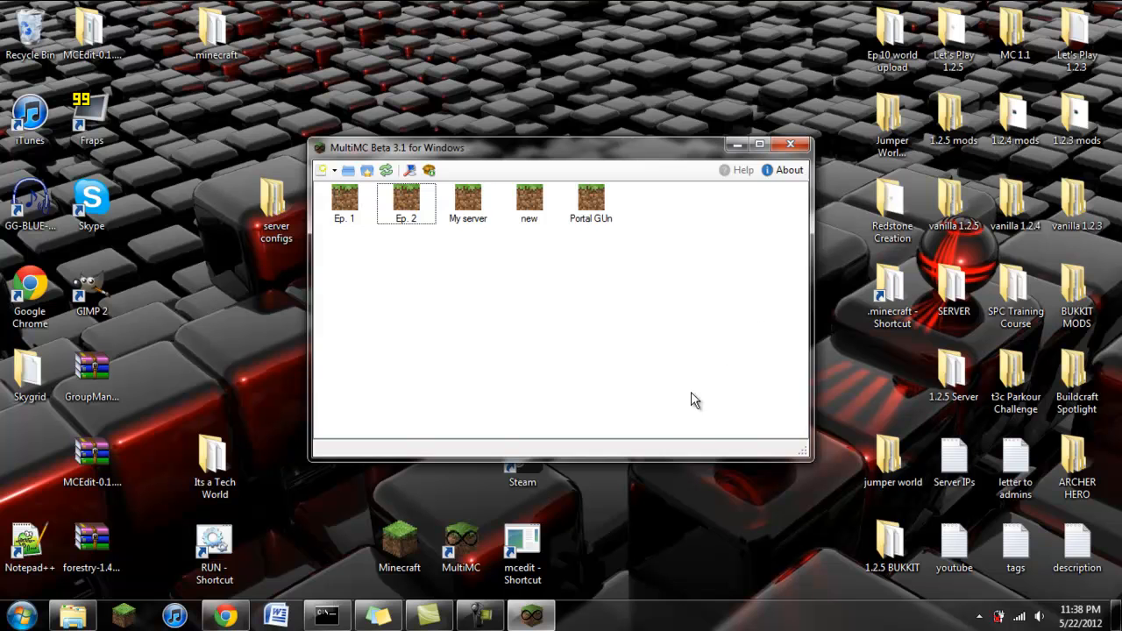
{"action": "mouse_move", "coordinate": [652, 379]}
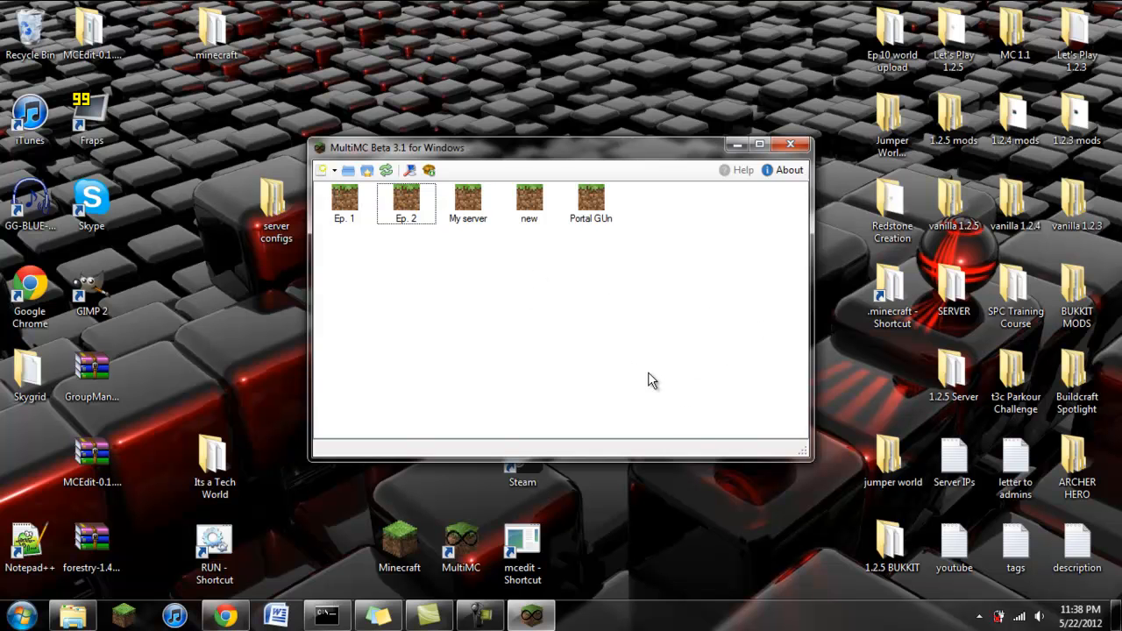
{"action": "mouse_move", "coordinate": [719, 242]}
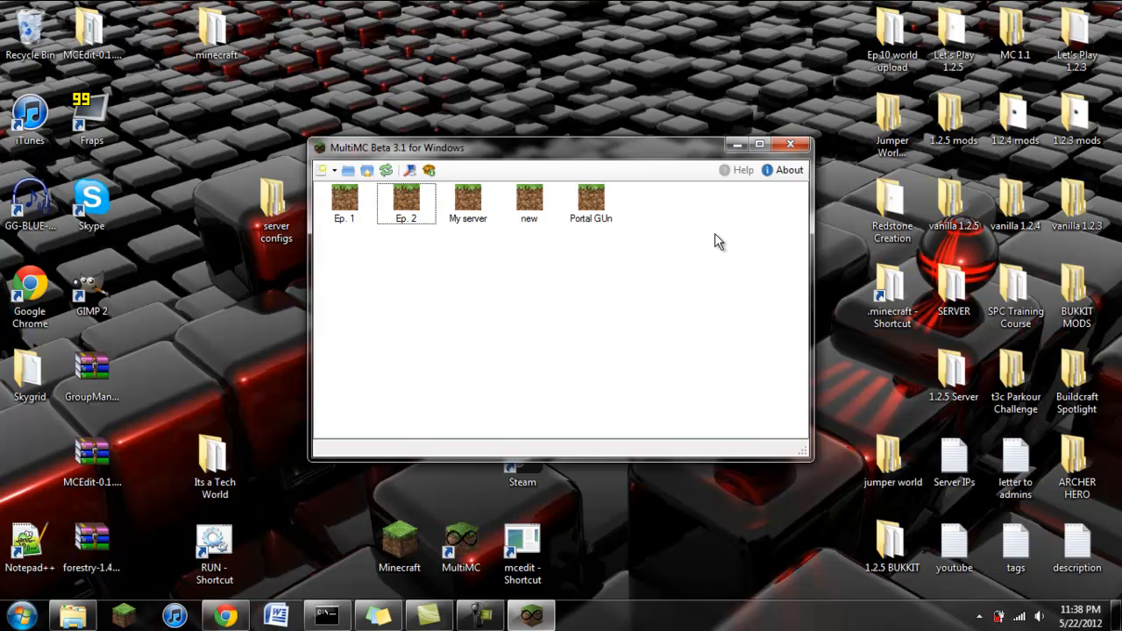
{"action": "mouse_move", "coordinate": [752, 192]}
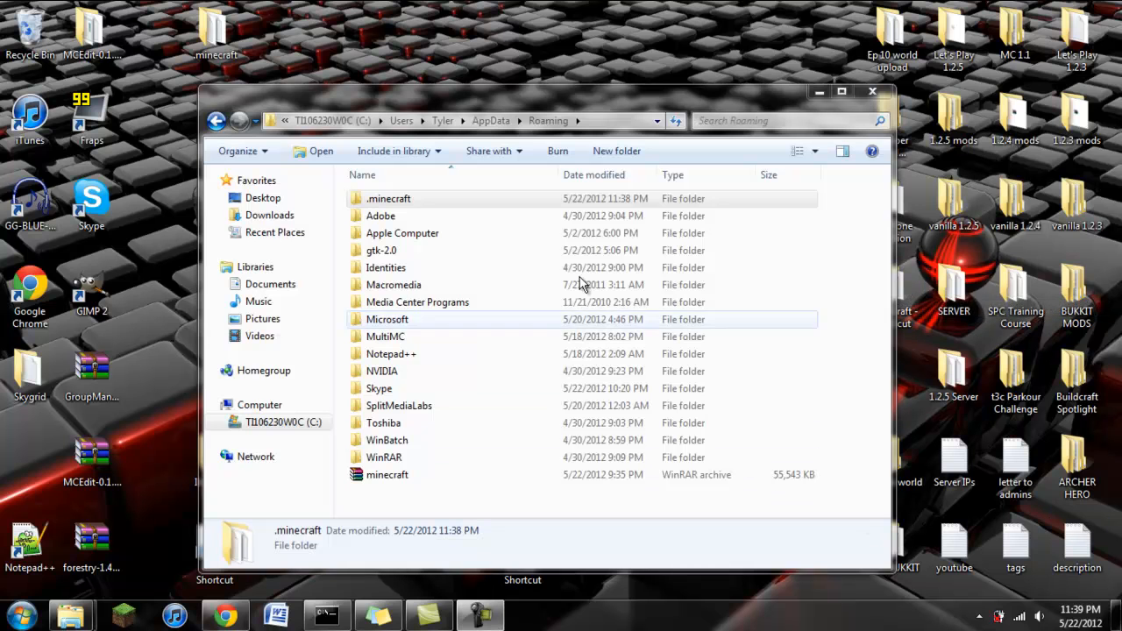
- Go into .minecraft's bin folder and bring up file options for the minecraft jar
{"action": "double_click", "coordinate": [389, 199]}
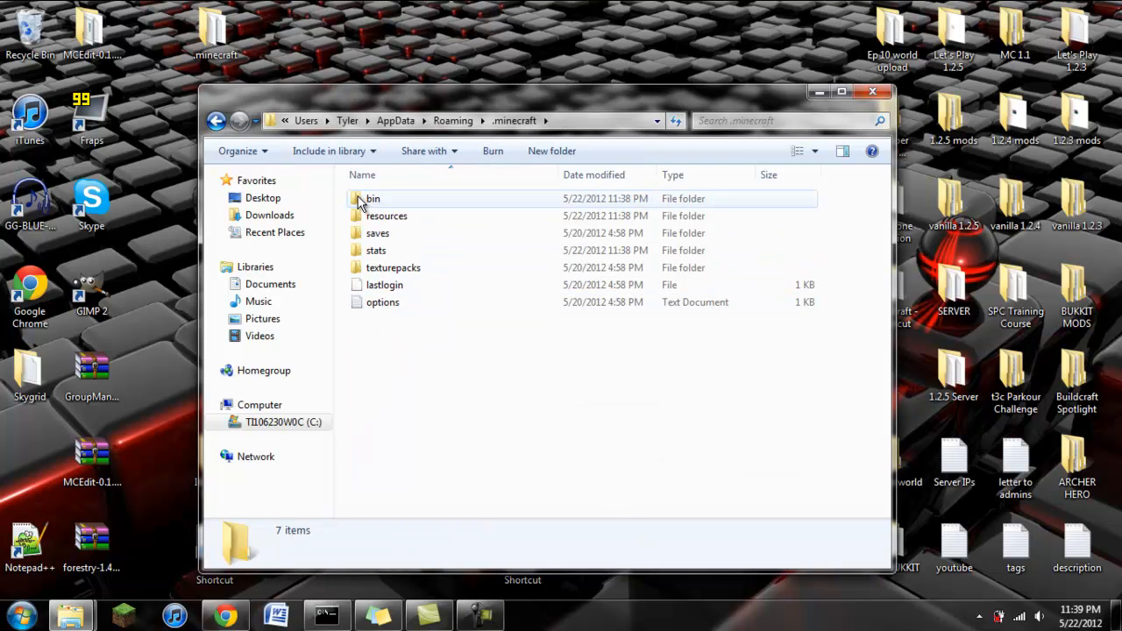
{"action": "double_click", "coordinate": [372, 198]}
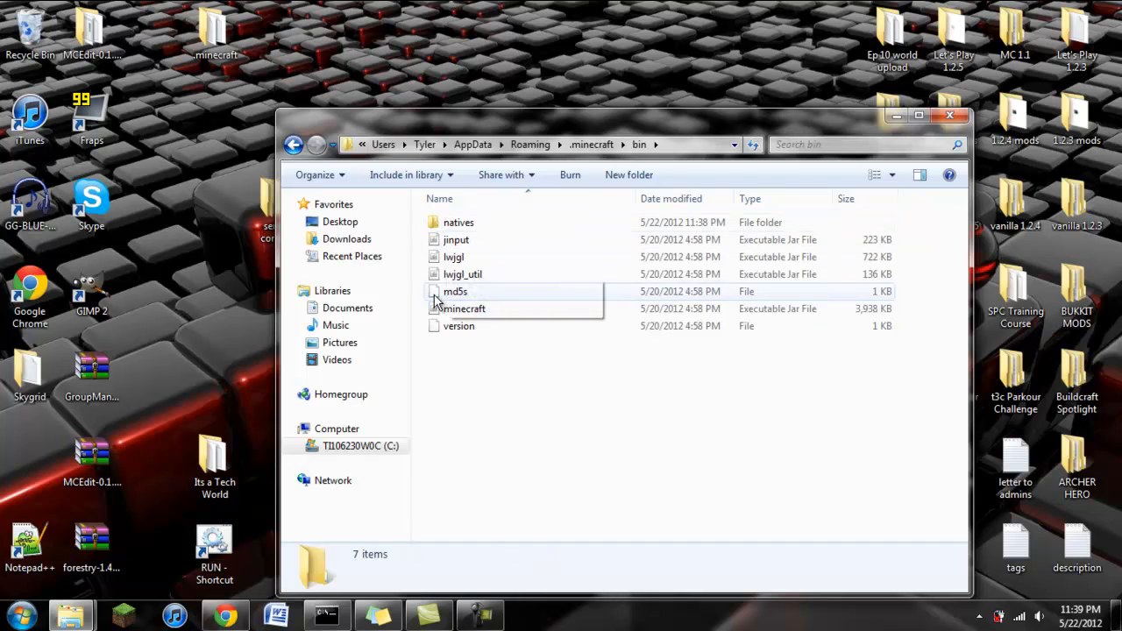
{"action": "right_click", "coordinate": [463, 309]}
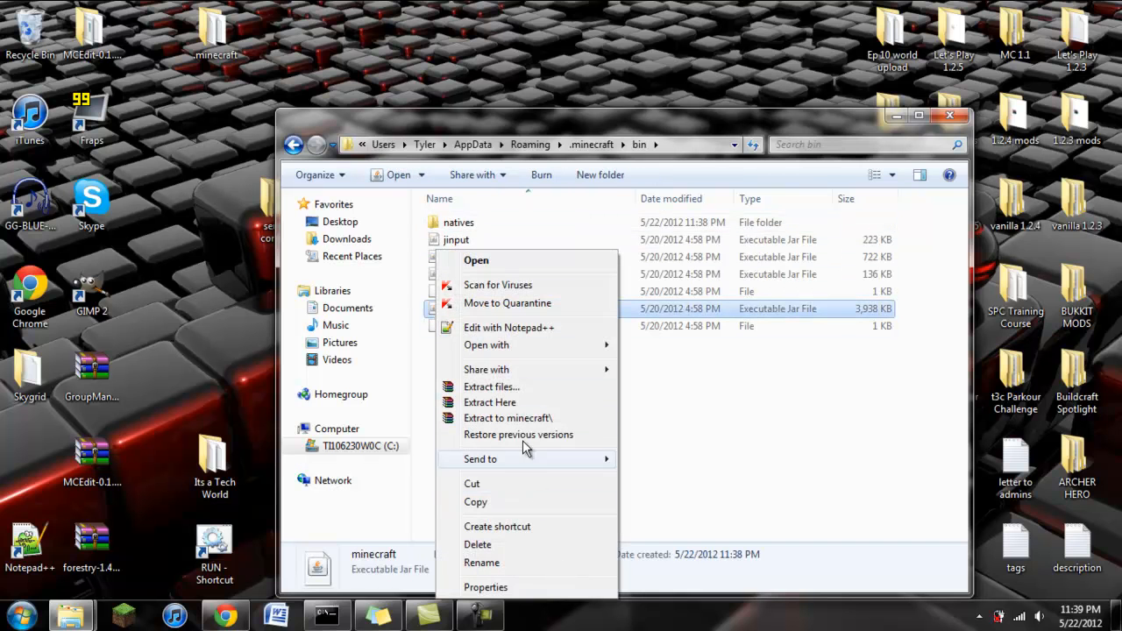
{"action": "mouse_move", "coordinate": [509, 473]}
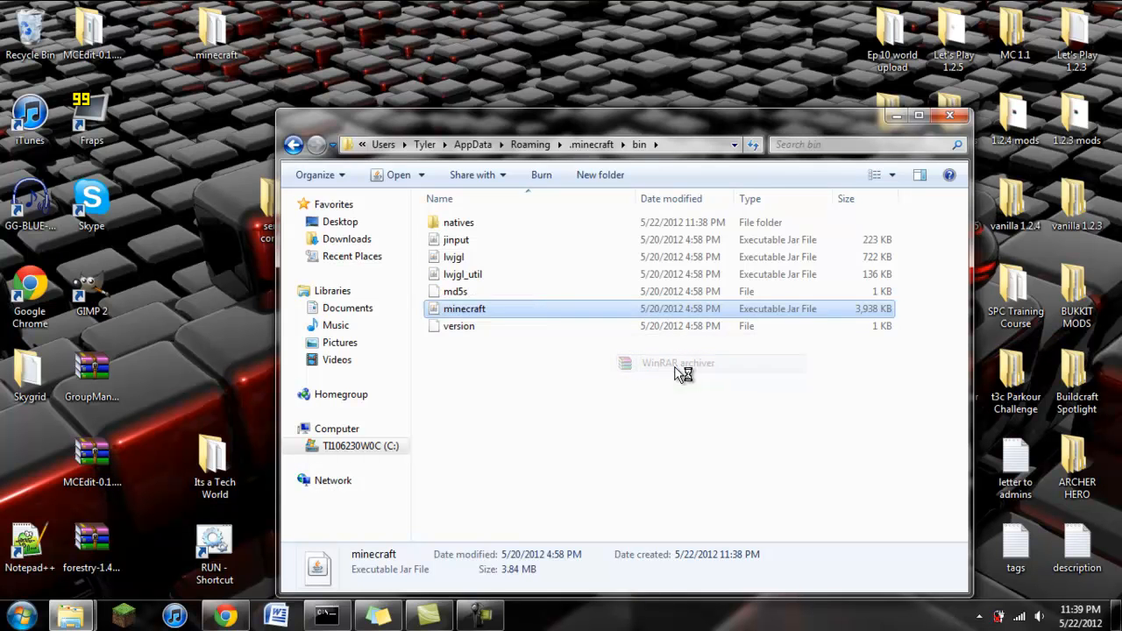
- Open minecraft.jar in WinRAR beside the server configs jar folder holding ModLoader and Forge
{"action": "double_click", "coordinate": [463, 308]}
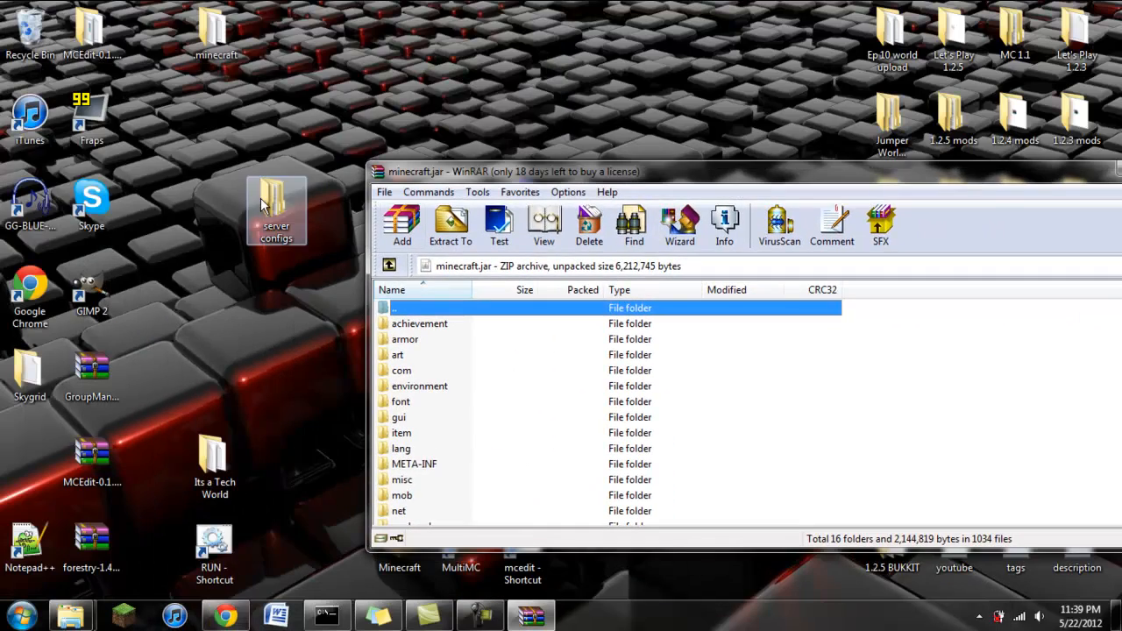
{"action": "double_click", "coordinate": [277, 207]}
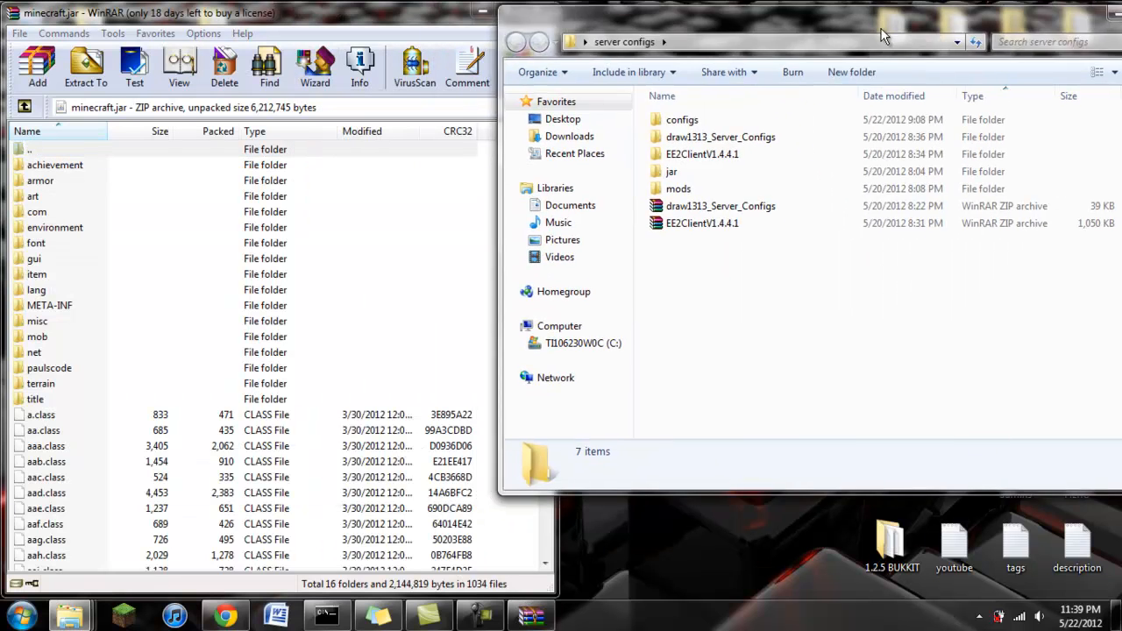
{"action": "double_click", "coordinate": [672, 172]}
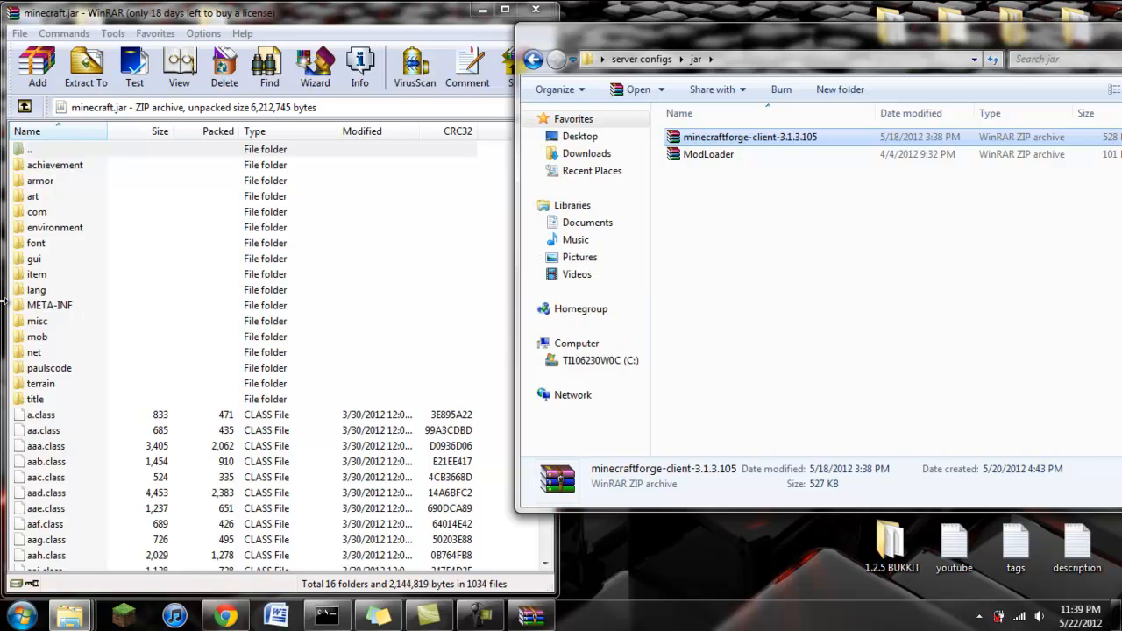
- Request deleting the META-INF folder from minecraft.jar
{"action": "left_click", "coordinate": [49, 305]}
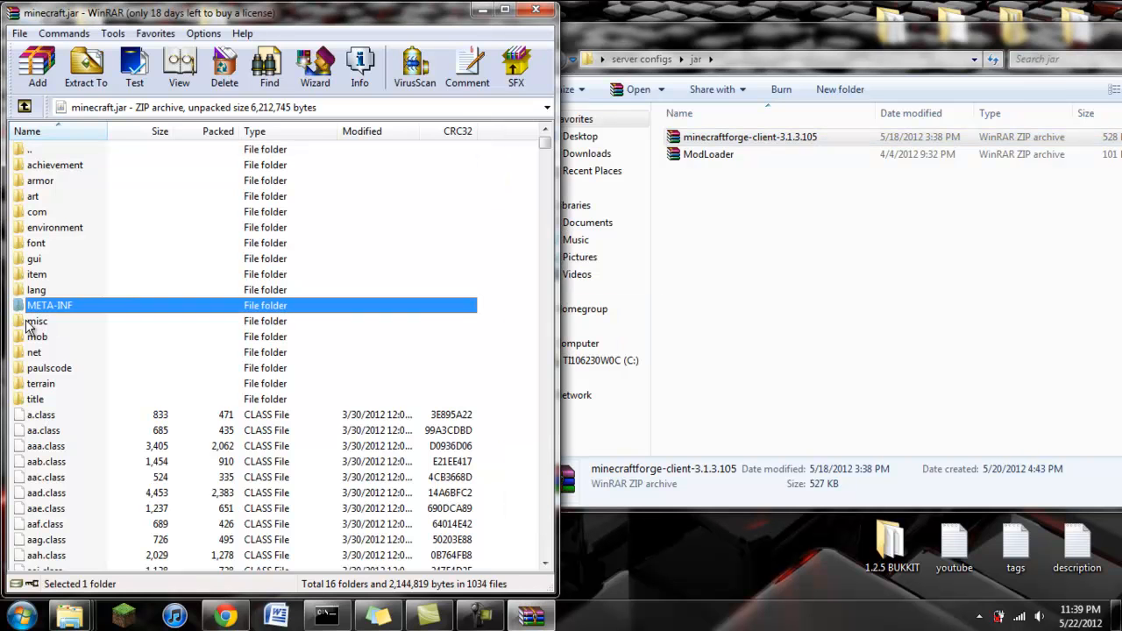
{"action": "left_click", "coordinate": [225, 66]}
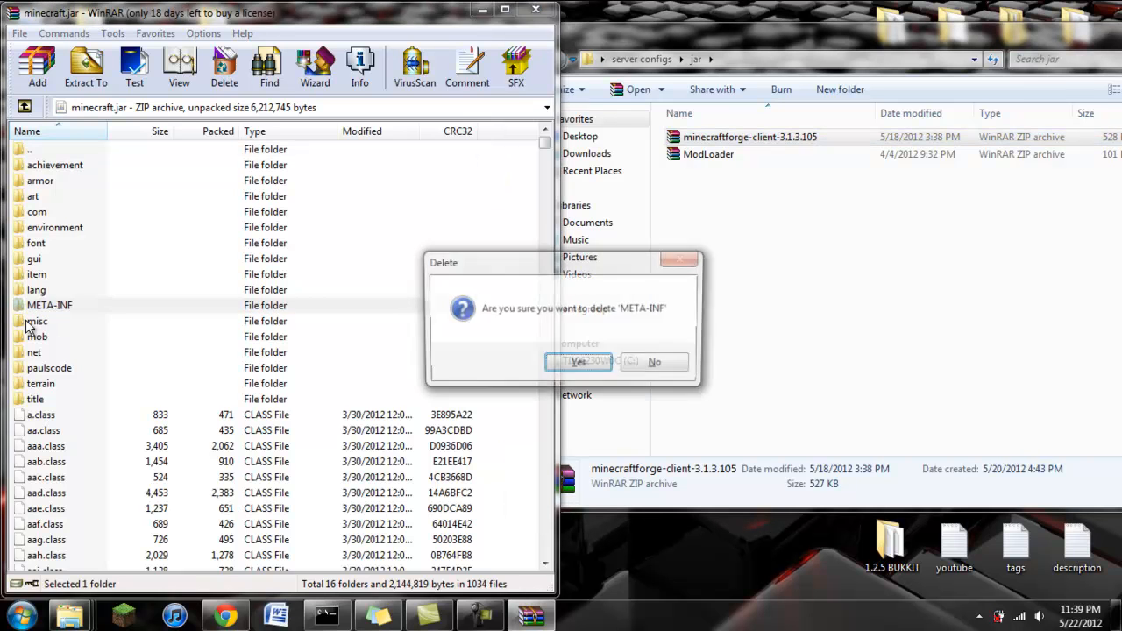
- Confirm removing META-INF, then add all of ModLoader.zip's files into minecraft.jar
{"action": "left_click", "coordinate": [579, 361]}
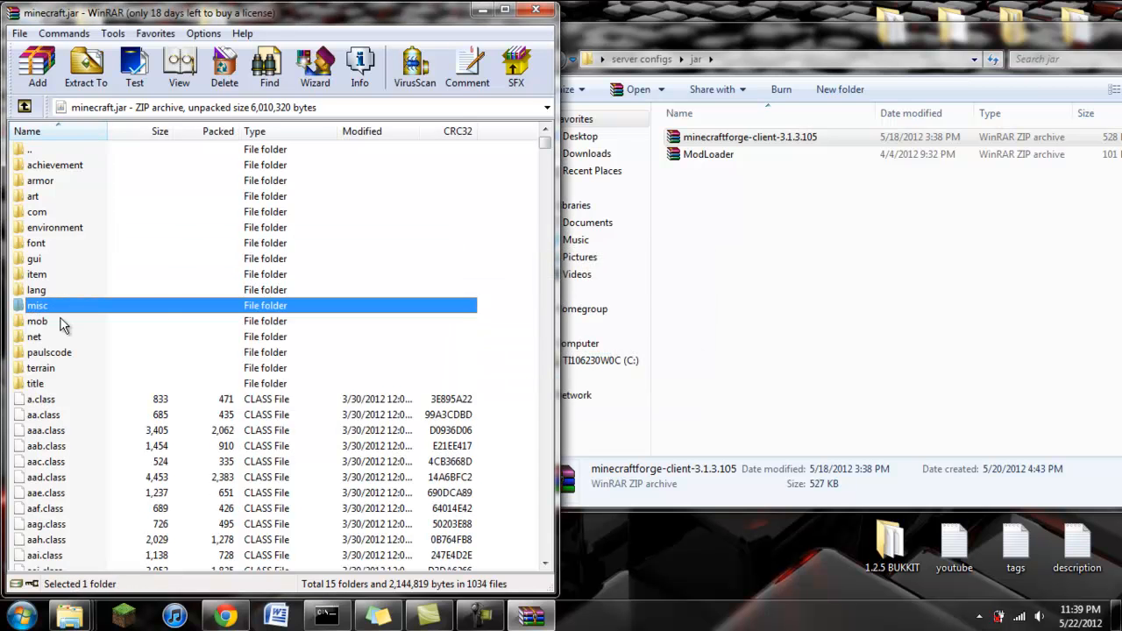
{"action": "double_click", "coordinate": [709, 154]}
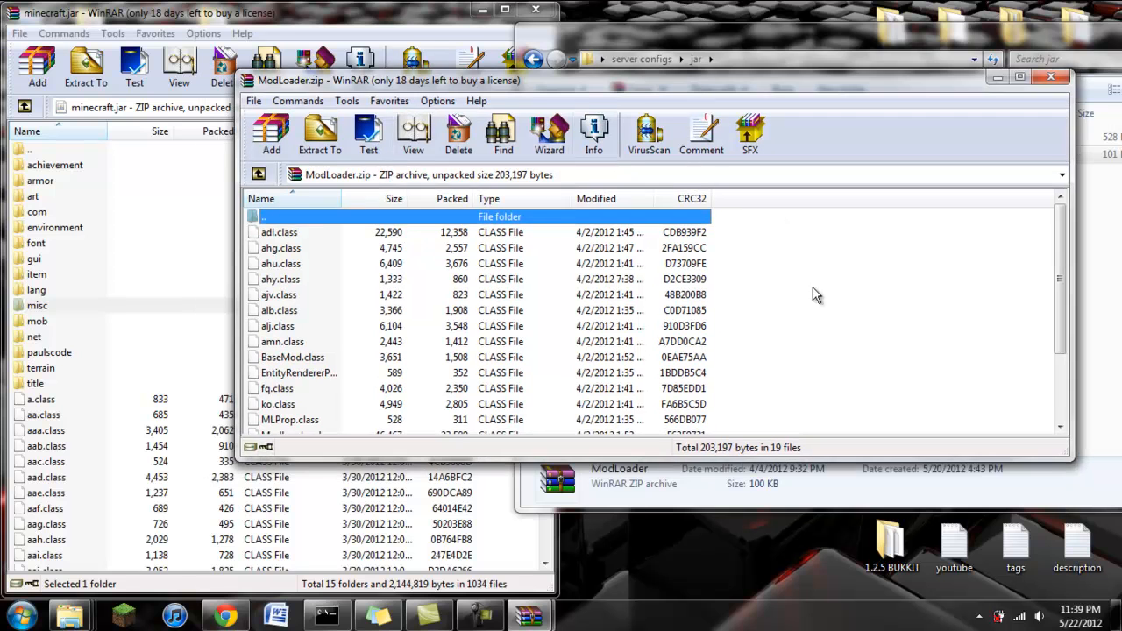
{"action": "key", "text": "ctrl+a"}
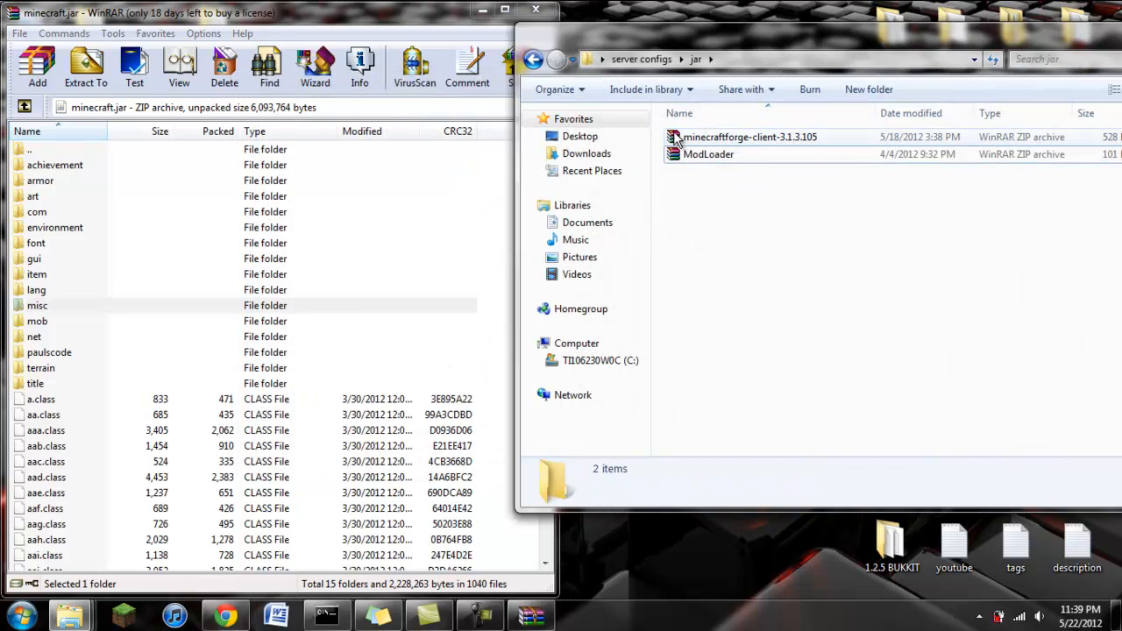
- Add the Forge client archive's files into minecraft.jar
{"action": "double_click", "coordinate": [751, 137]}
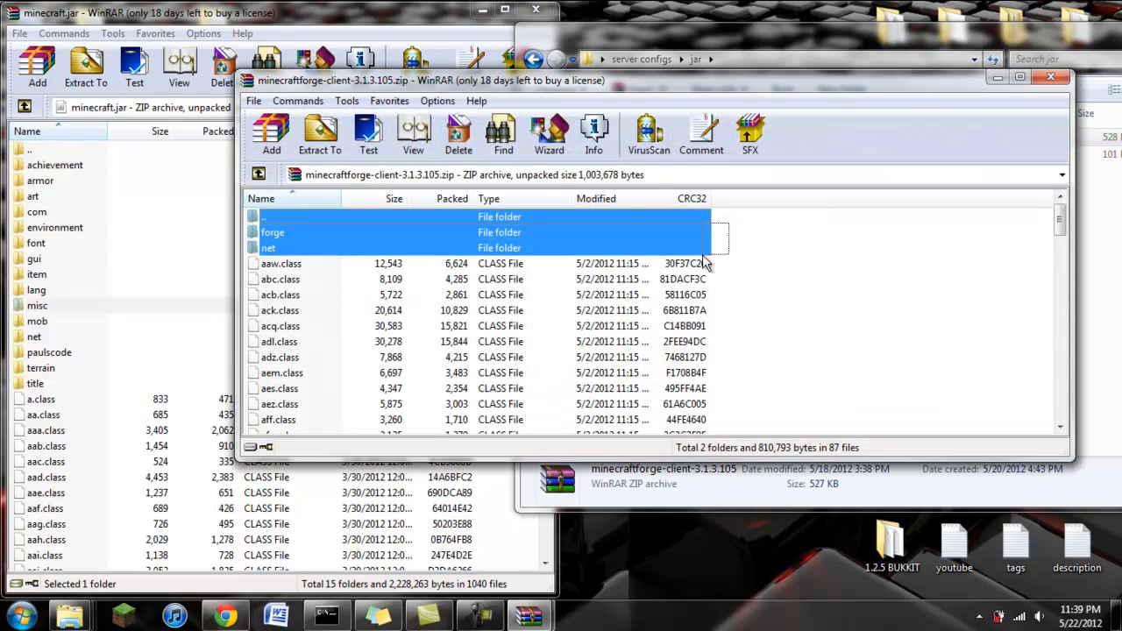
{"action": "scroll", "scroll_direction": "down", "scroll_amount": 3}
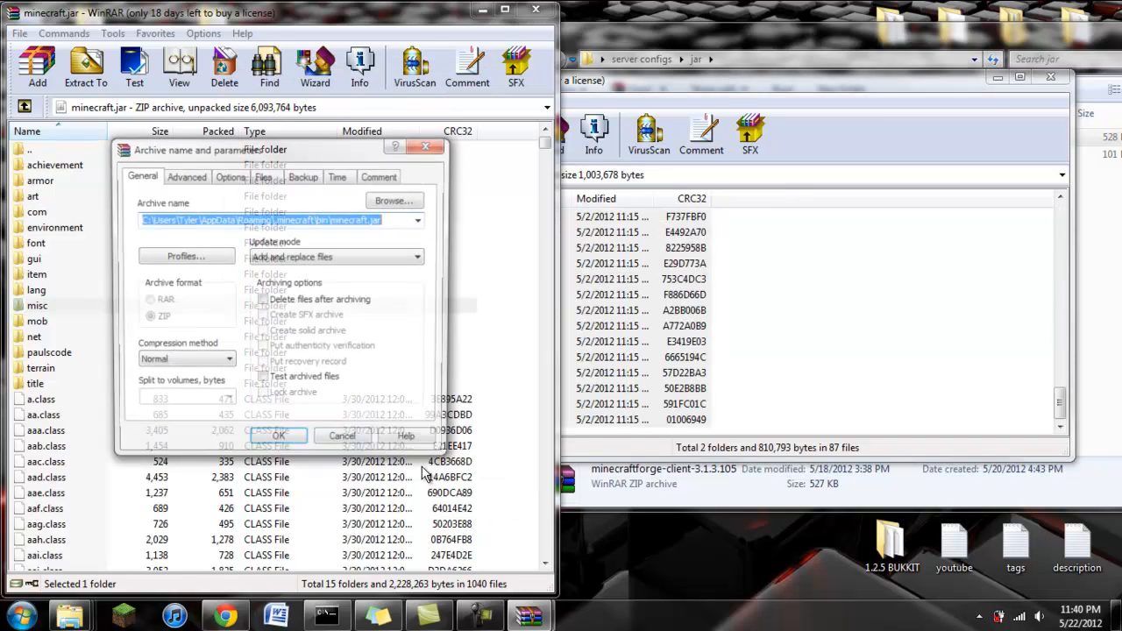
{"action": "left_click", "coordinate": [277, 435]}
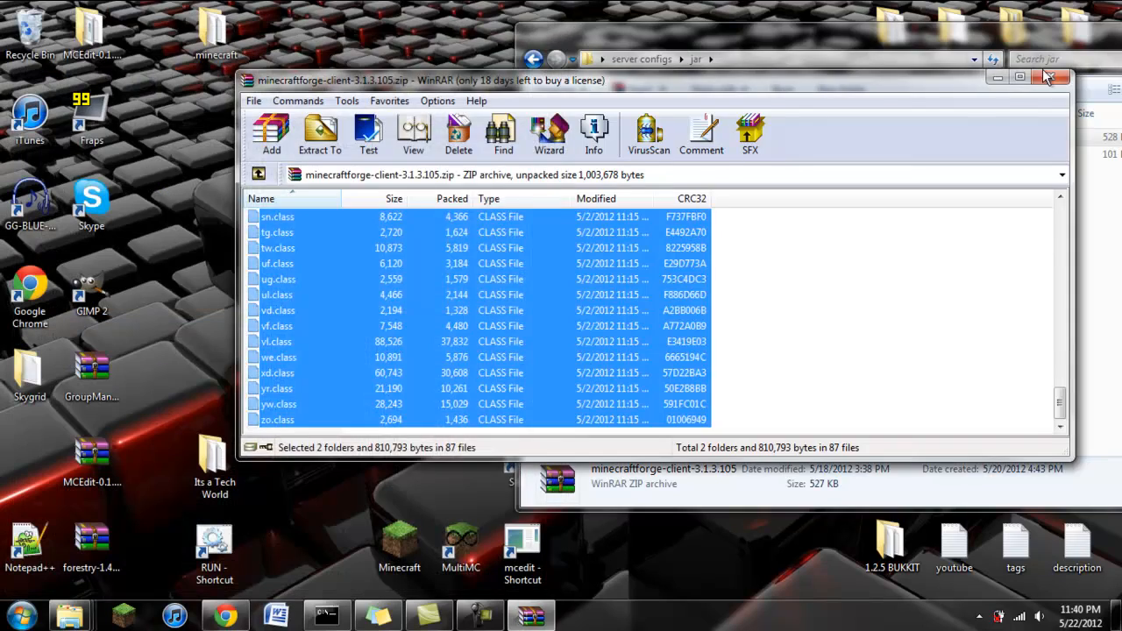
- Log in through the launcher, let the patched game load, then close it to generate the .minecraft folders
{"action": "left_click", "coordinate": [1052, 77]}
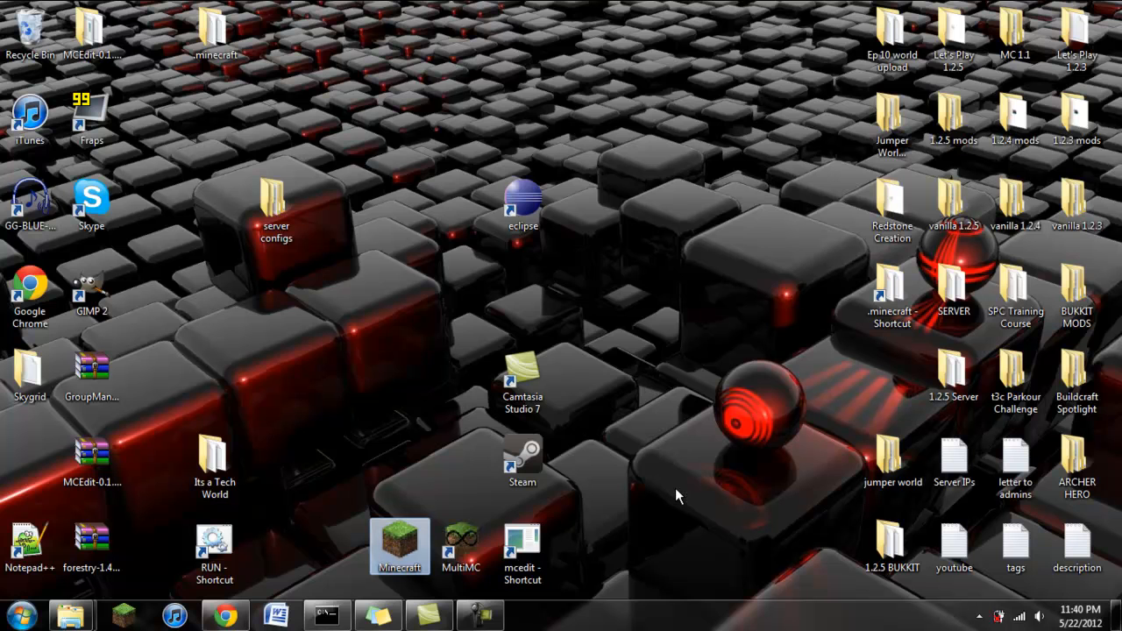
{"action": "double_click", "coordinate": [400, 540]}
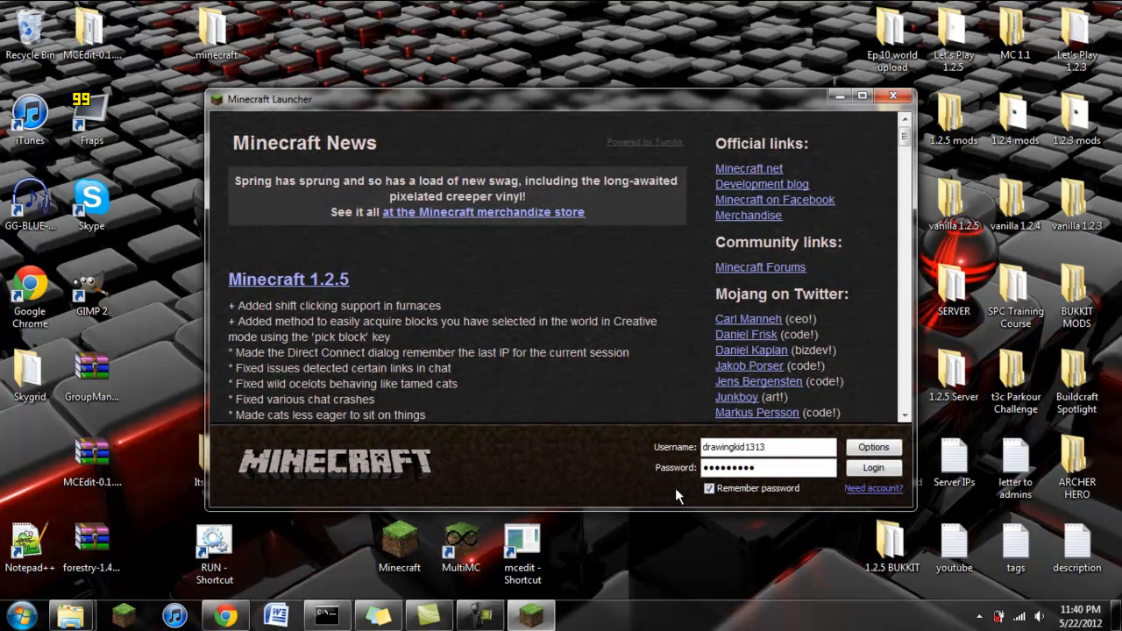
{"action": "left_click", "coordinate": [873, 467]}
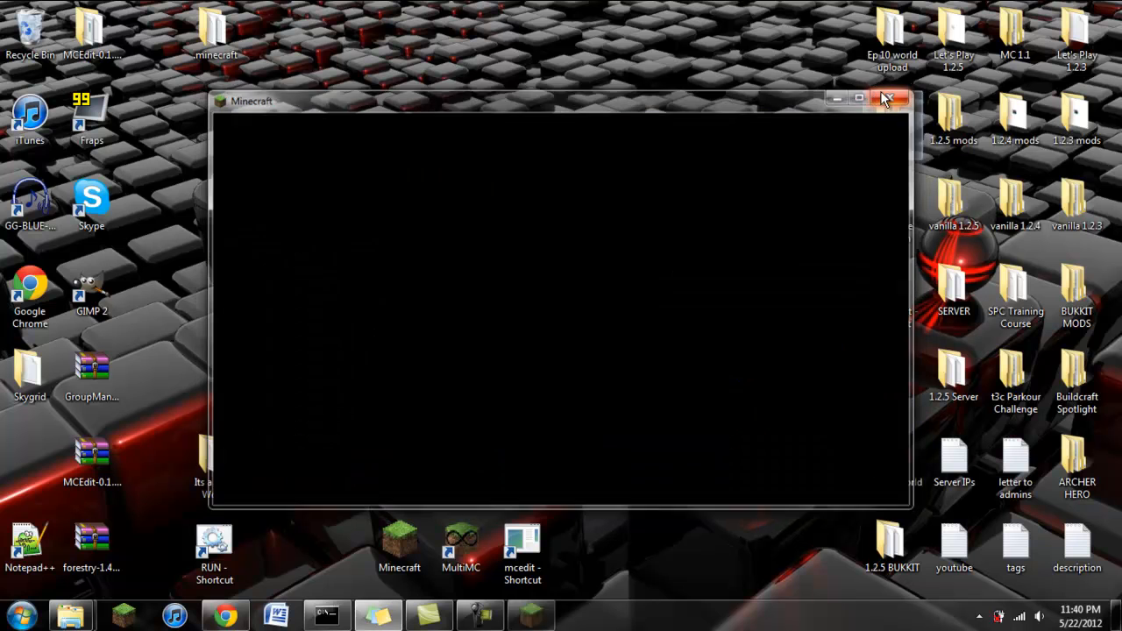
{"action": "left_click", "coordinate": [891, 99]}
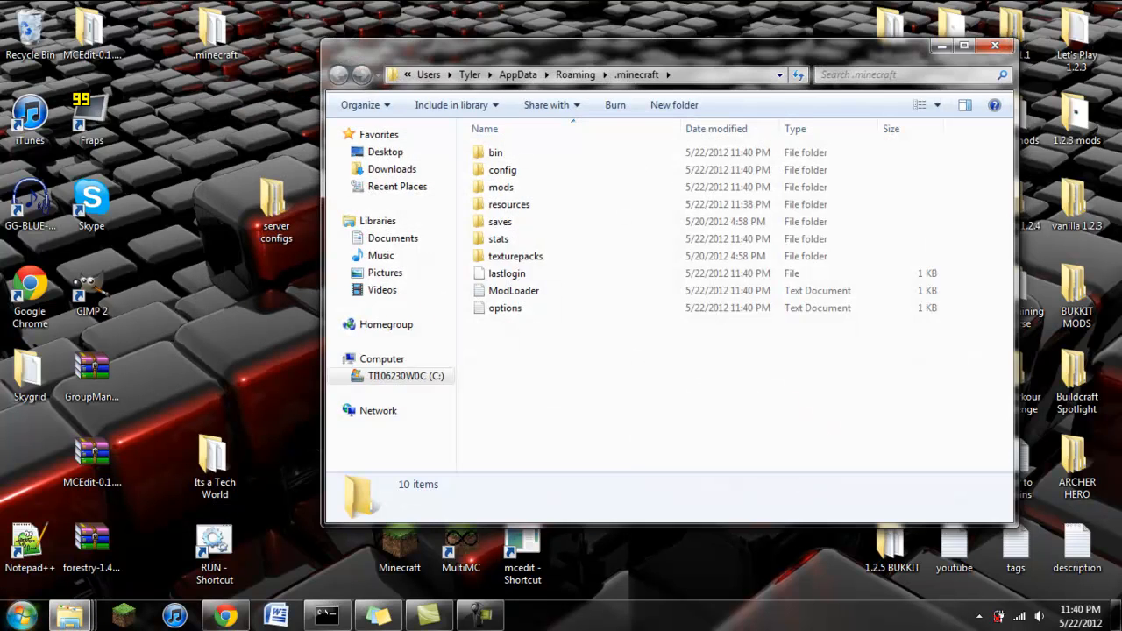
{"action": "mouse_move", "coordinate": [70, 614]}
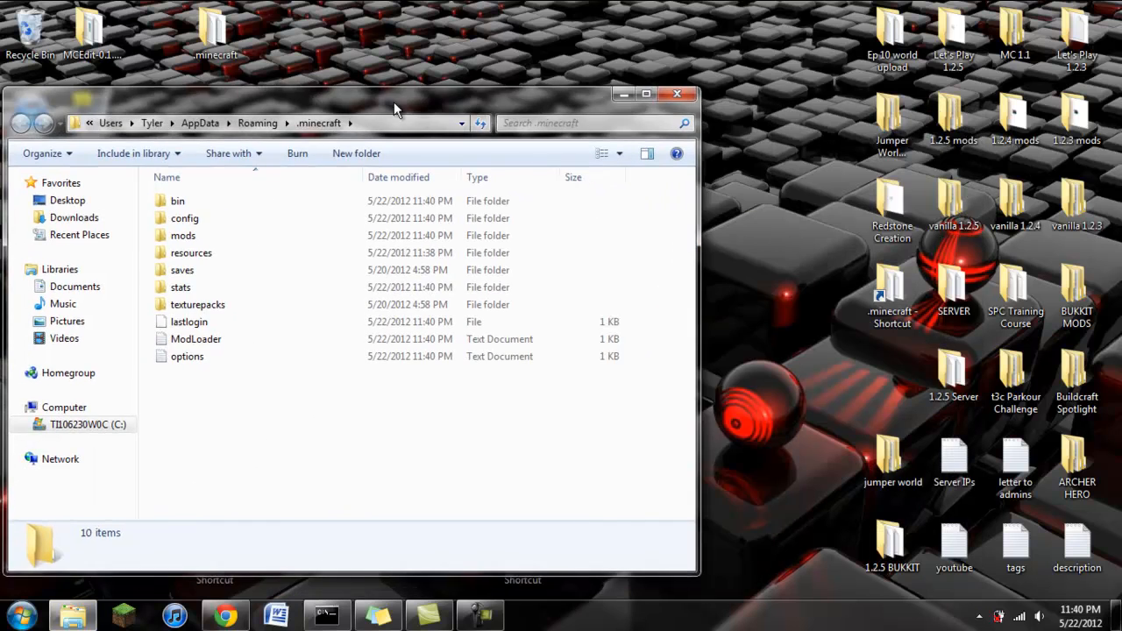
- Point out the new mods and config folders, then browse into 1.2.5 mods > Request Installations - Ep. 2
{"action": "left_click", "coordinate": [217, 235]}
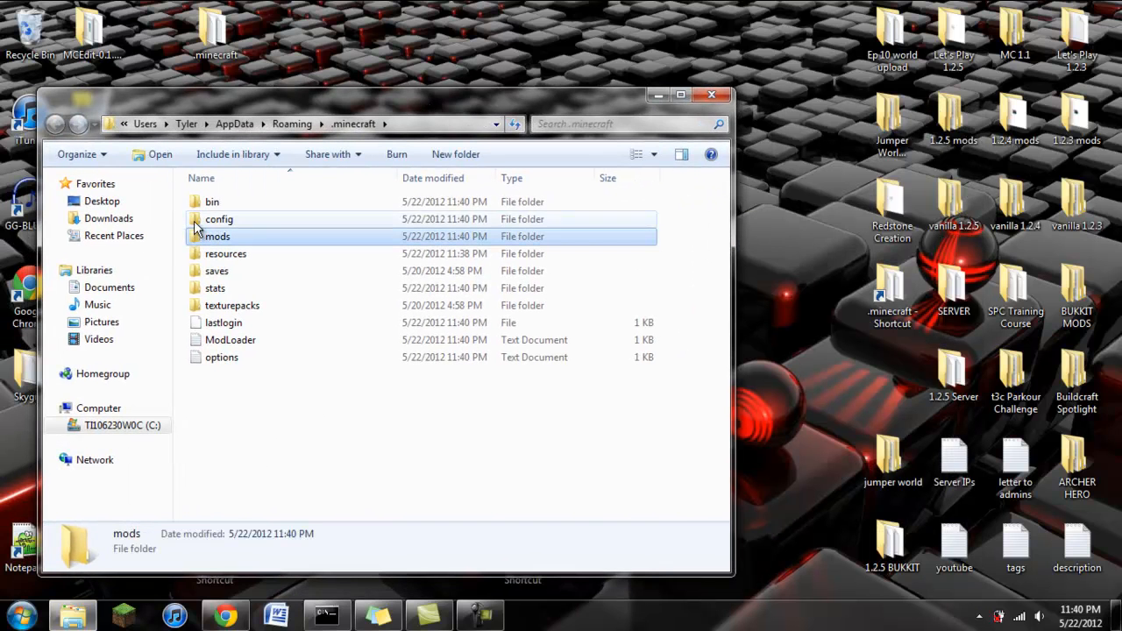
{"action": "left_click", "coordinate": [220, 217]}
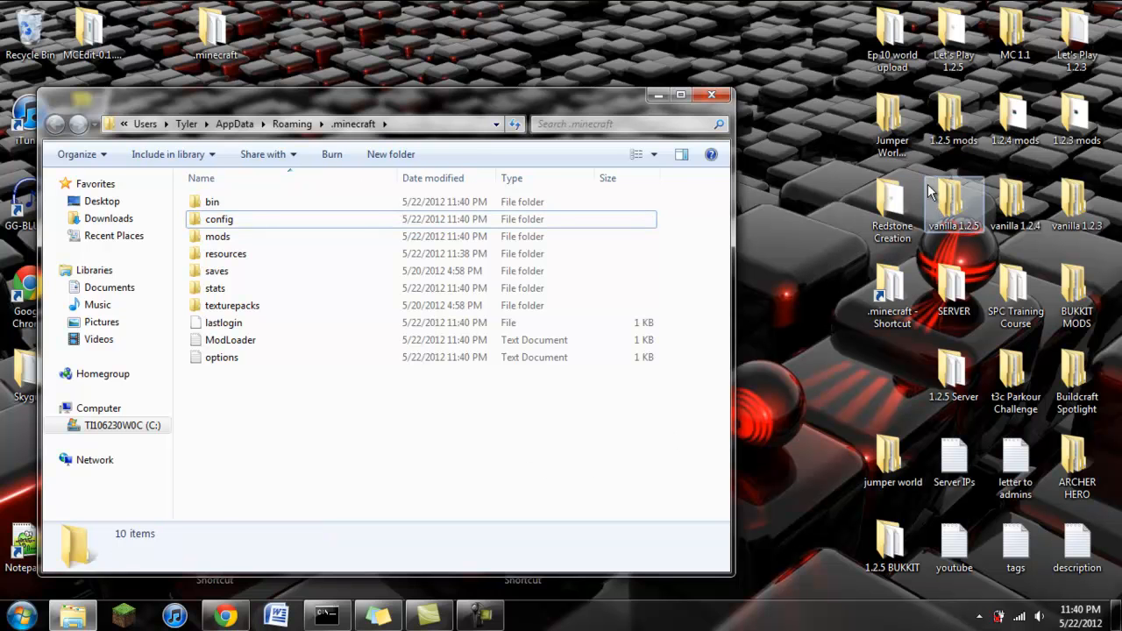
{"action": "mouse_move", "coordinate": [955, 119]}
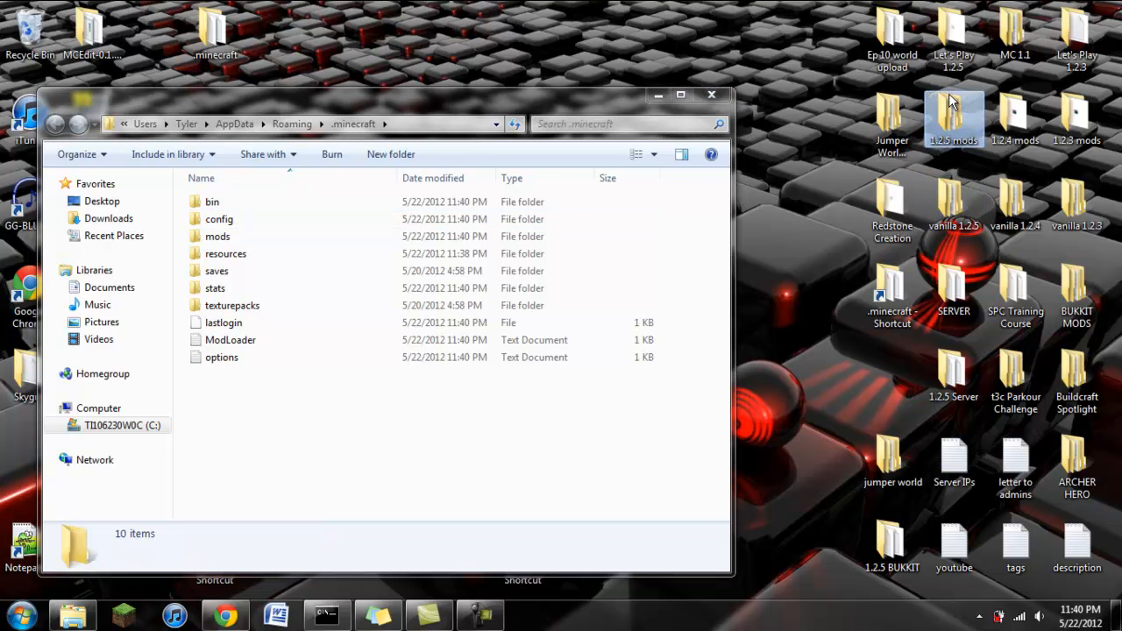
{"action": "double_click", "coordinate": [954, 119]}
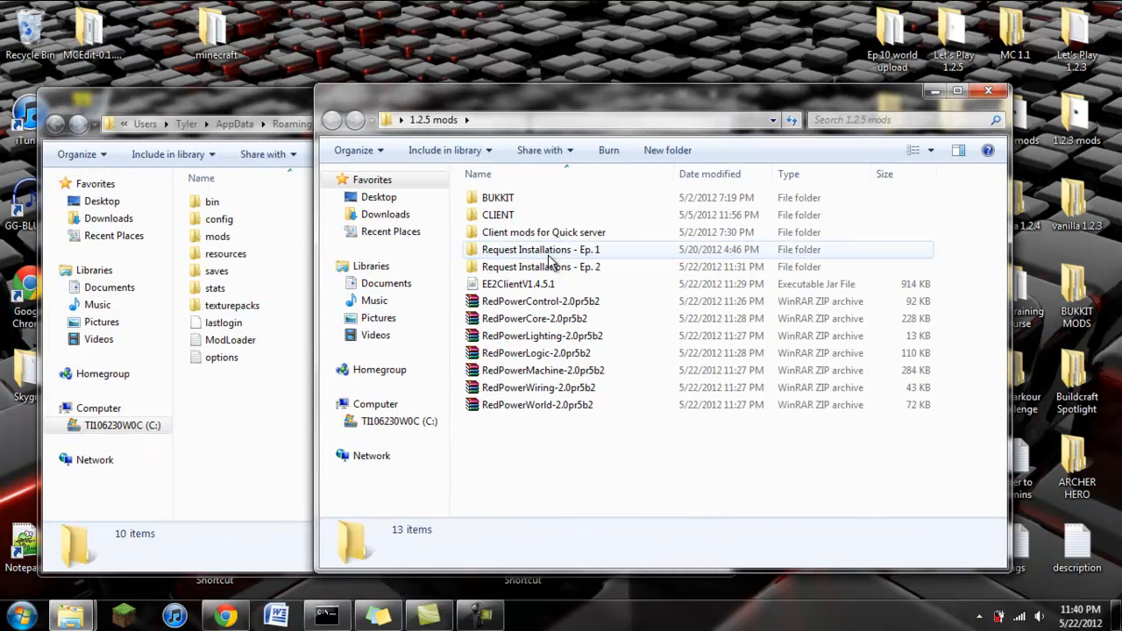
{"action": "double_click", "coordinate": [540, 266]}
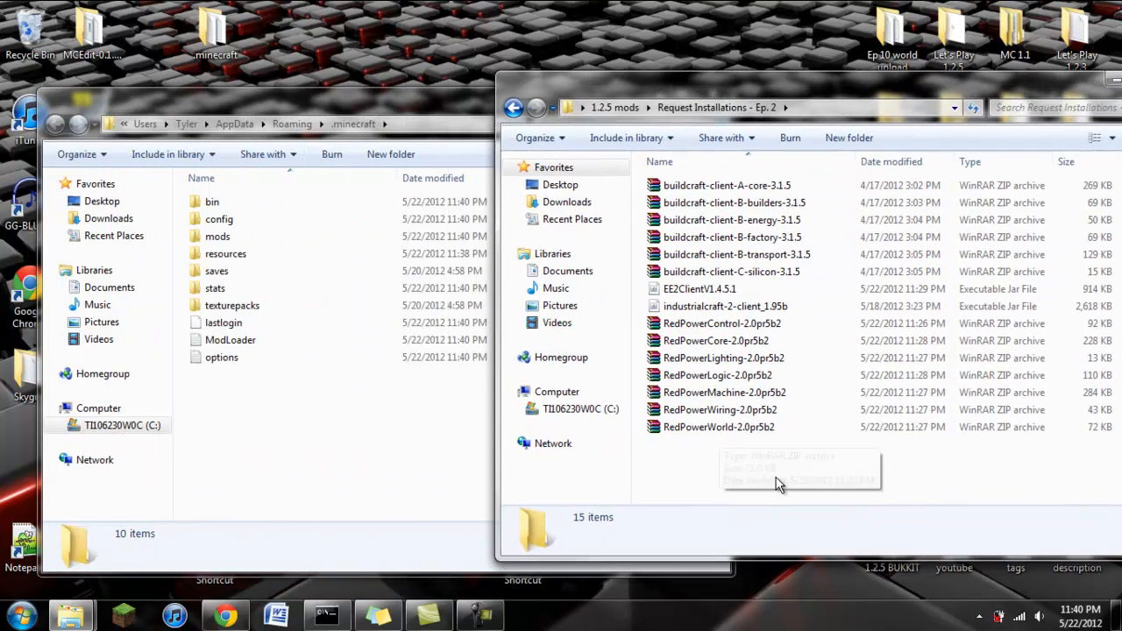
- Review the mod files to install: IndustrialCraft 2, BuildCraft silicon and EE2 client archives
{"action": "left_click", "coordinate": [726, 305]}
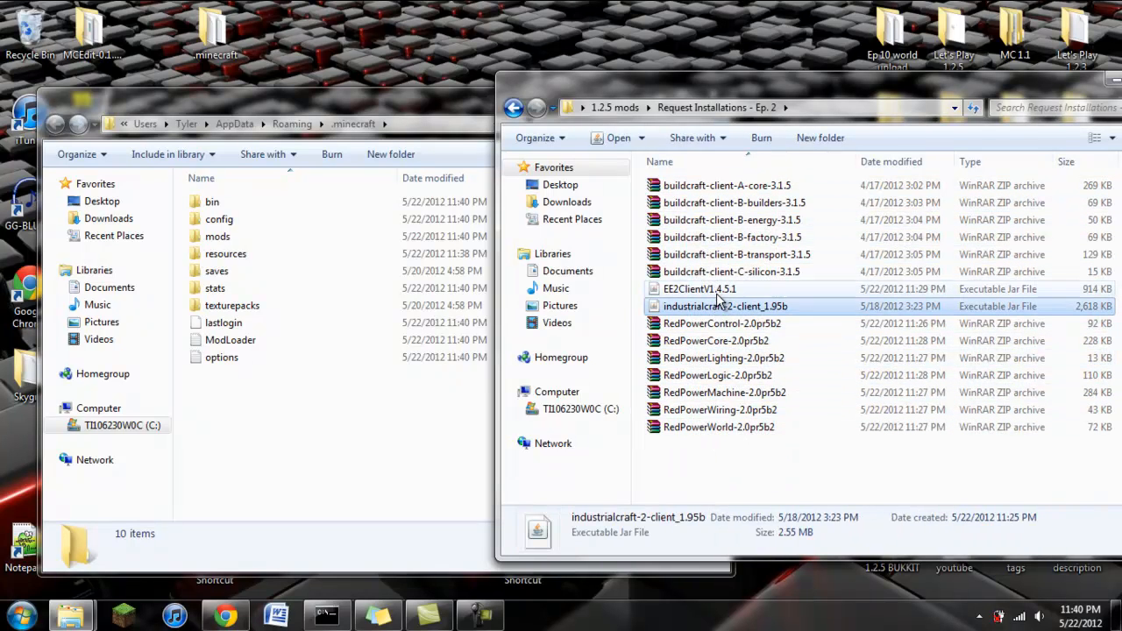
{"action": "left_click", "coordinate": [730, 272]}
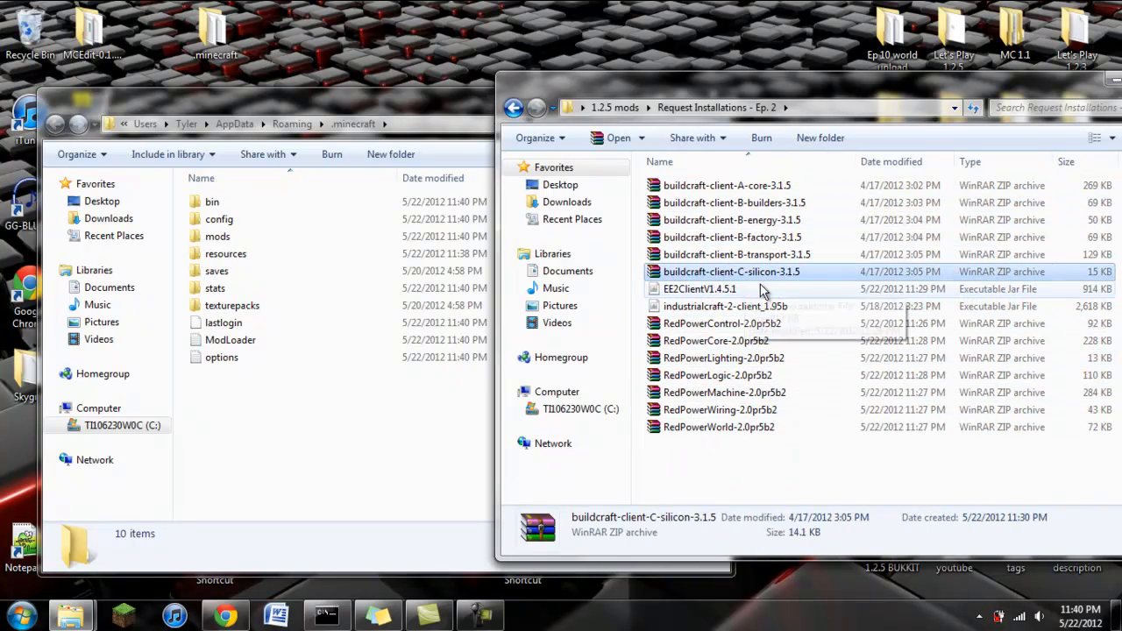
{"action": "mouse_move", "coordinate": [803, 309]}
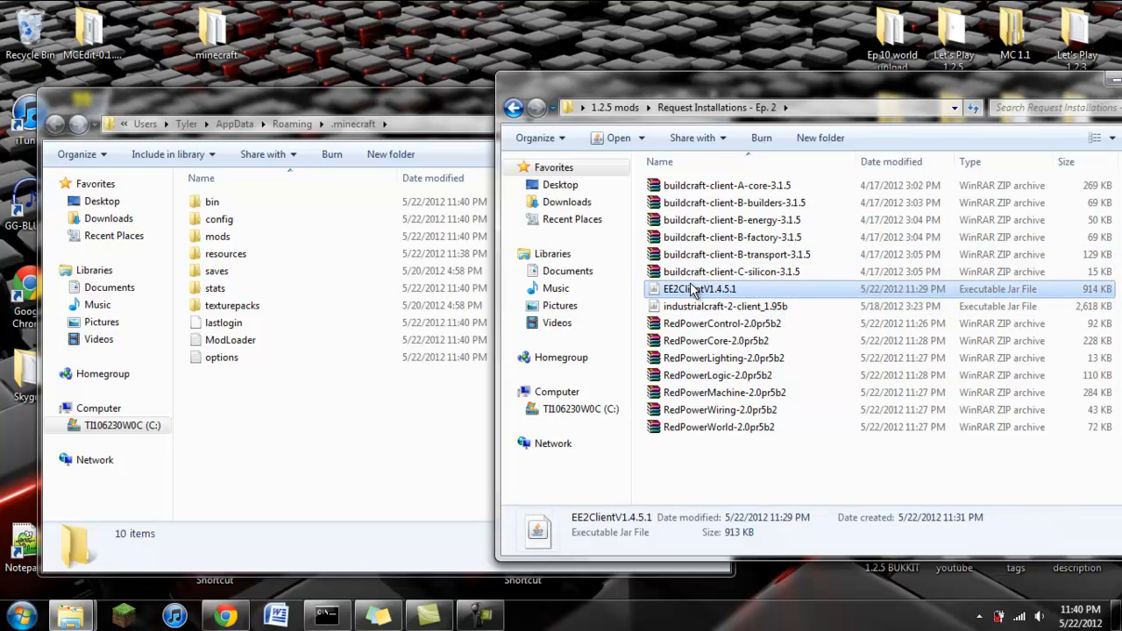
{"action": "mouse_move", "coordinate": [698, 290]}
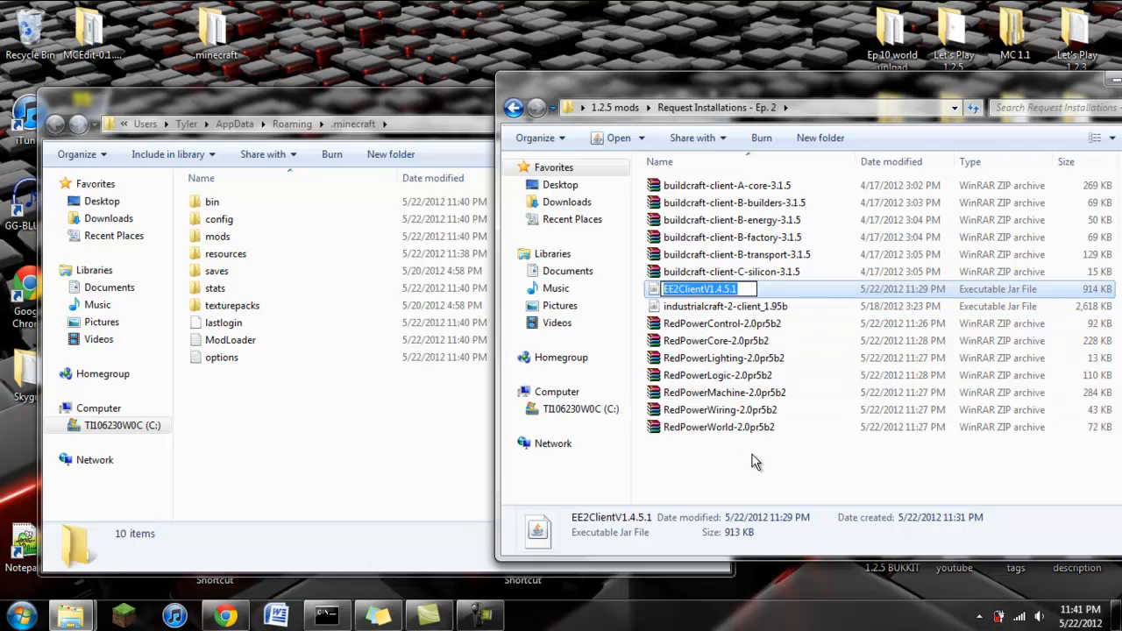
{"action": "left_click", "coordinate": [699, 288]}
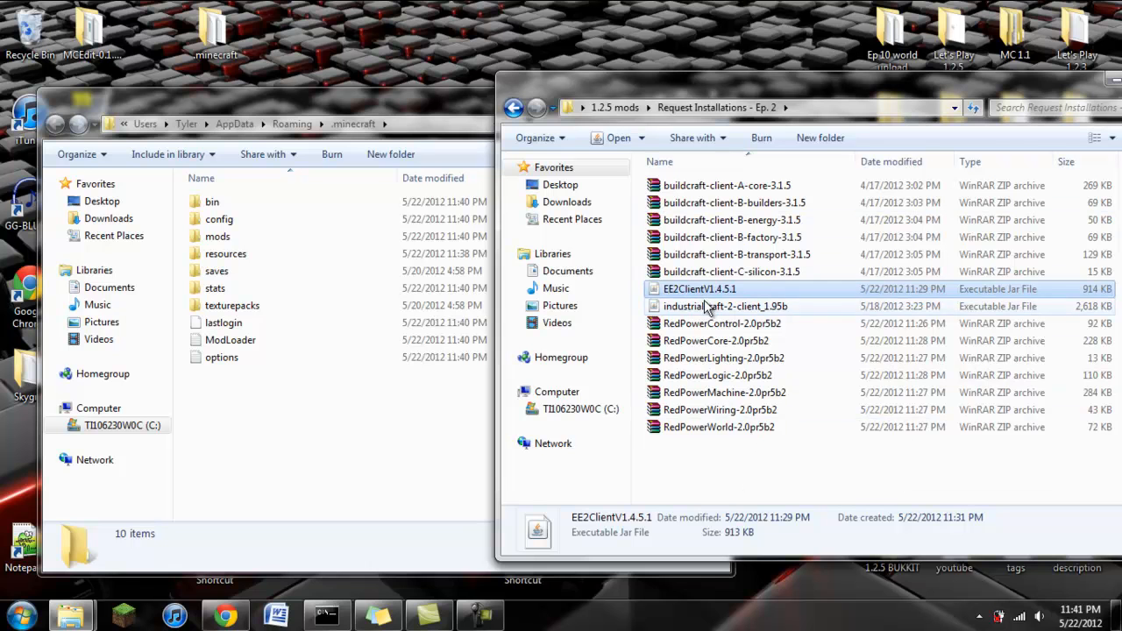
{"action": "mouse_move", "coordinate": [670, 295]}
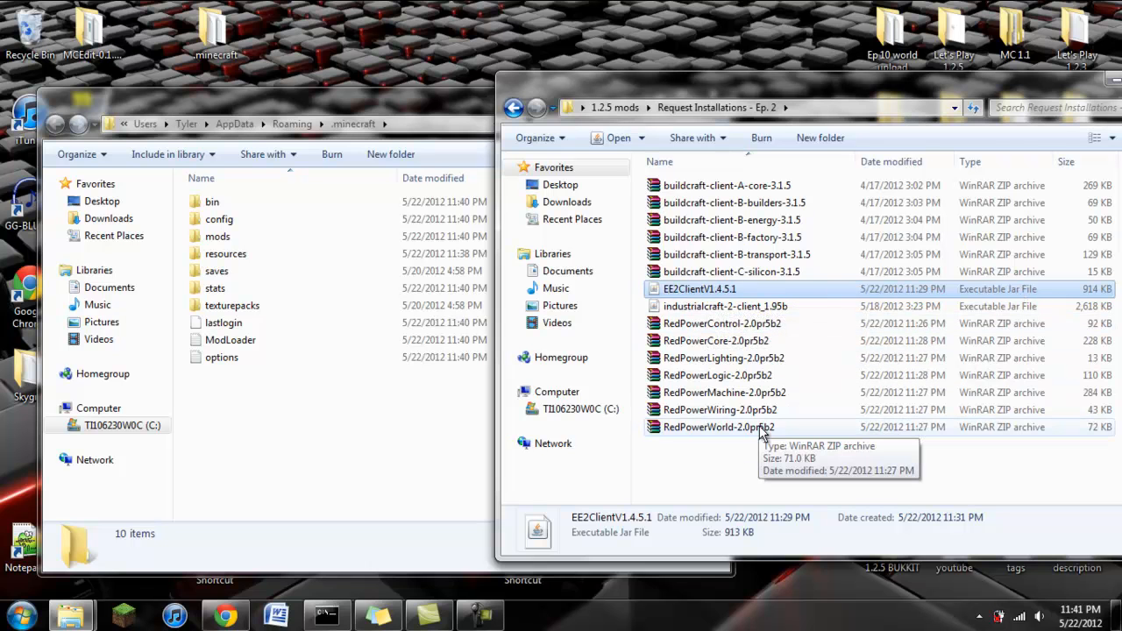
{"action": "mouse_move", "coordinate": [771, 411]}
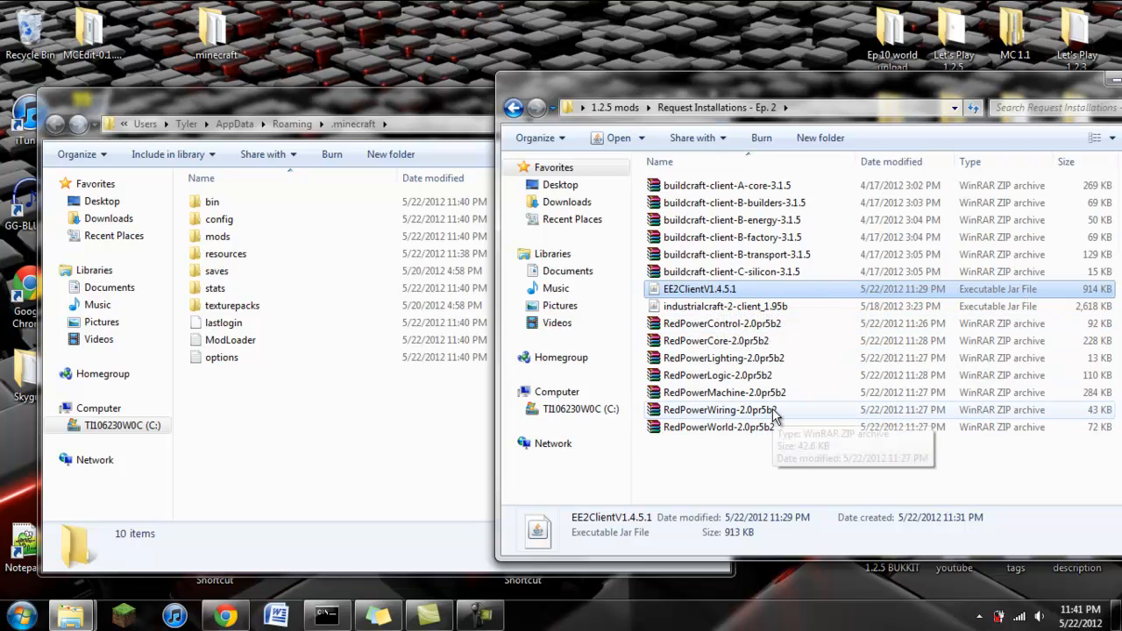
- Paste all fifteen mod files into the .minecraft mods folder and close the Explorer window
{"action": "double_click", "coordinate": [218, 237]}
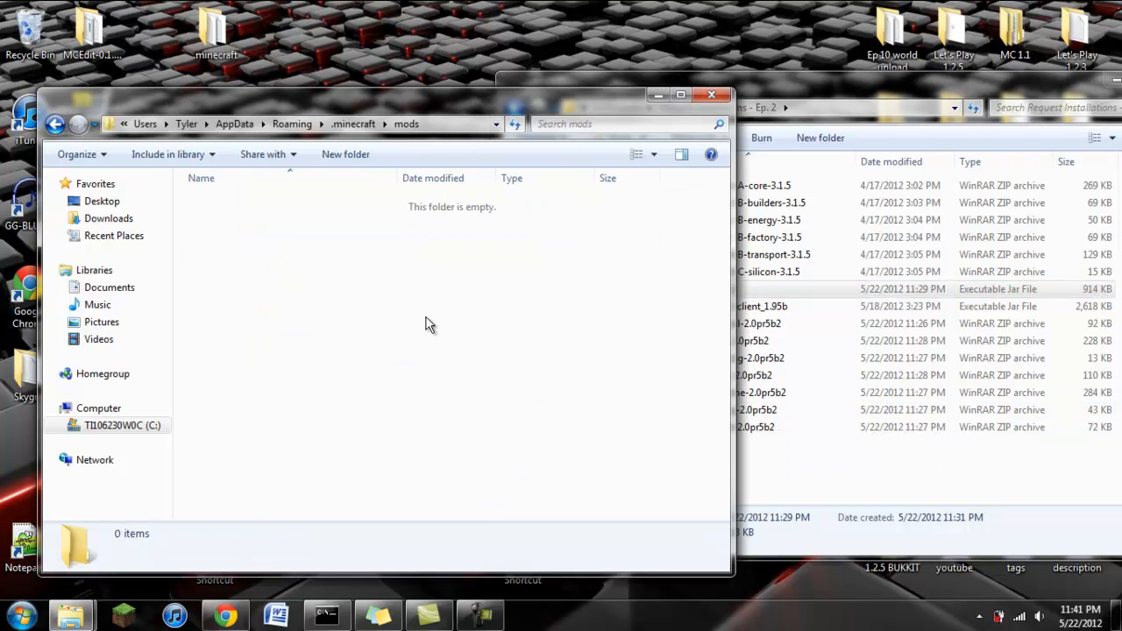
{"action": "left_click", "coordinate": [700, 288]}
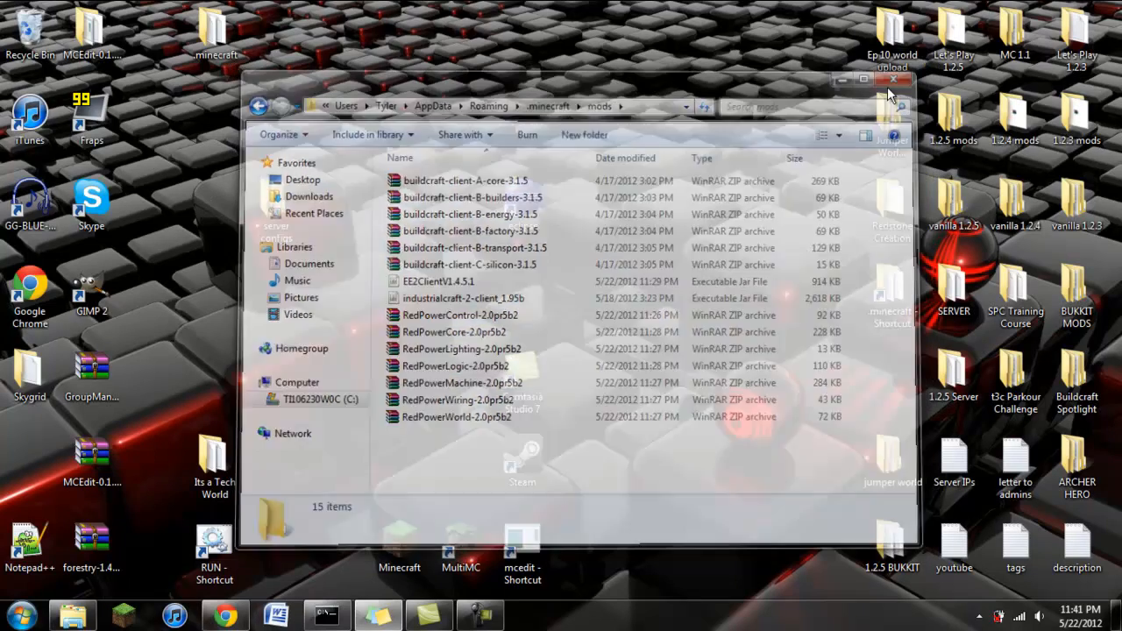
{"action": "left_click", "coordinate": [919, 80]}
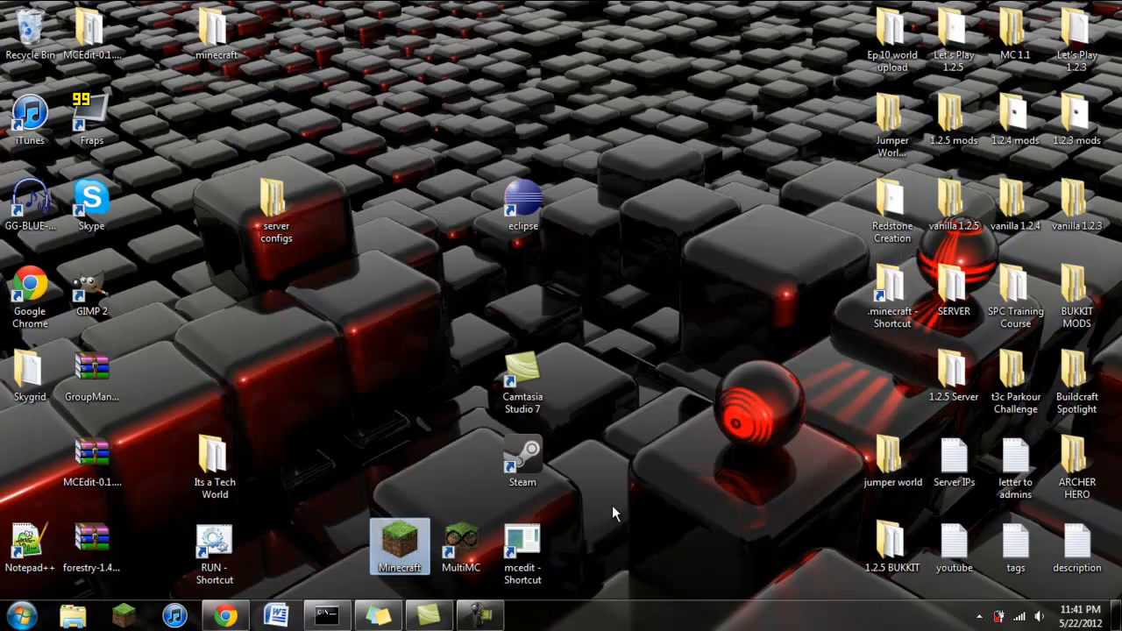
- Launch Minecraft 1.2.5, go to Singleplayer and create a new world, waiting for it to generate
{"action": "double_click", "coordinate": [400, 547]}
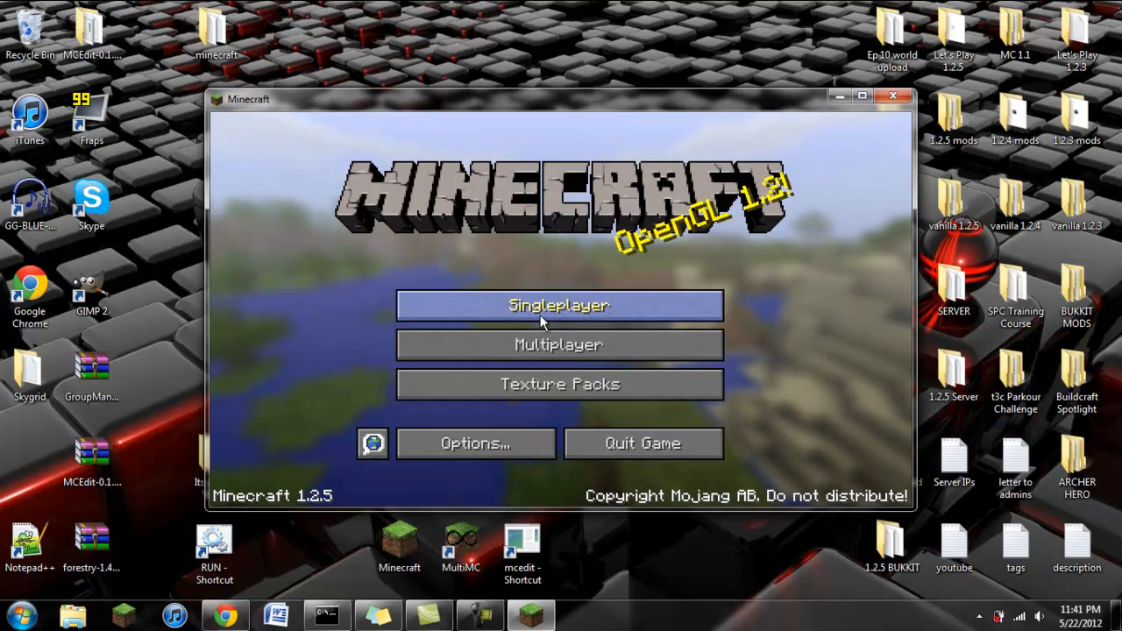
{"action": "left_click", "coordinate": [557, 305]}
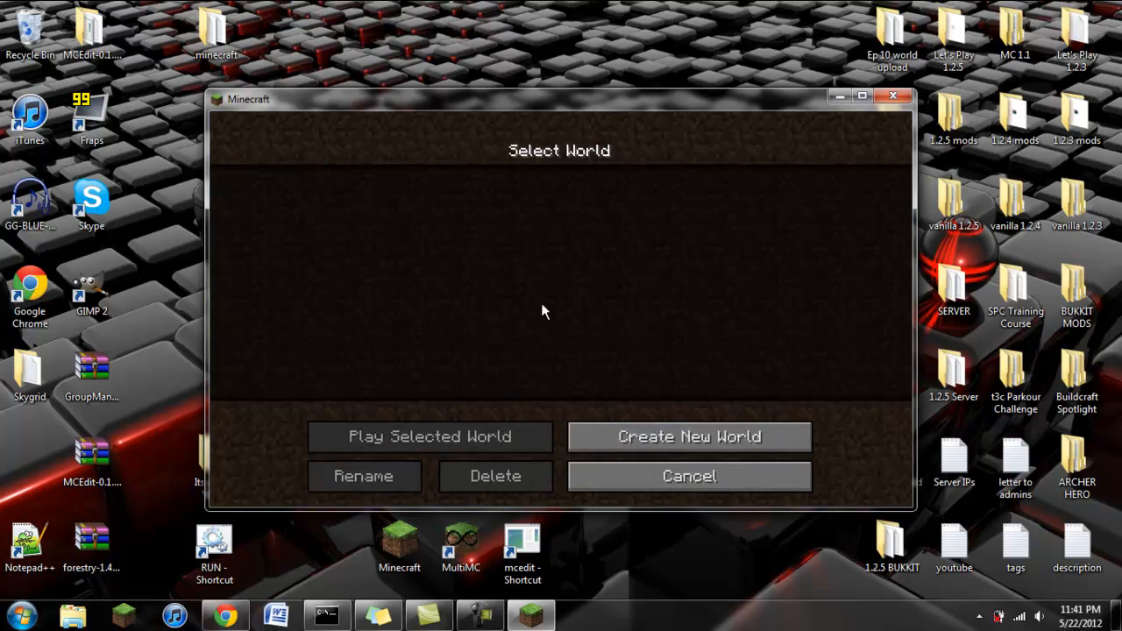
{"action": "left_click", "coordinate": [689, 437]}
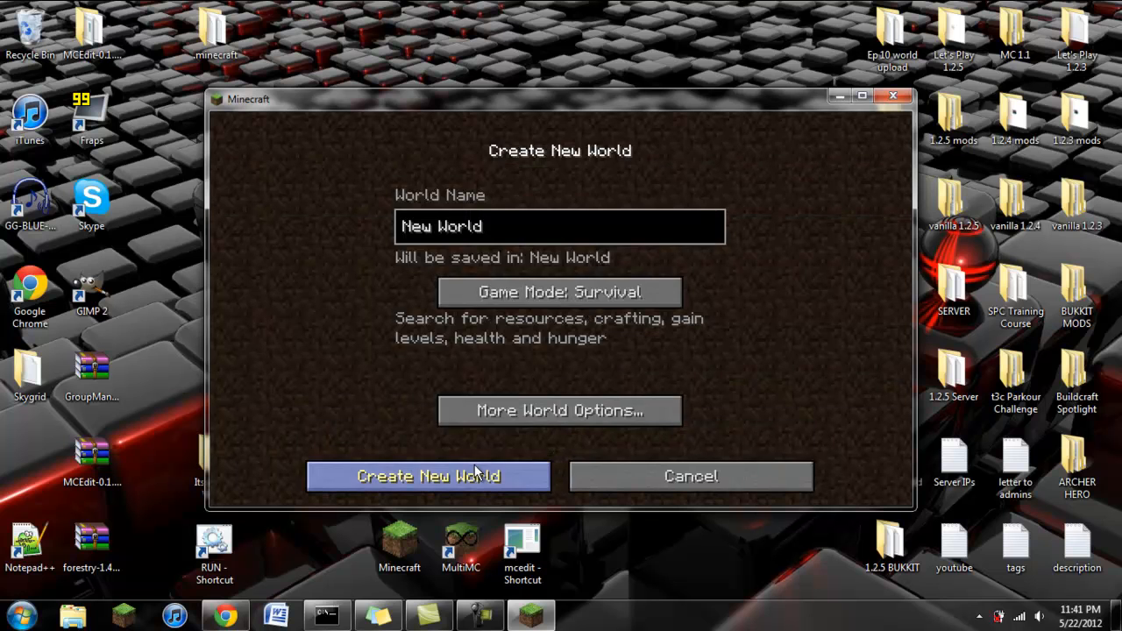
{"action": "left_click", "coordinate": [427, 477]}
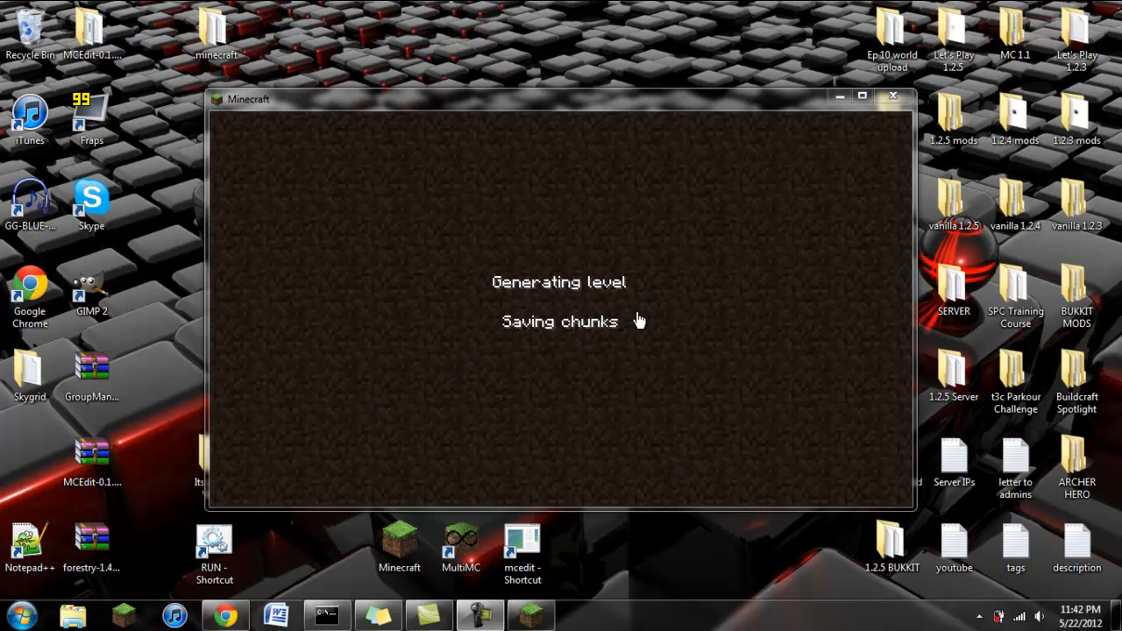
{"action": "mouse_move", "coordinate": [612, 395]}
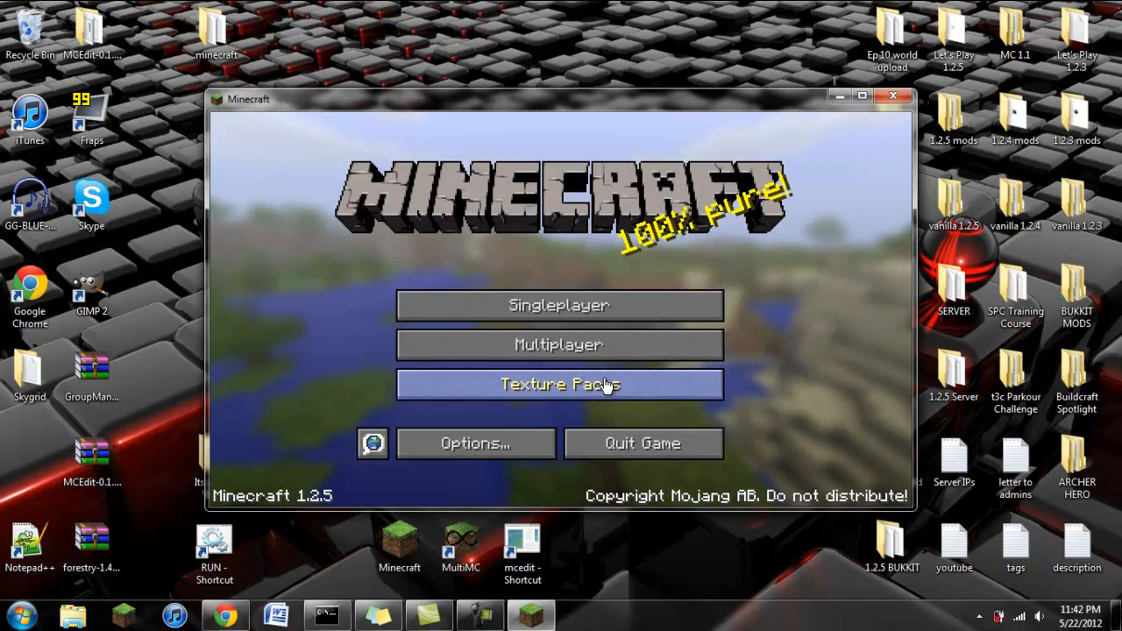
{"action": "left_click", "coordinate": [558, 384]}
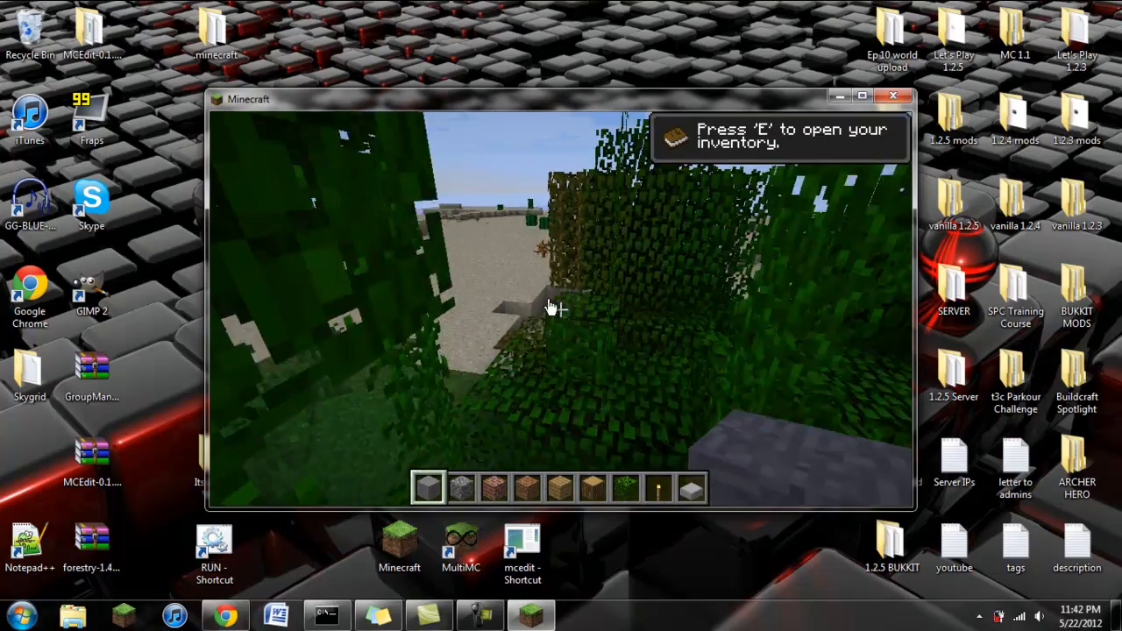
- Browse the creative item selection pages showing RedPower and IndustrialCraft items, then return to the world
{"action": "key", "text": "e"}
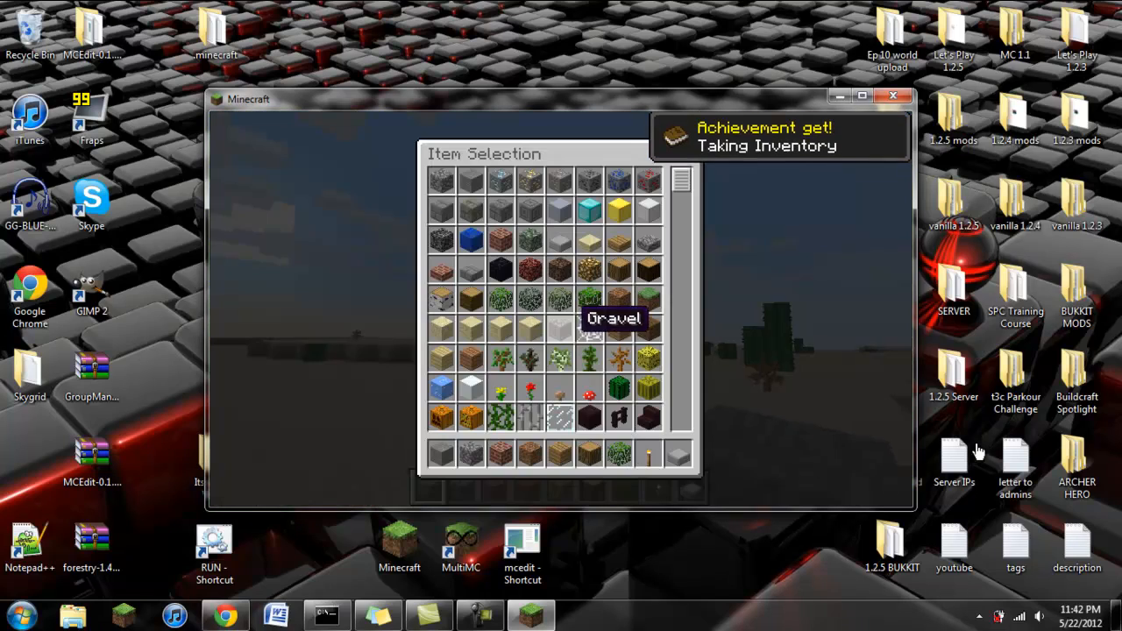
{"action": "mouse_move", "coordinate": [979, 453]}
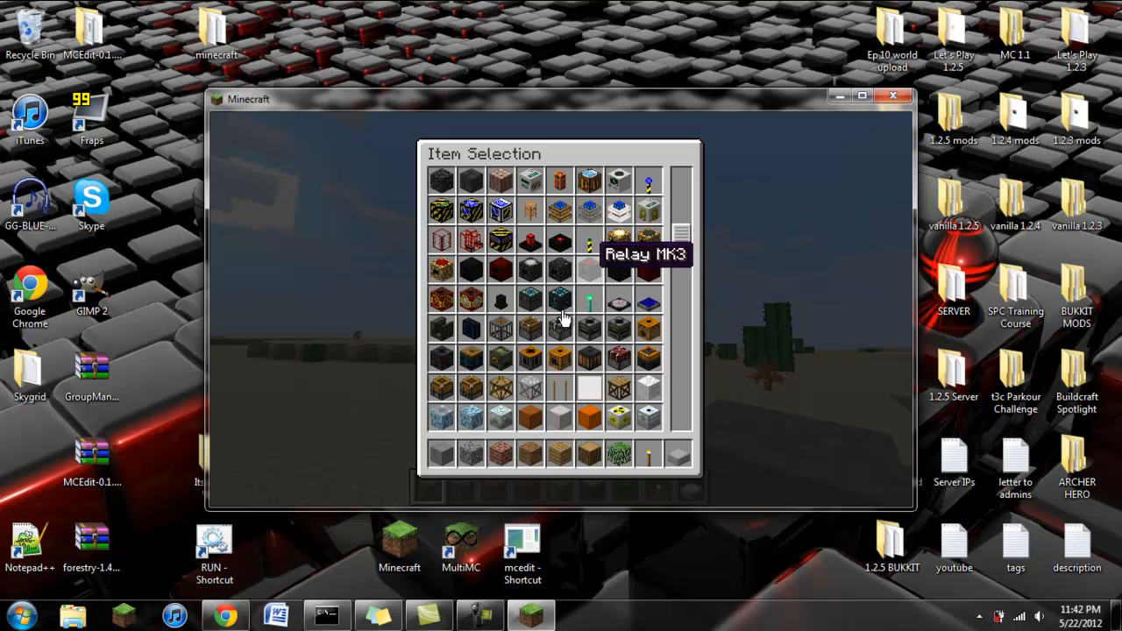
{"action": "scroll", "scroll_direction": "down", "scroll_amount": 3}
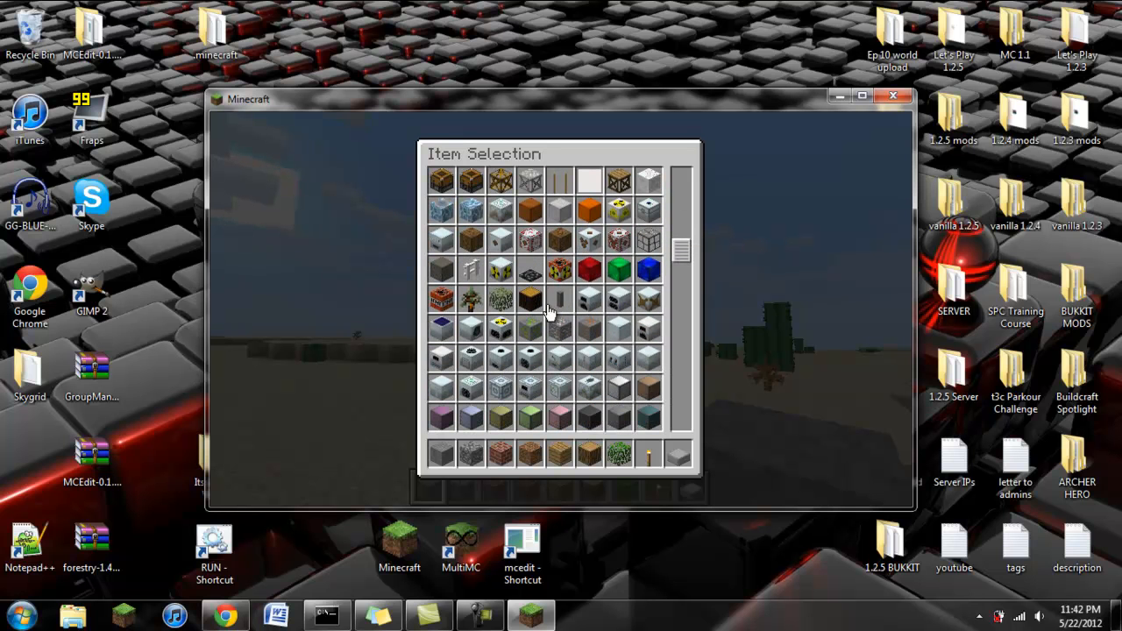
{"action": "mouse_move", "coordinate": [561, 316]}
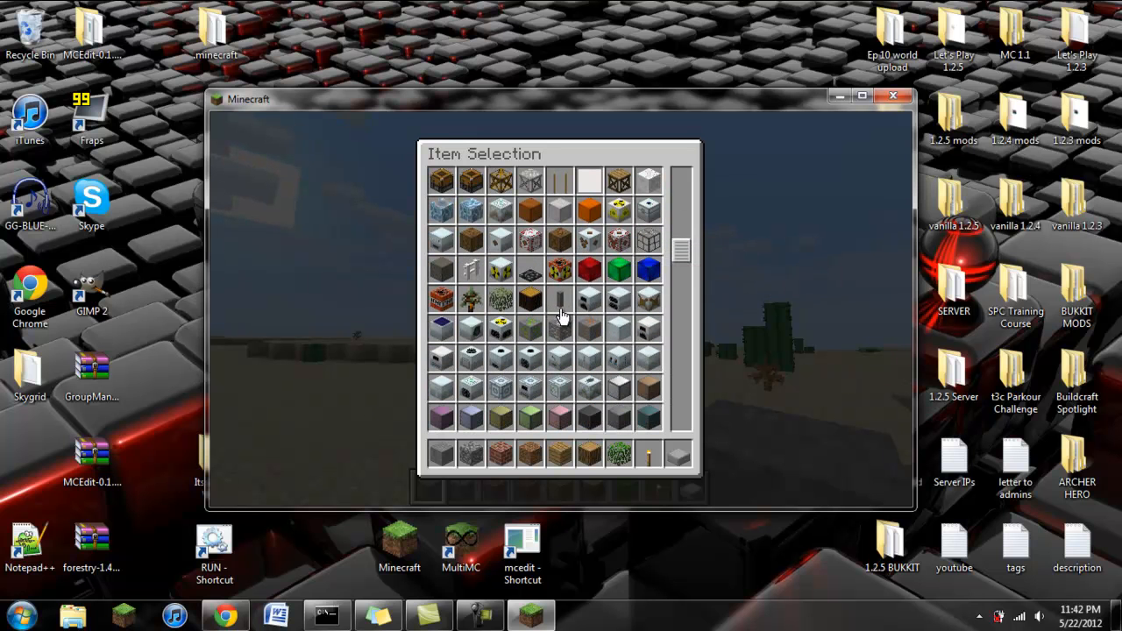
{"action": "scroll", "scroll_direction": "down", "scroll_amount": 3}
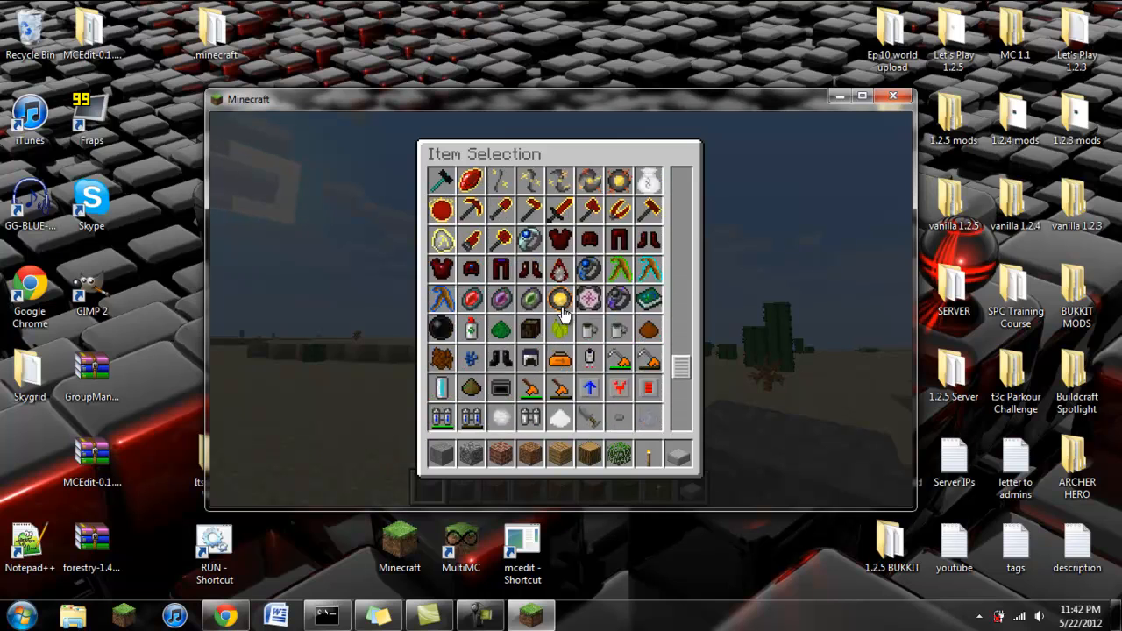
{"action": "scroll", "scroll_direction": "down", "scroll_amount": 3}
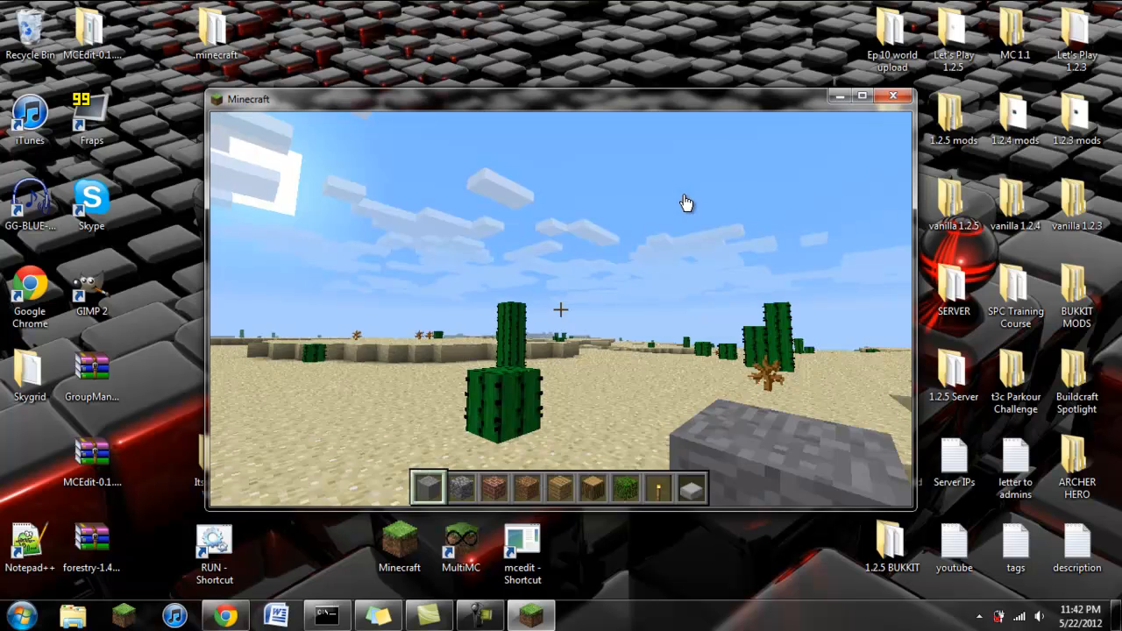
{"action": "key", "text": "Escape"}
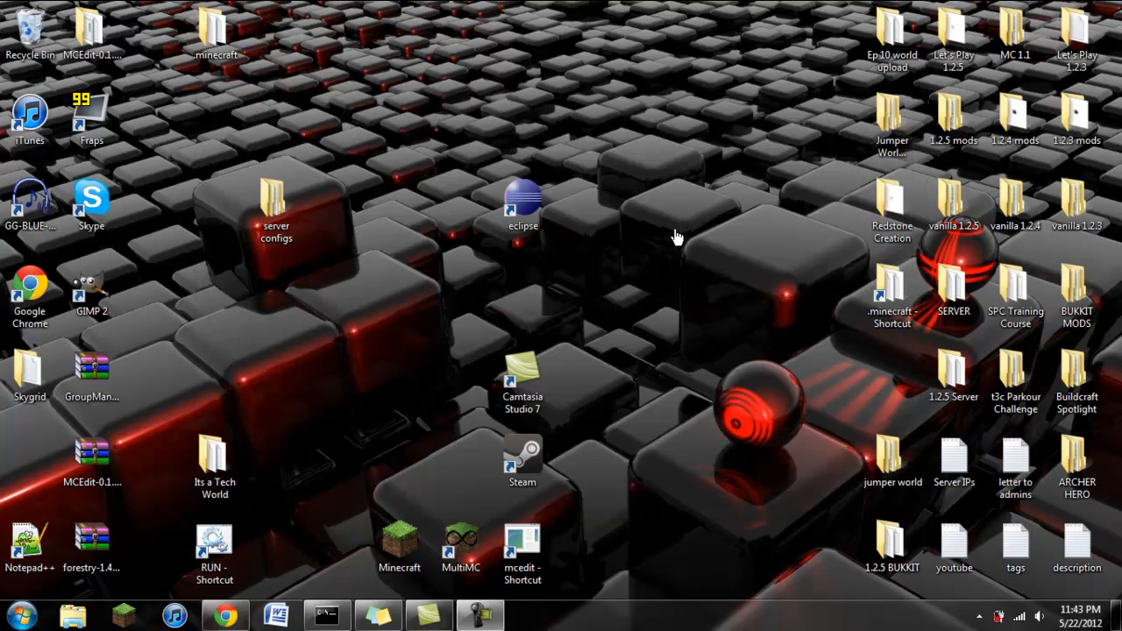
{"action": "mouse_move", "coordinate": [498, 194]}
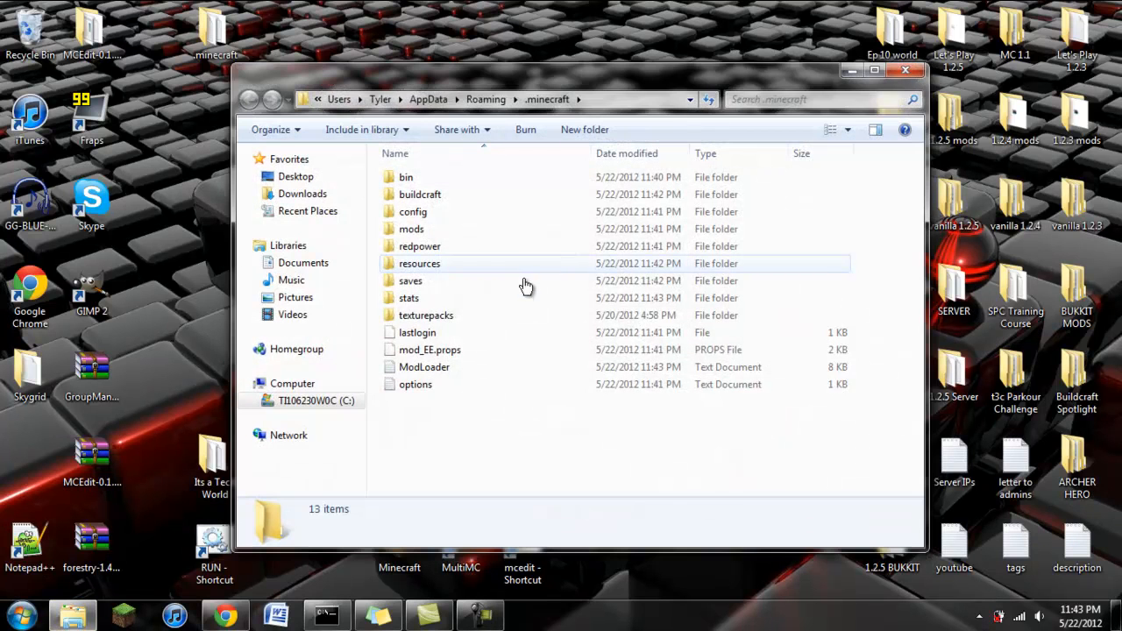
{"action": "mouse_move", "coordinate": [561, 273]}
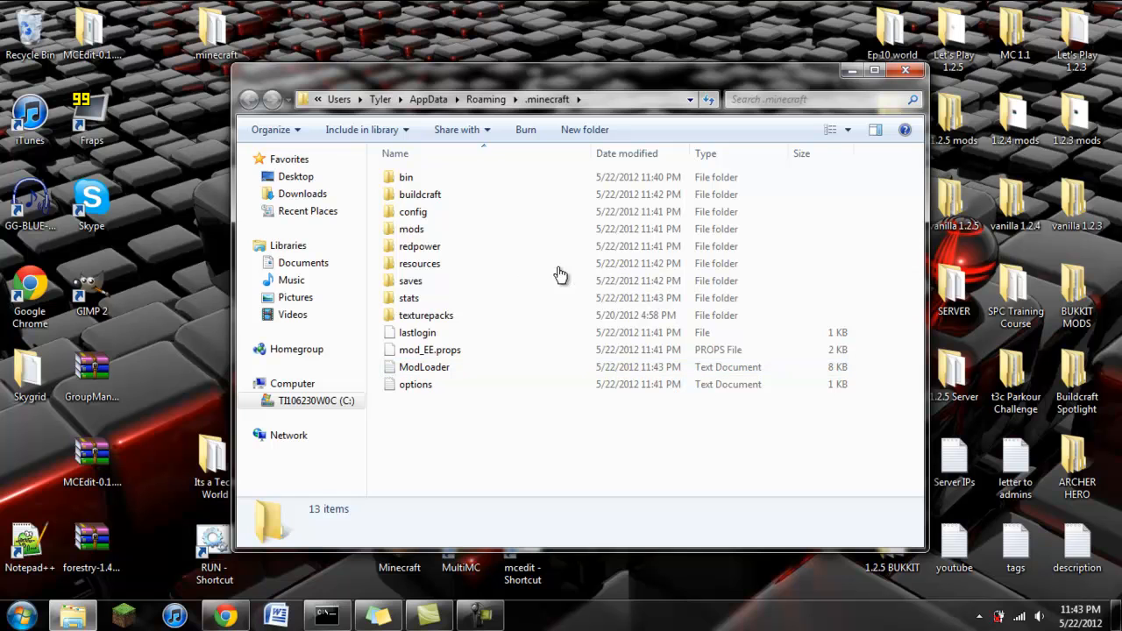
{"action": "mouse_move", "coordinate": [667, 274]}
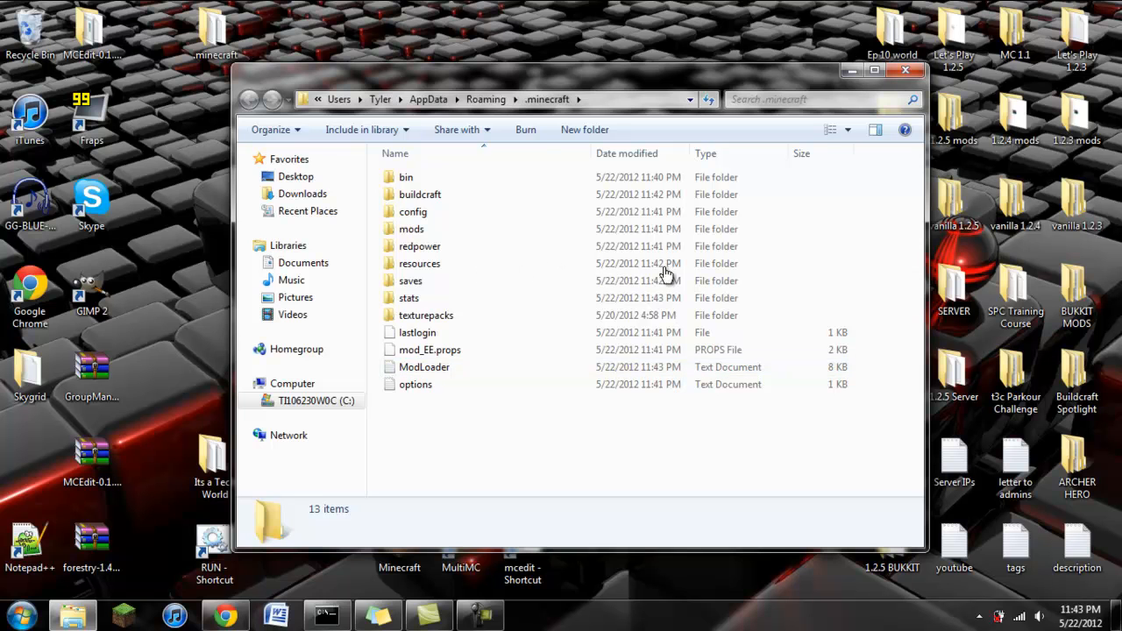
- Browse to AppData\Roaming\.minecraft listing the mods and config folders and ModLoader.txt
{"action": "left_click", "coordinate": [413, 384]}
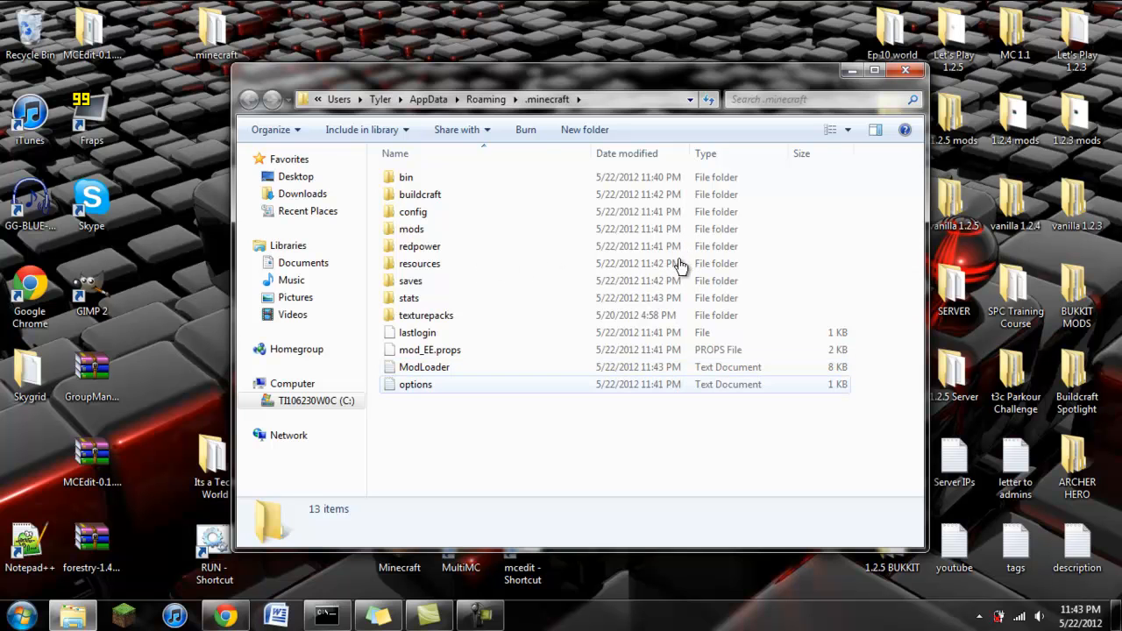
{"action": "left_click", "coordinate": [415, 384]}
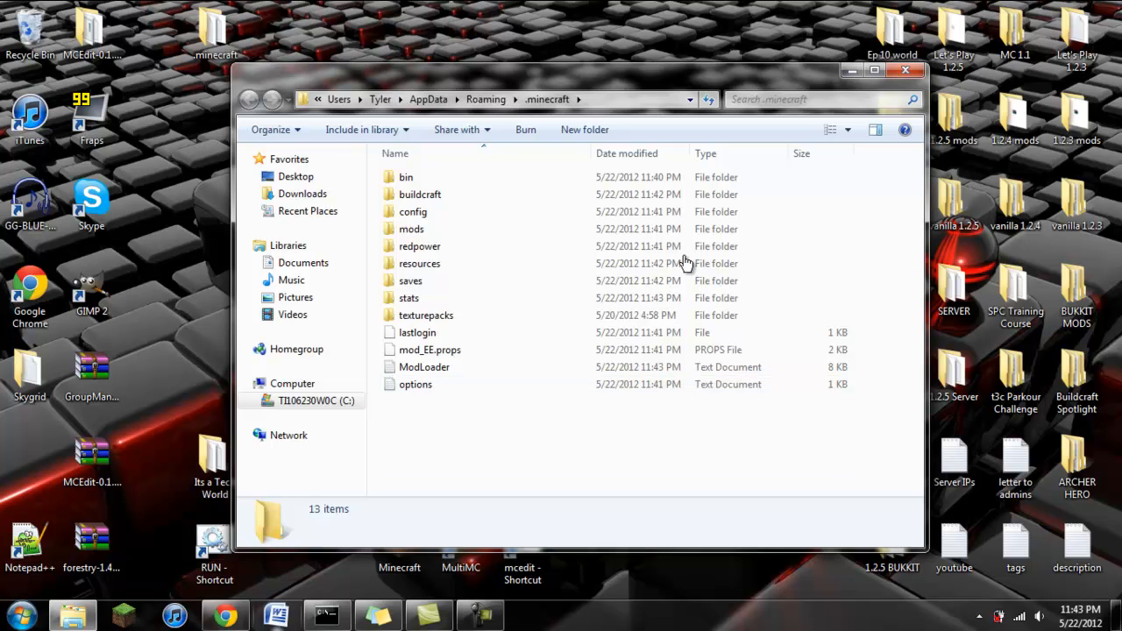
{"action": "mouse_move", "coordinate": [687, 372]}
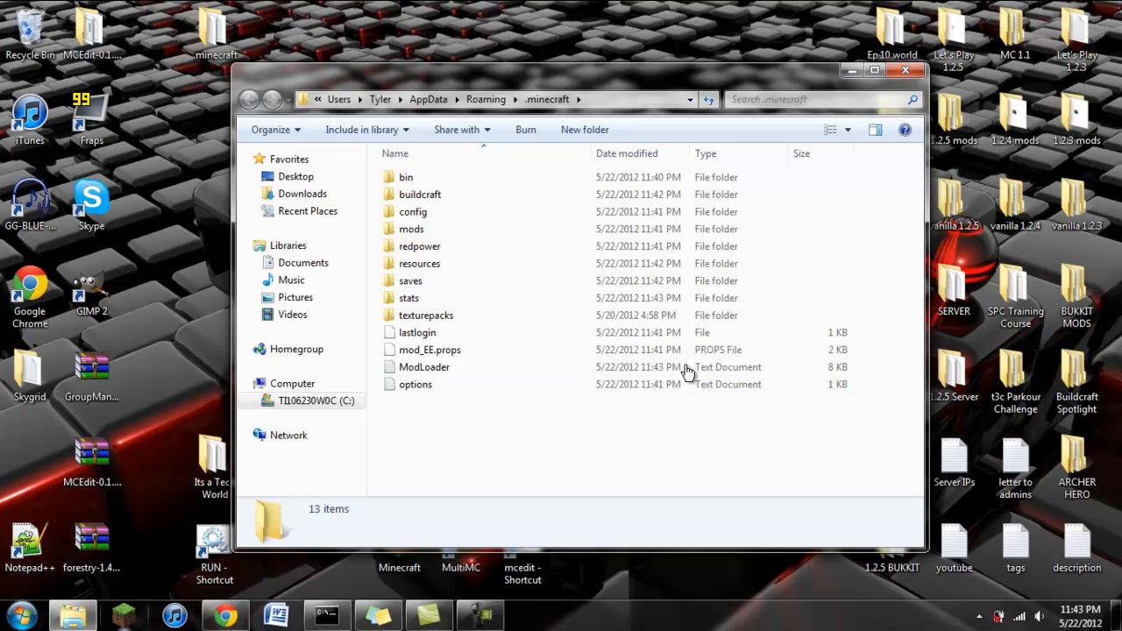
{"action": "mouse_move", "coordinate": [688, 430]}
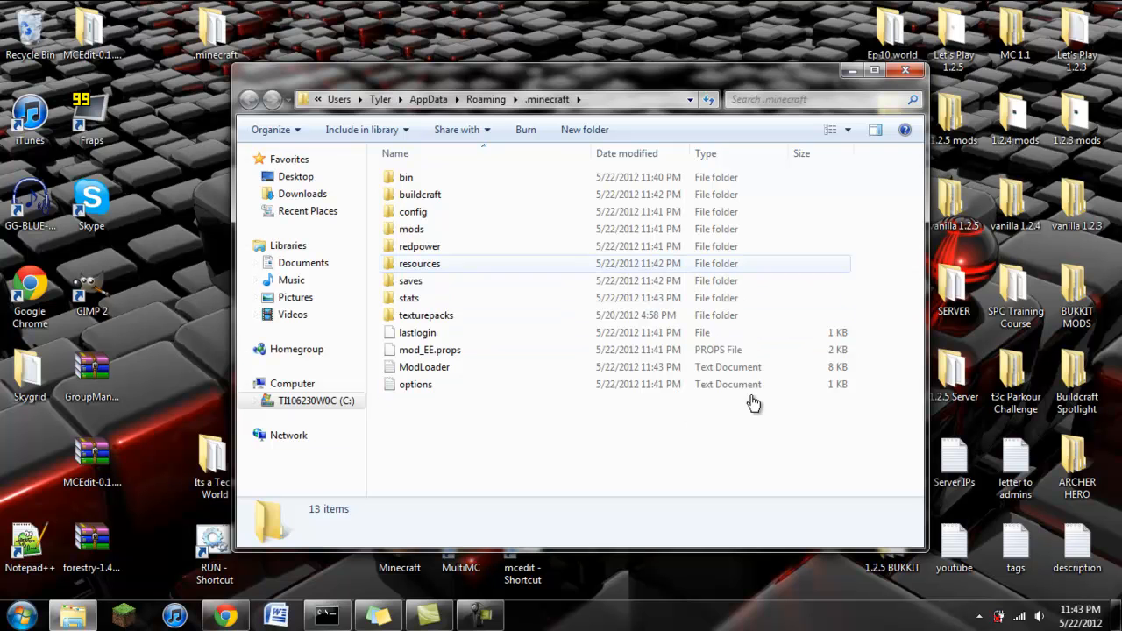
{"action": "mouse_move", "coordinate": [595, 377]}
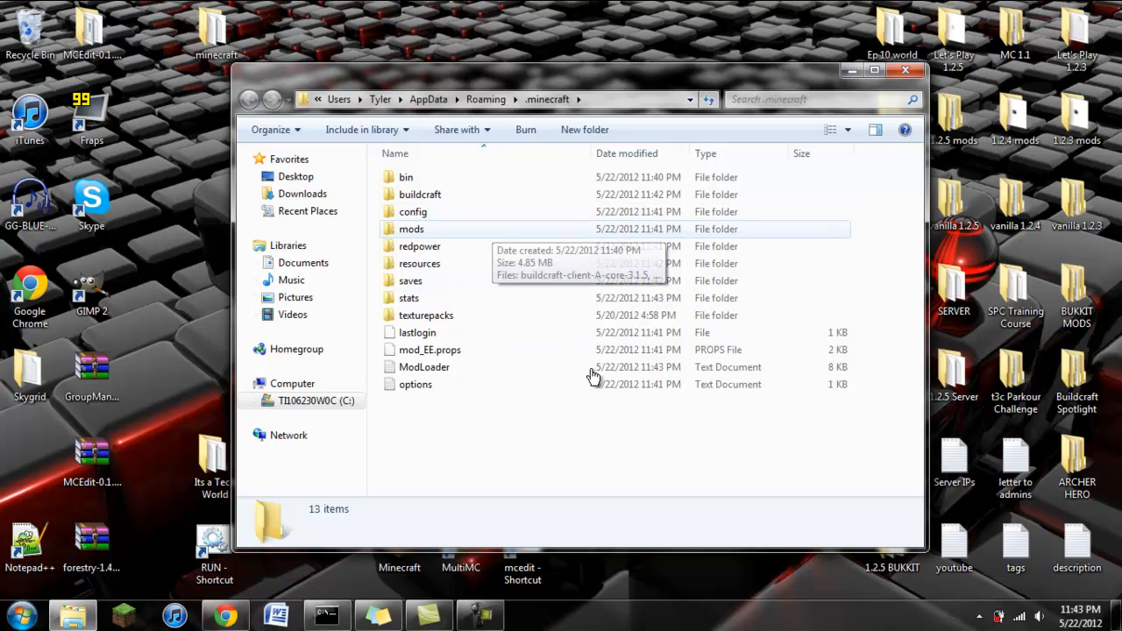
{"action": "mouse_move", "coordinate": [646, 440]}
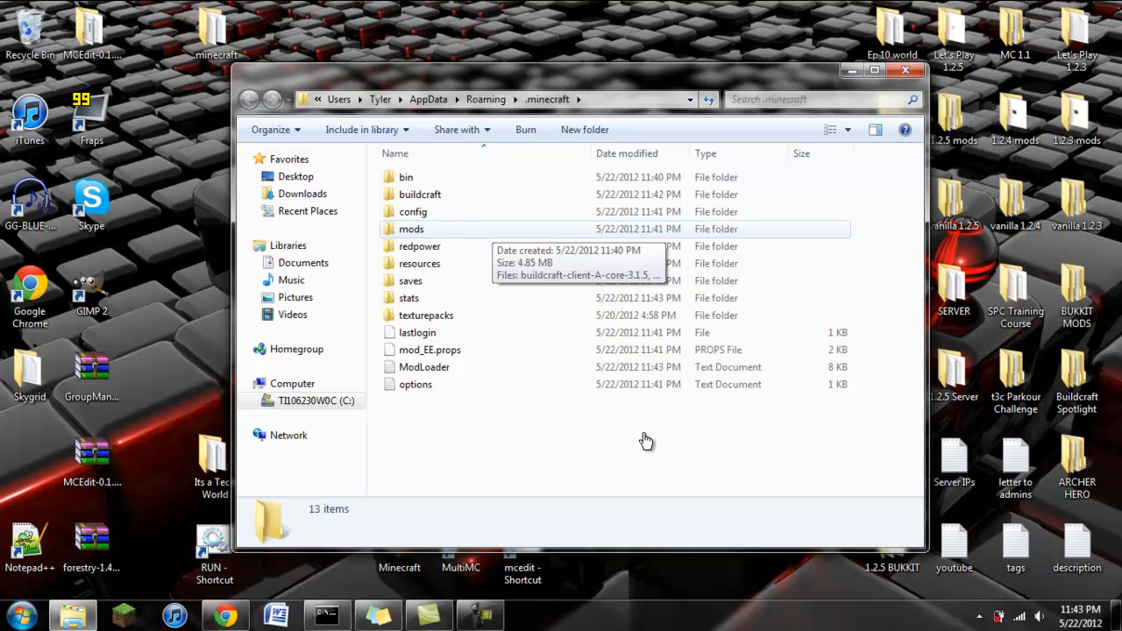
{"action": "mouse_move", "coordinate": [805, 343]}
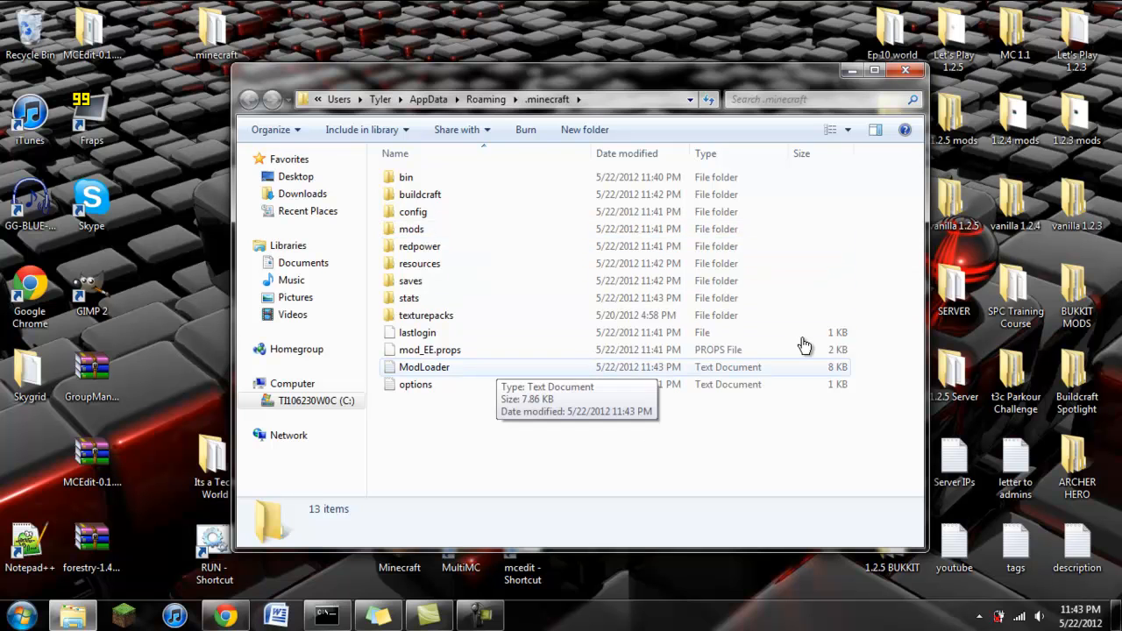
{"action": "mouse_move", "coordinate": [893, 298]}
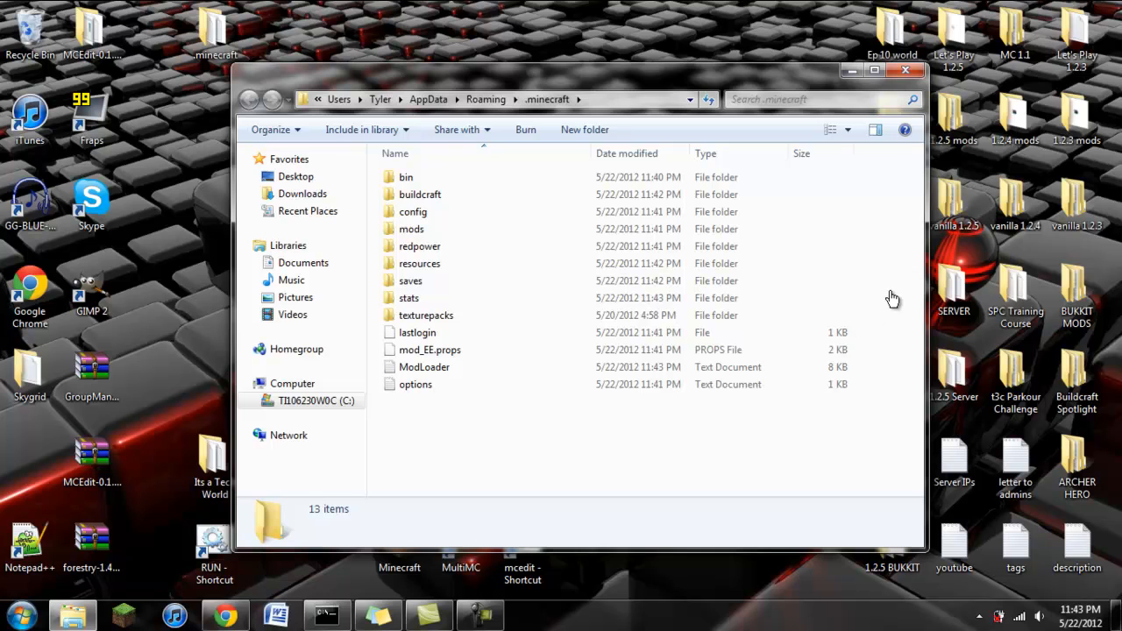
{"action": "mouse_move", "coordinate": [439, 246]}
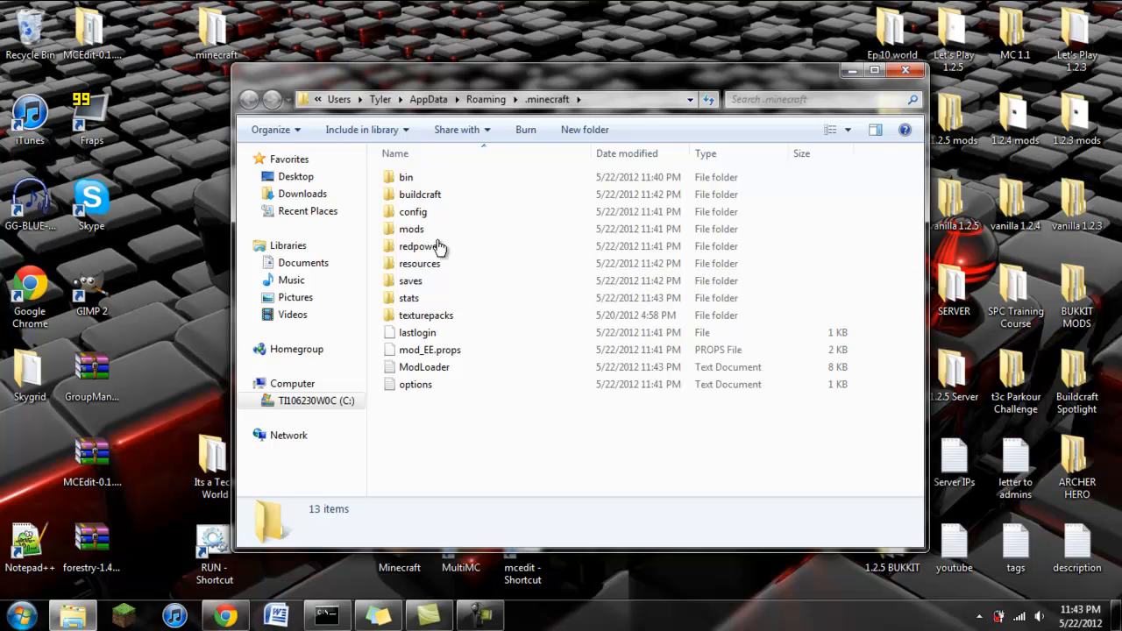
{"action": "mouse_move", "coordinate": [586, 449]}
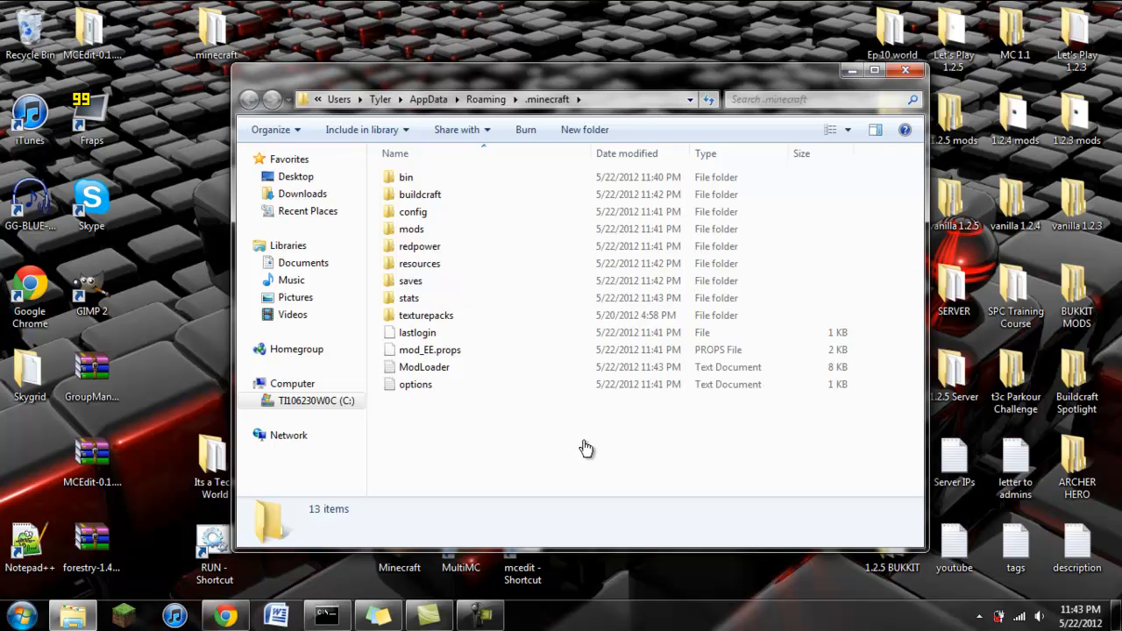
{"action": "mouse_move", "coordinate": [586, 442]}
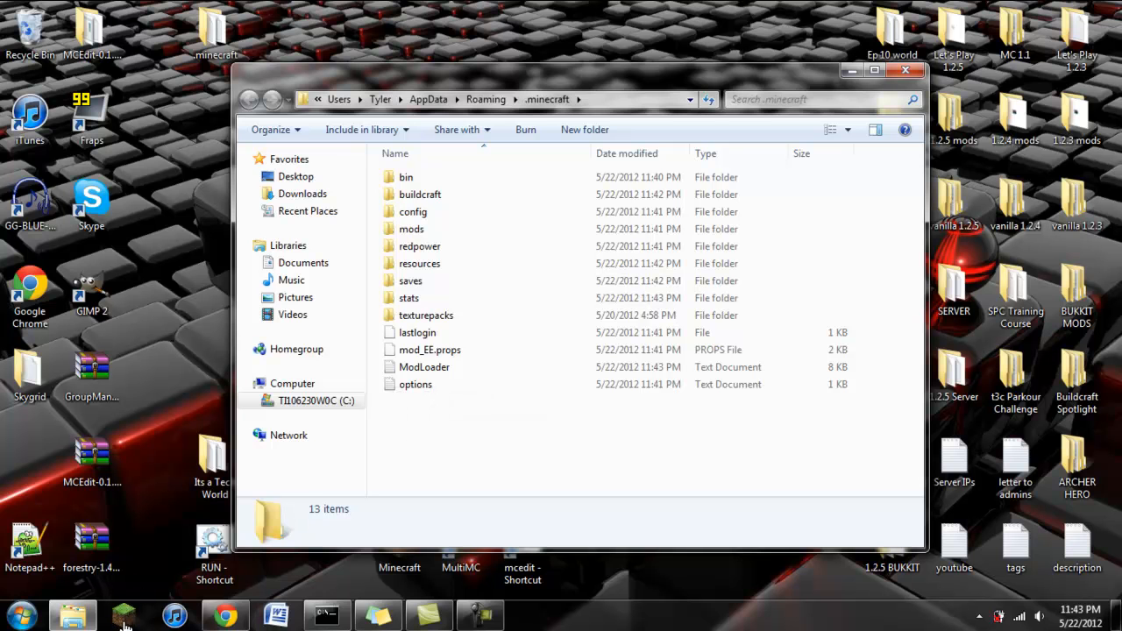
{"action": "double_click", "coordinate": [425, 366]}
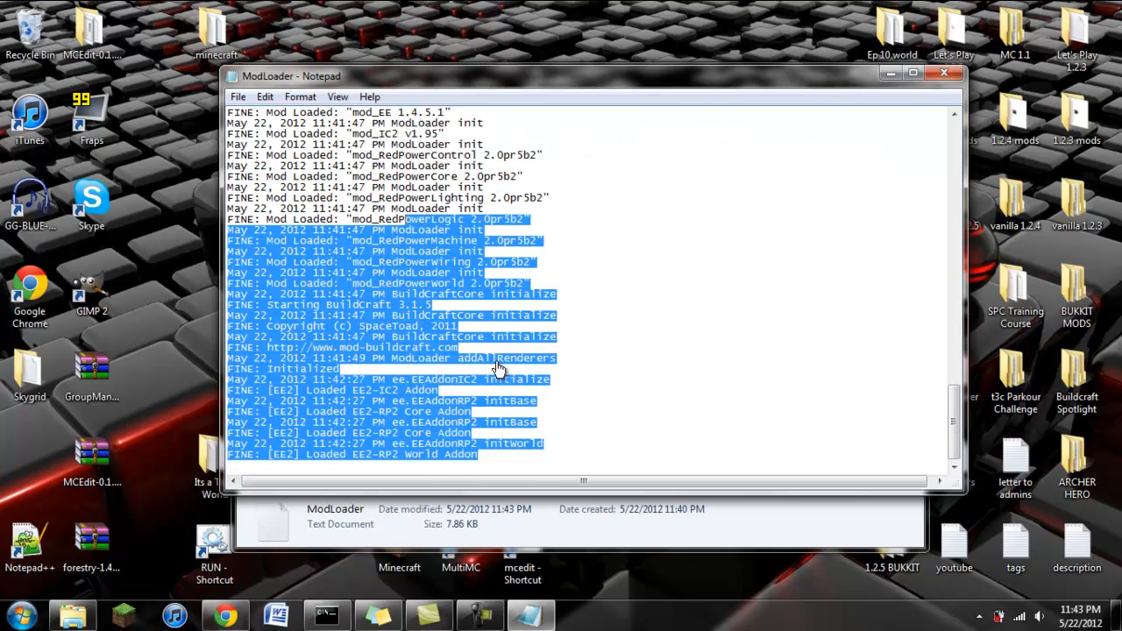
{"action": "left_click", "coordinate": [523, 421]}
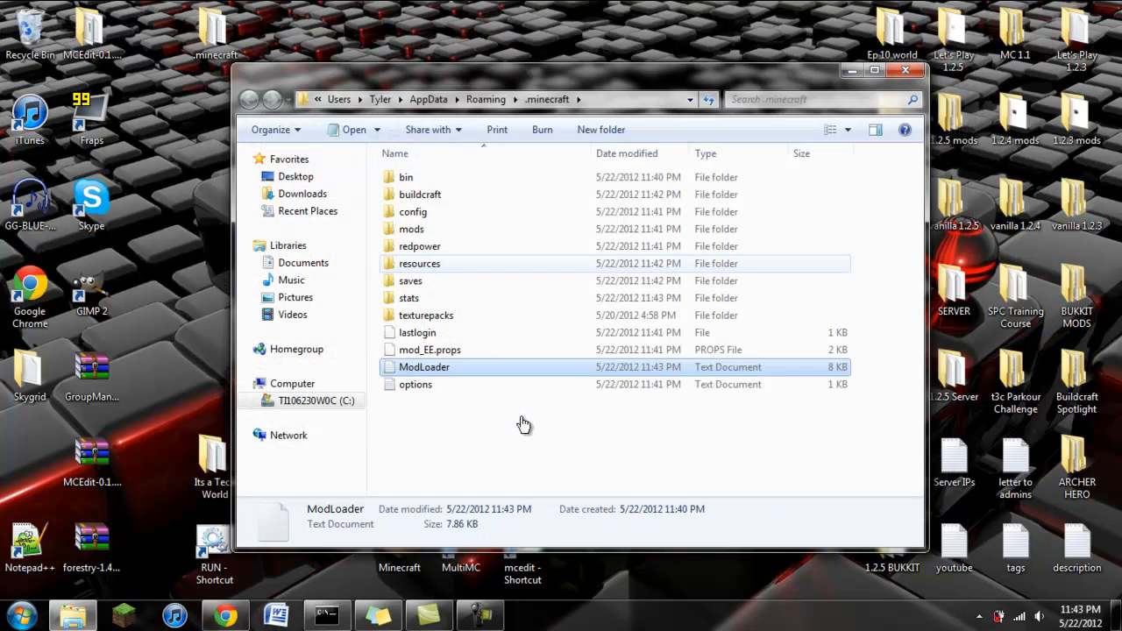
- View the mod .cfg files in config, open buildcraft's config folder, then show the desktop
{"action": "left_click", "coordinate": [420, 263]}
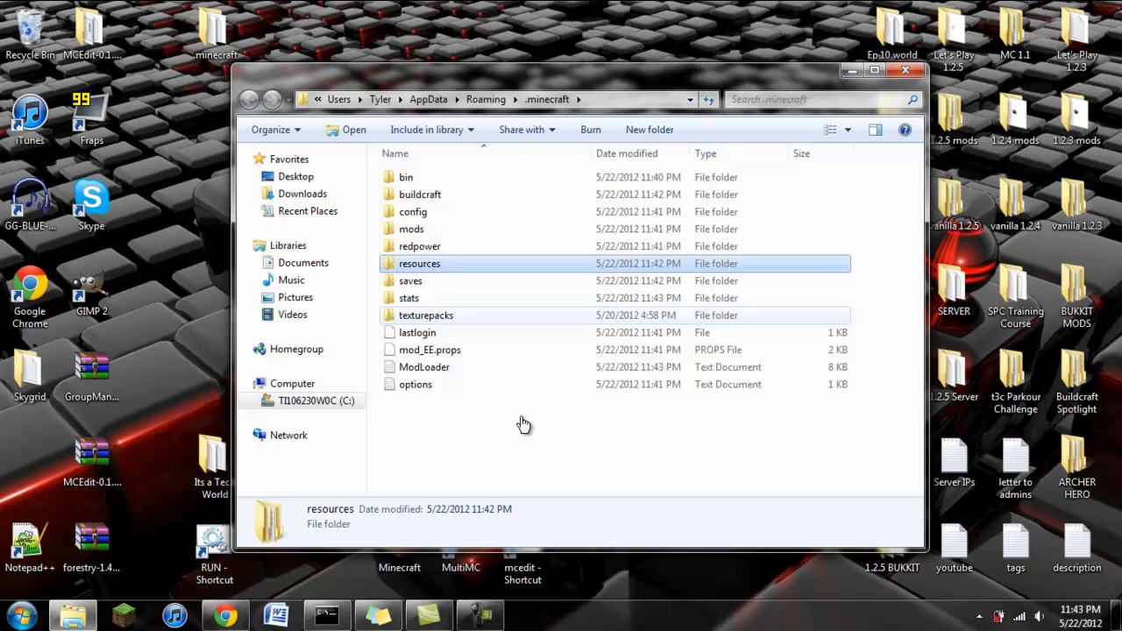
{"action": "mouse_move", "coordinate": [414, 382]}
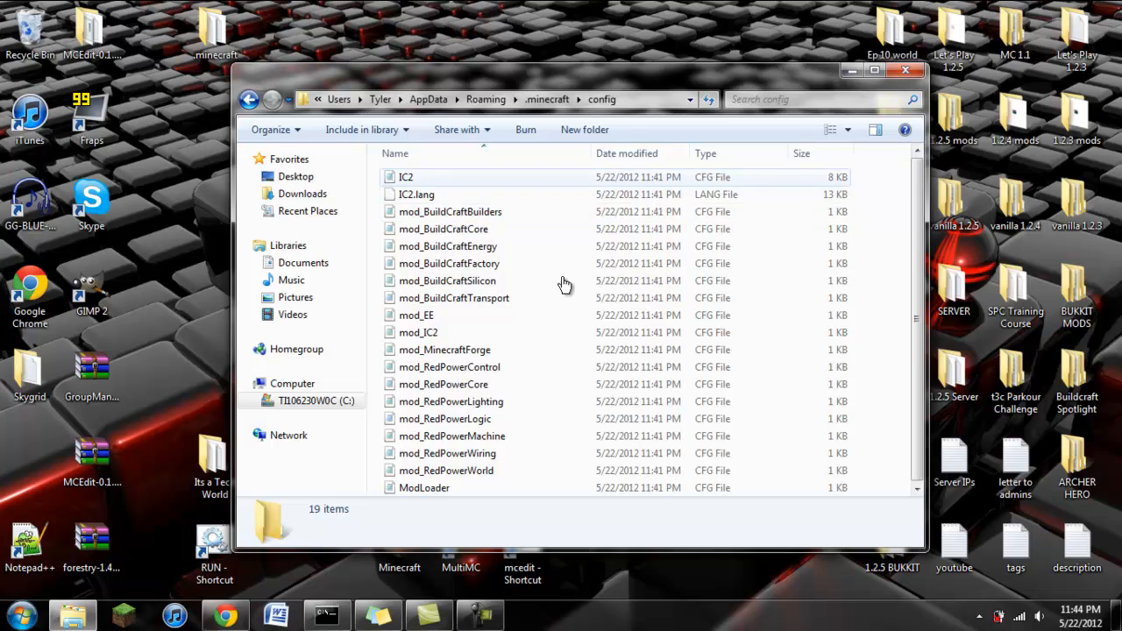
{"action": "double_click", "coordinate": [407, 178]}
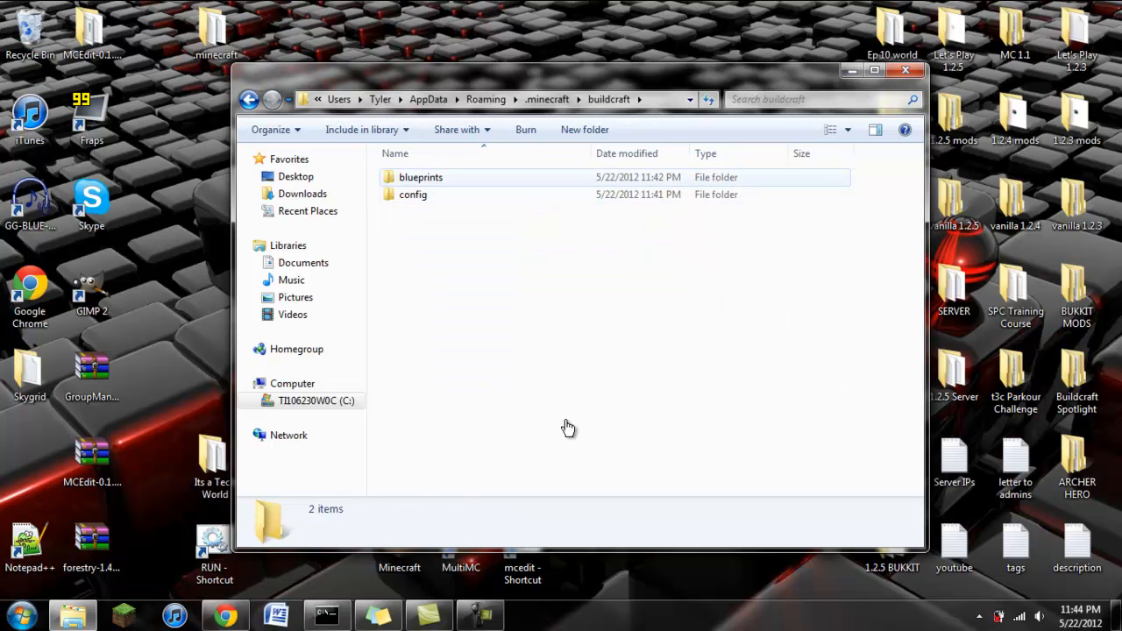
{"action": "double_click", "coordinate": [413, 193]}
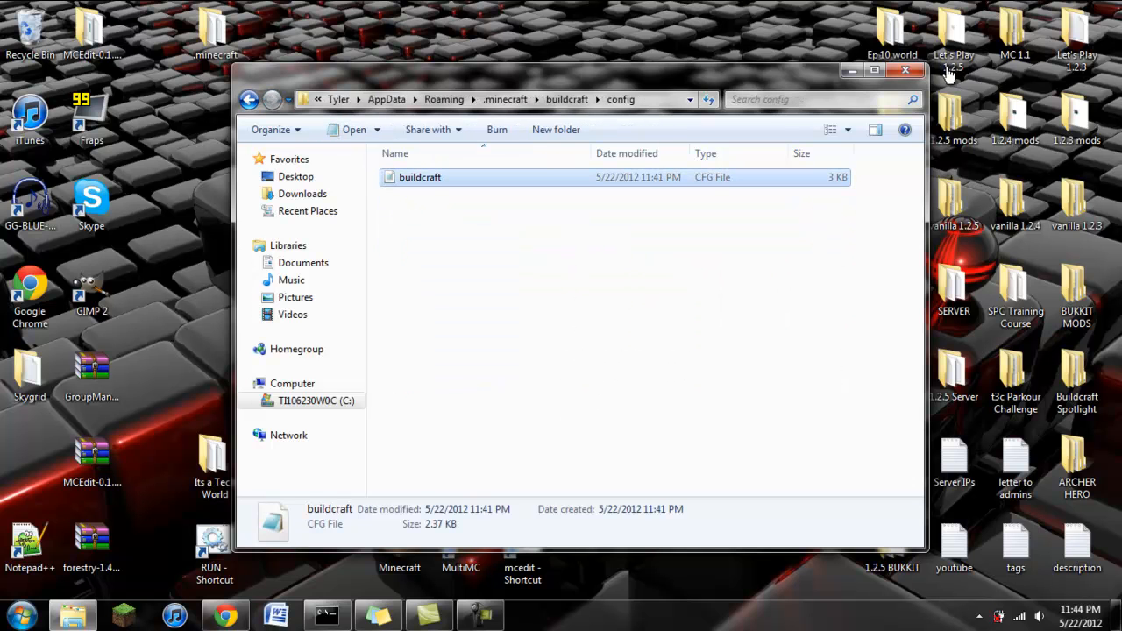
{"action": "left_click", "coordinate": [249, 99]}
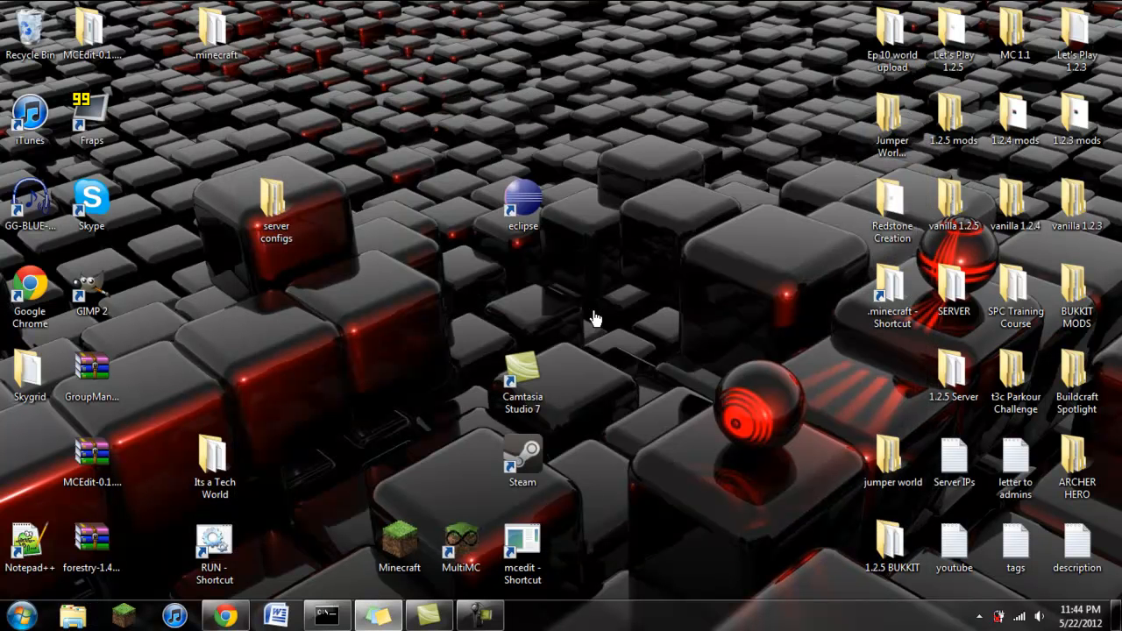
{"action": "mouse_move", "coordinate": [600, 323]}
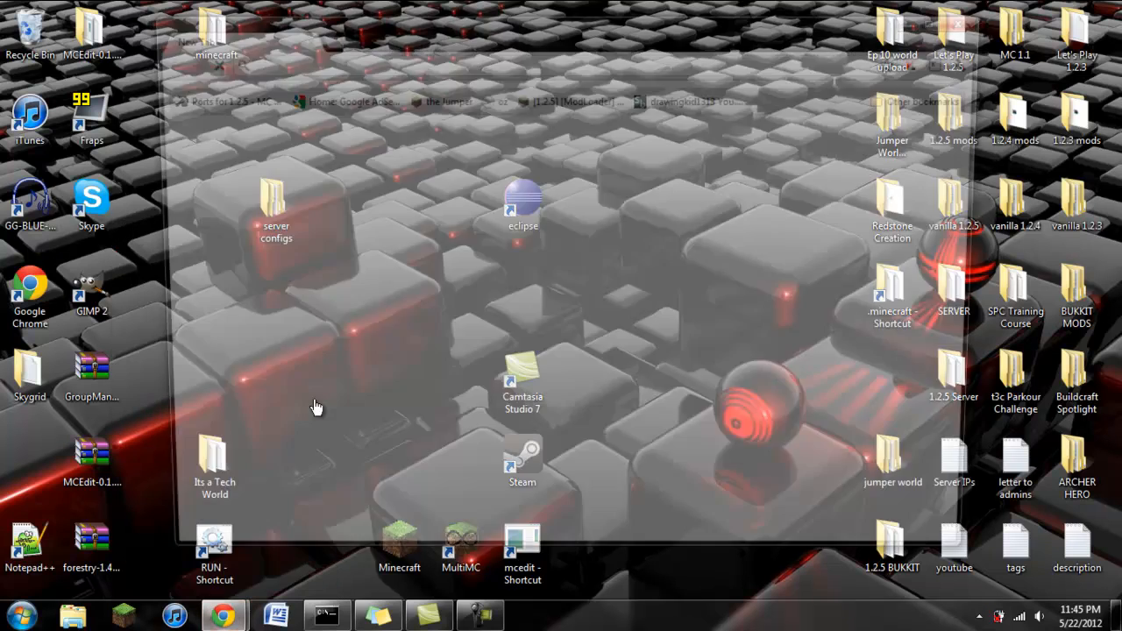
- In Chrome go to YouTube's My Channel page for drawingkid1313 and scroll to its videos
{"action": "left_click", "coordinate": [221, 614]}
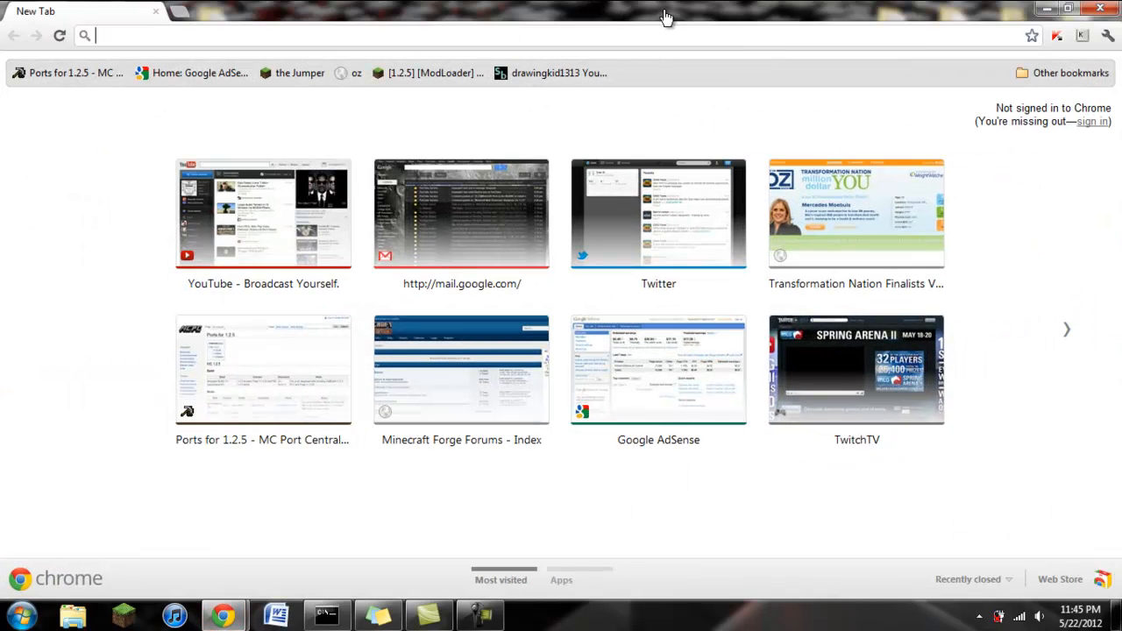
{"action": "left_click", "coordinate": [263, 214]}
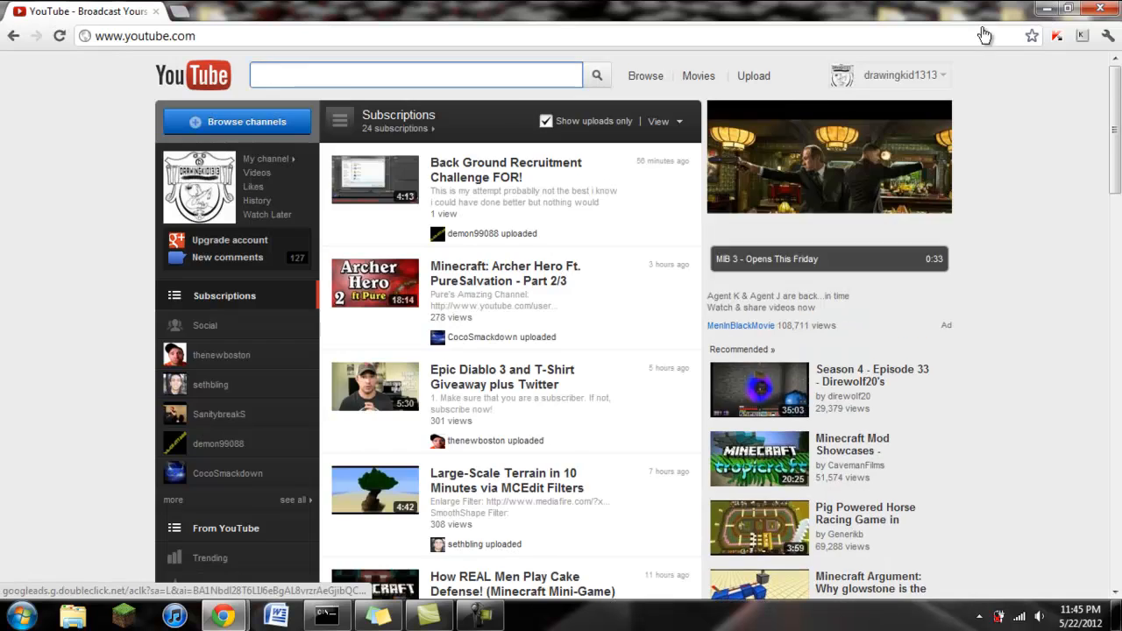
{"action": "left_click", "coordinate": [900, 75]}
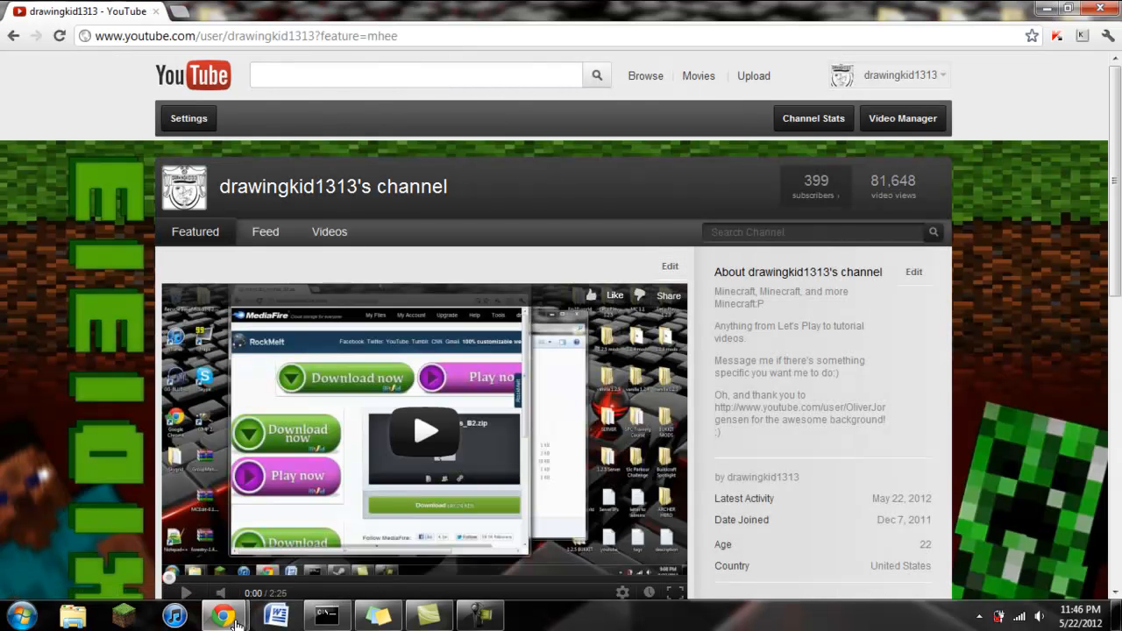
{"action": "double_click", "coordinate": [201, 36]}
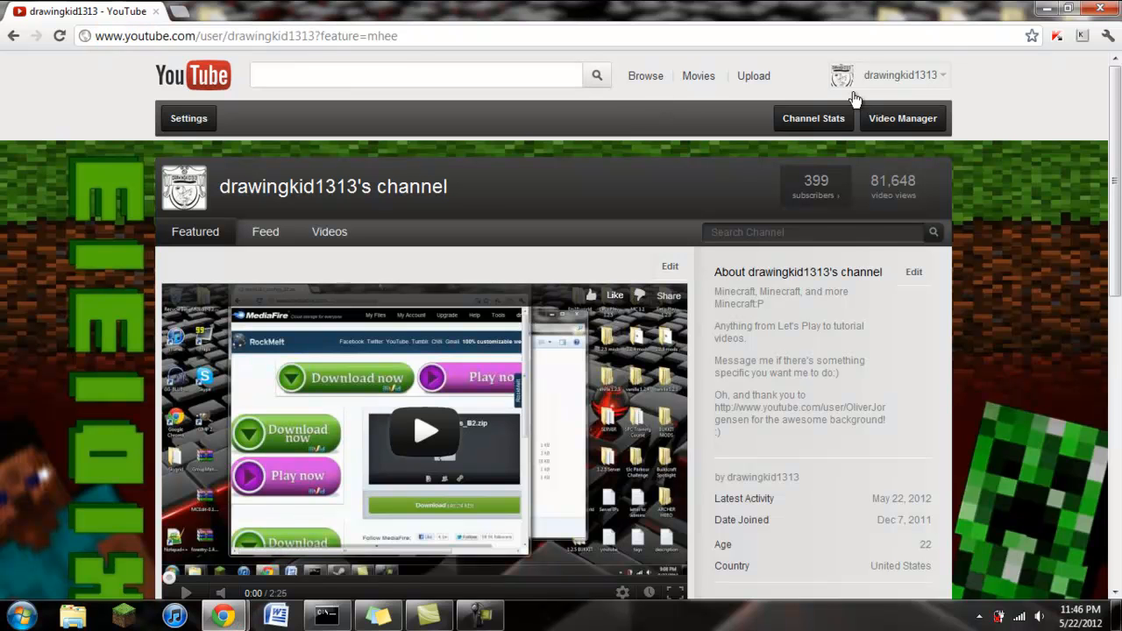
{"action": "scroll", "scroll_direction": "down", "scroll_amount": 3}
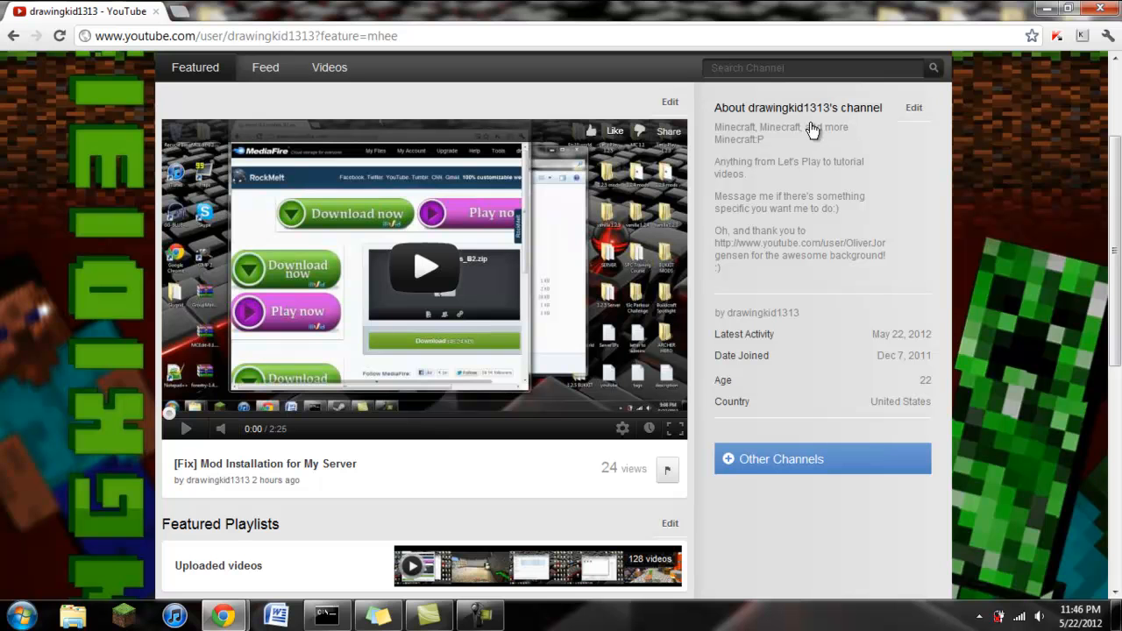
{"action": "scroll", "scroll_direction": "down", "scroll_amount": 3}
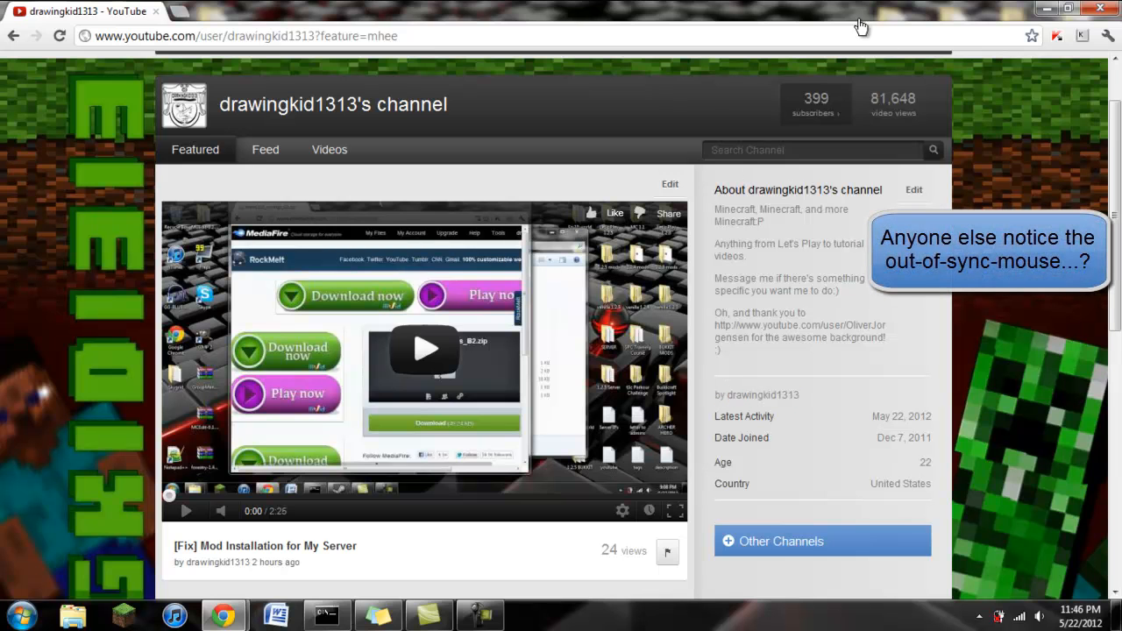
{"action": "mouse_move", "coordinate": [740, 15]}
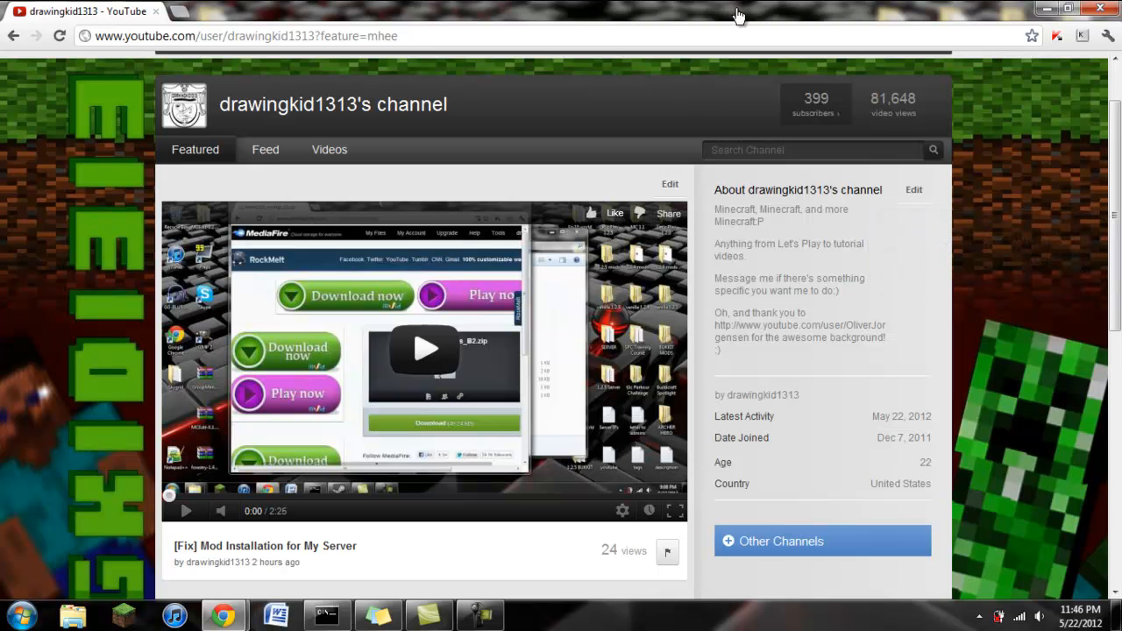
{"action": "mouse_move", "coordinate": [551, 291]}
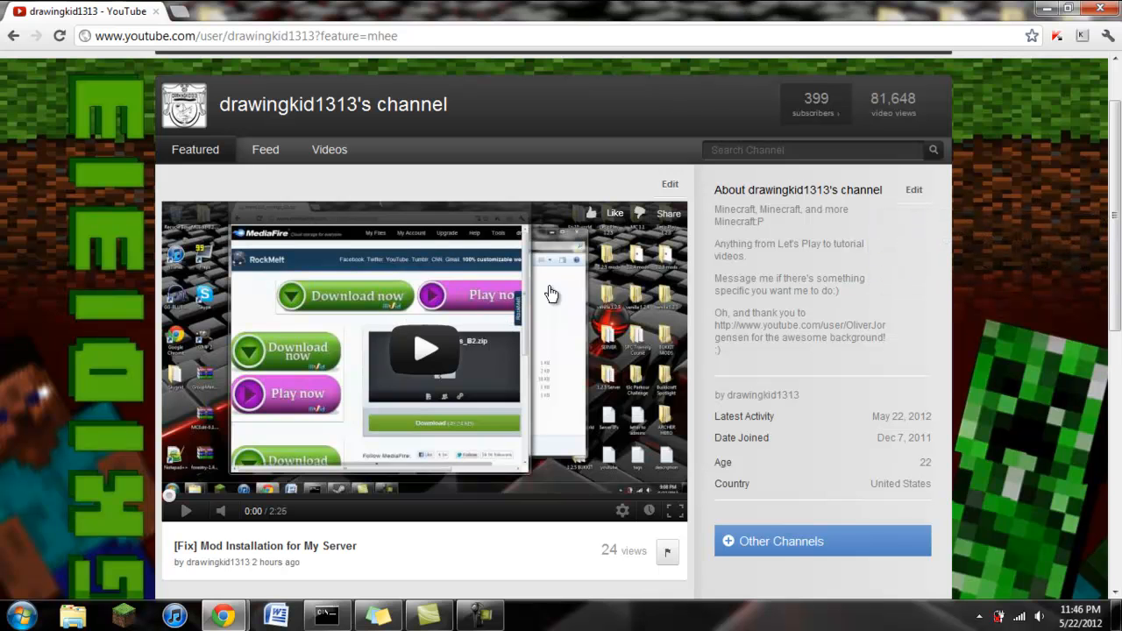
{"action": "mouse_move", "coordinate": [249, 201]}
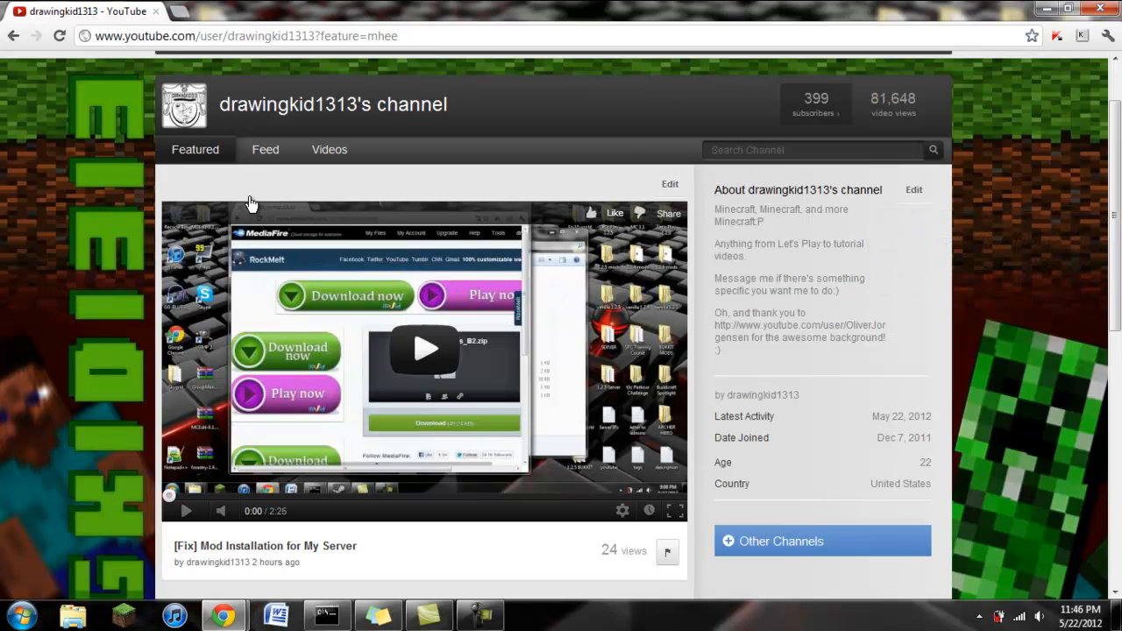
{"action": "mouse_move", "coordinate": [186, 204]}
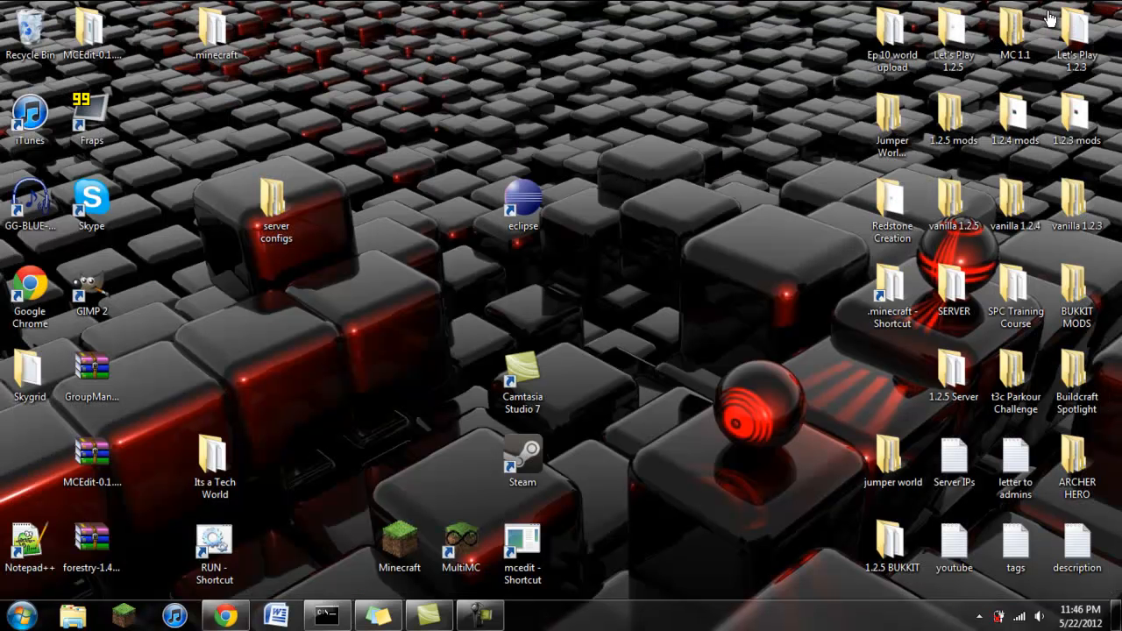
{"action": "mouse_move", "coordinate": [772, 224]}
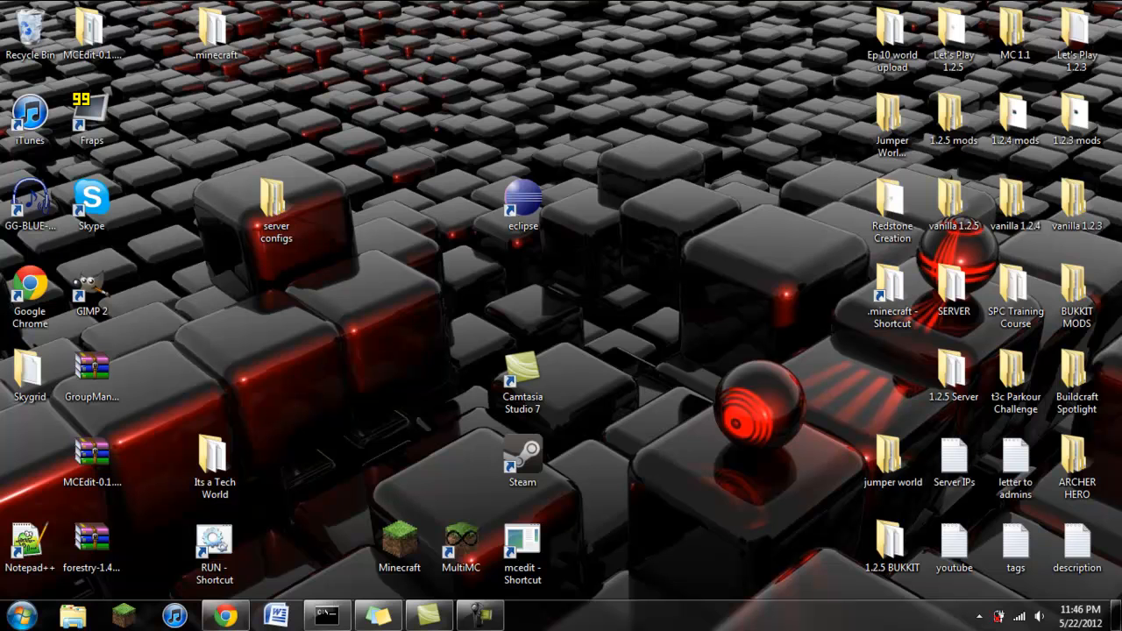
{"action": "mouse_move", "coordinate": [954, 463]}
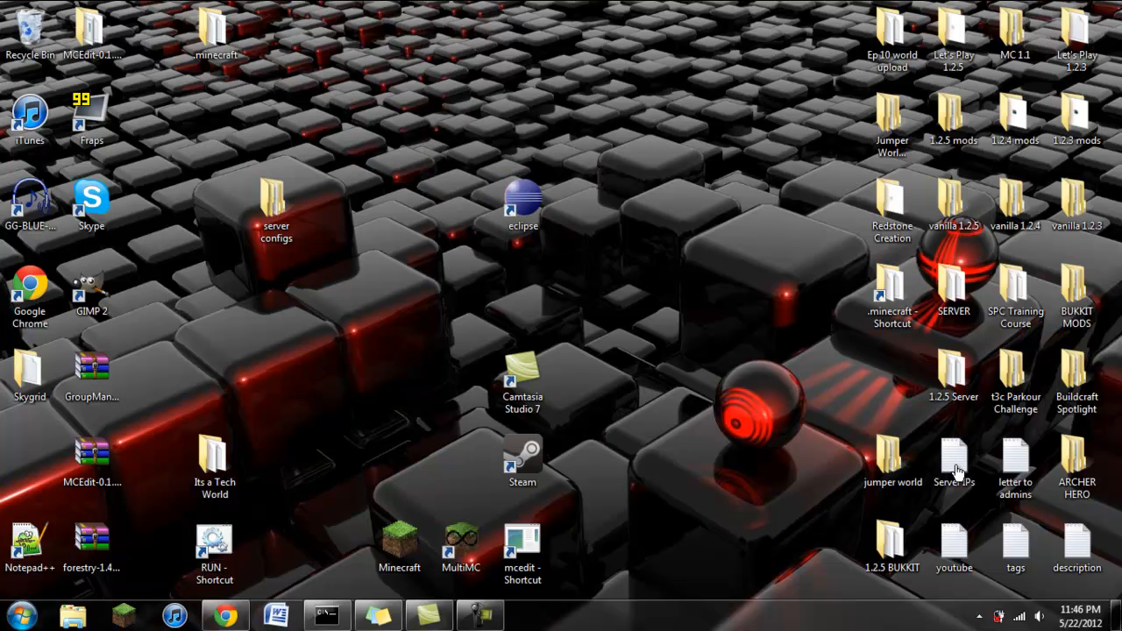
{"action": "mouse_move", "coordinate": [665, 172]}
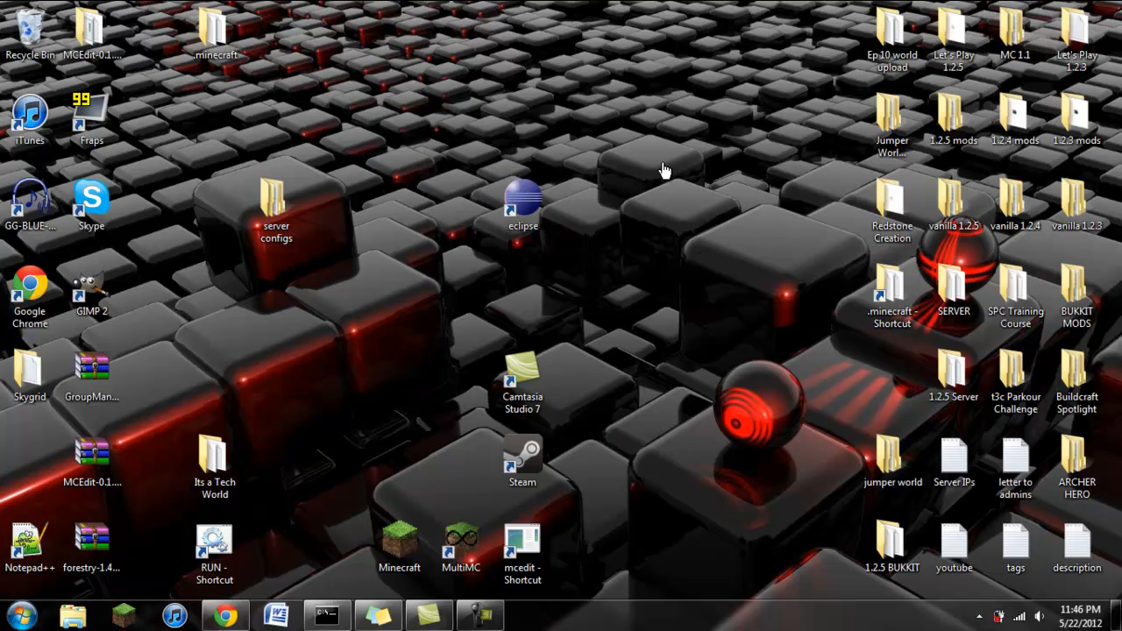
{"action": "mouse_move", "coordinate": [645, 158]}
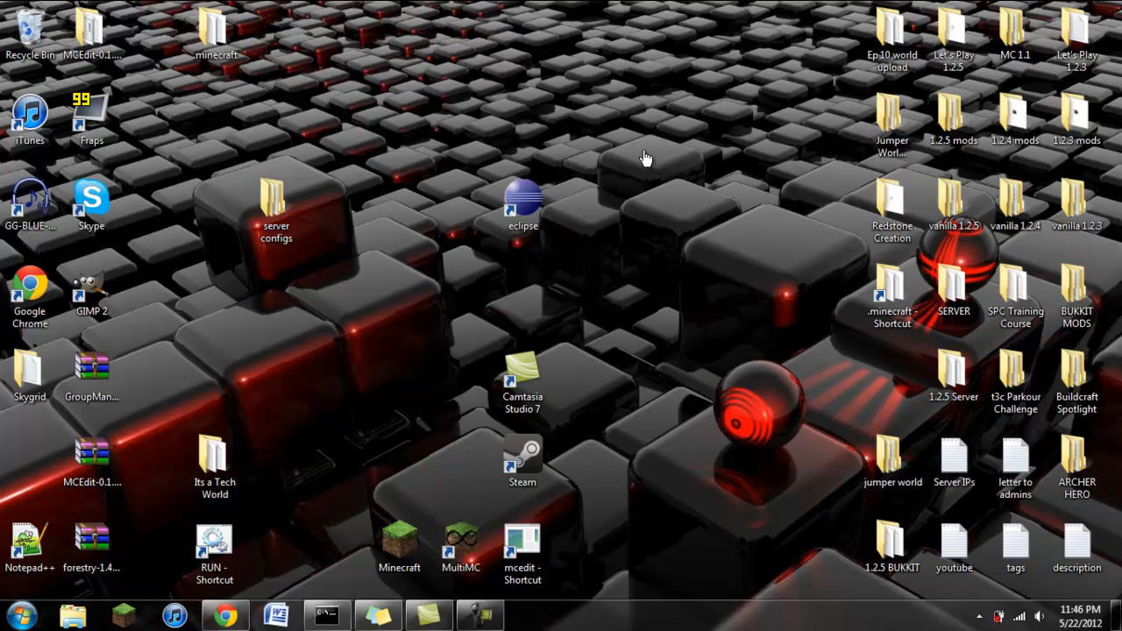
{"action": "mouse_move", "coordinate": [641, 158]}
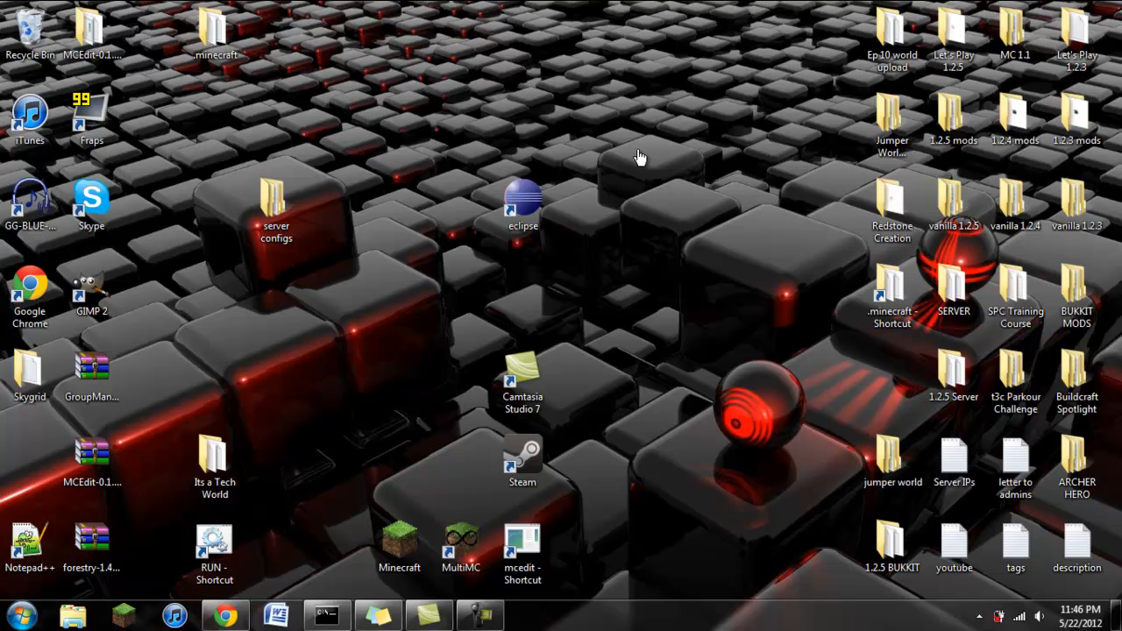
{"action": "mouse_move", "coordinate": [792, 106]}
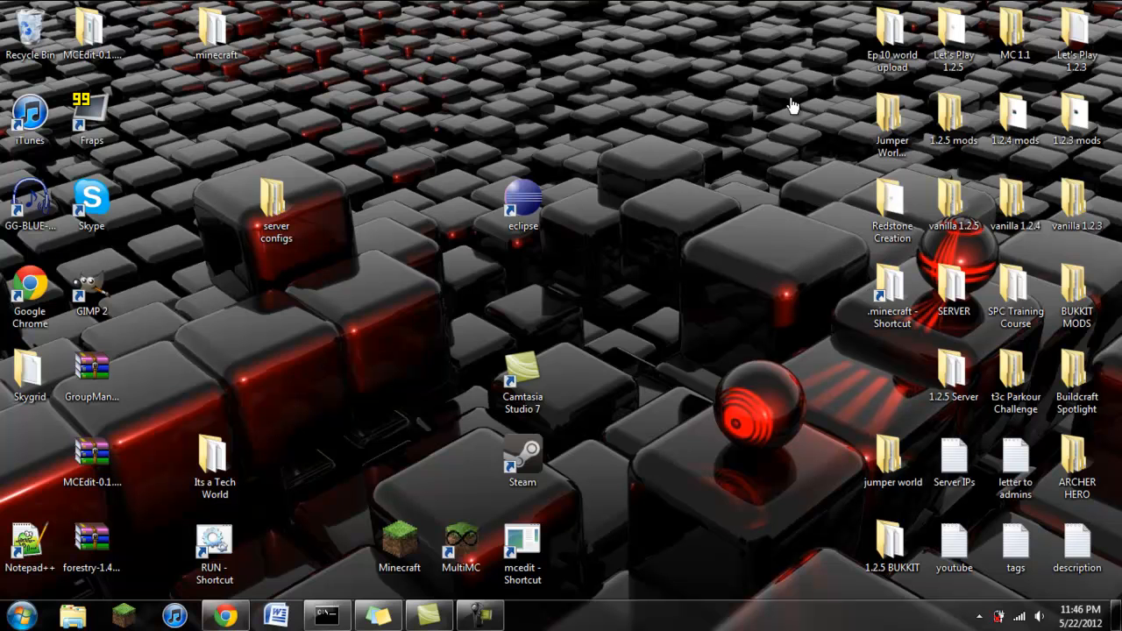